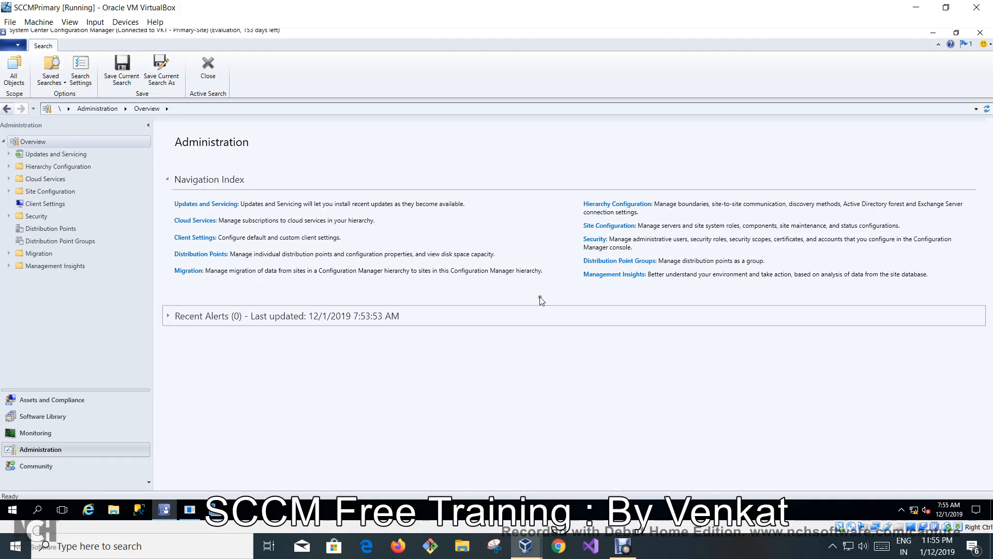
mouse_move(544, 335)
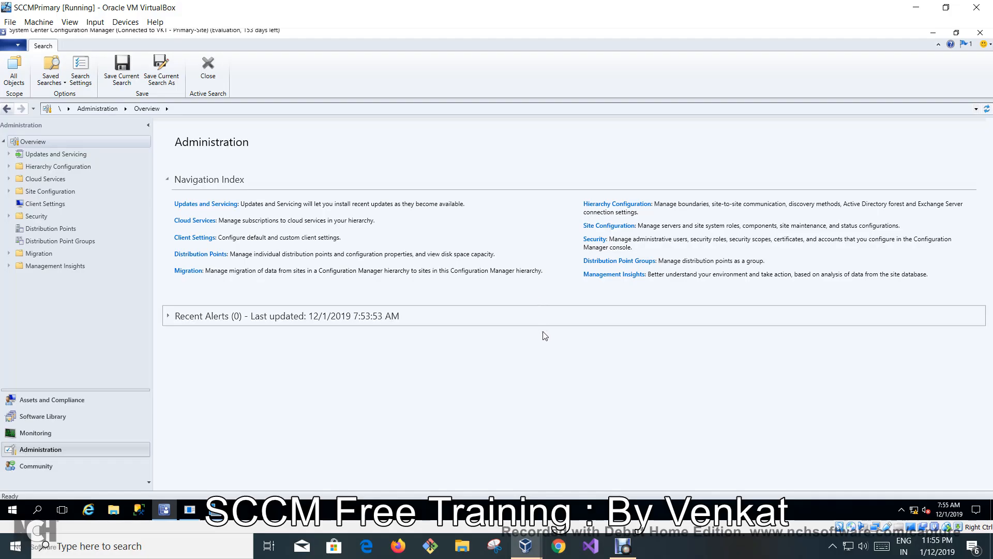
mouse_move(559, 336)
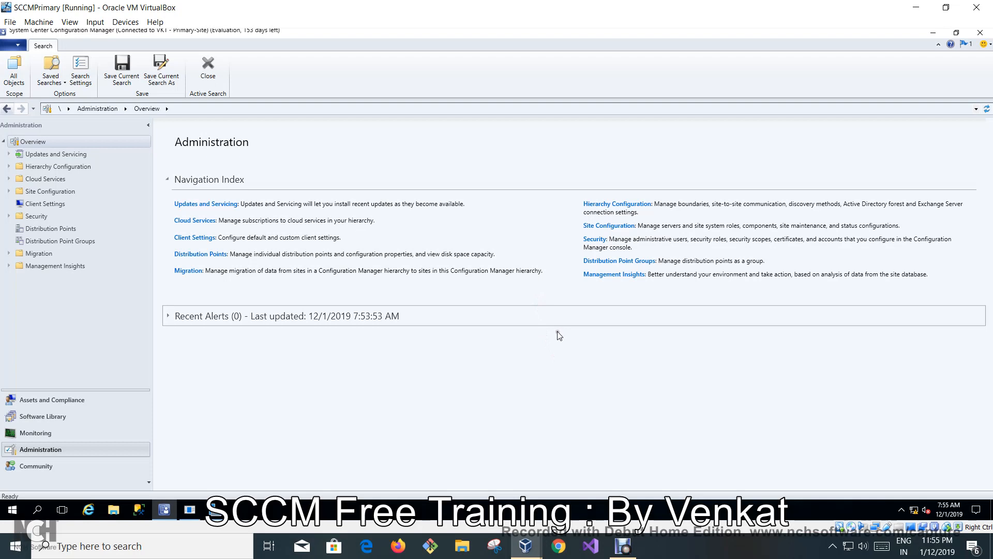
mouse_move(549, 331)
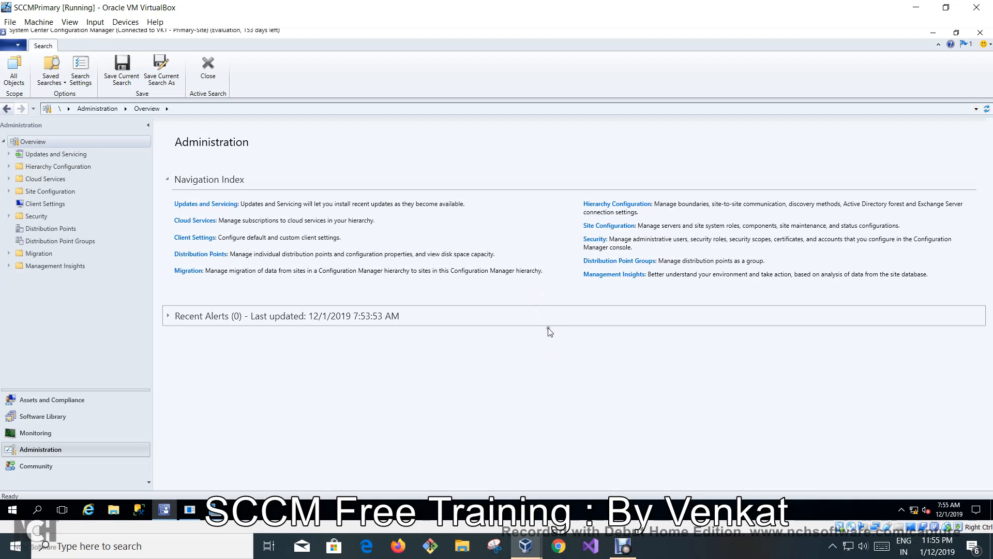
mouse_move(89, 488)
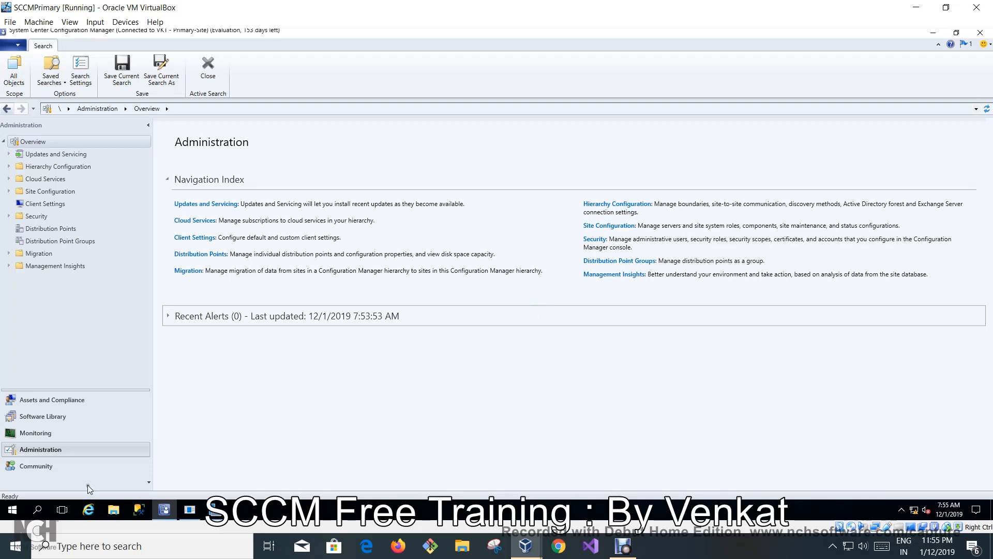
mouse_move(236, 435)
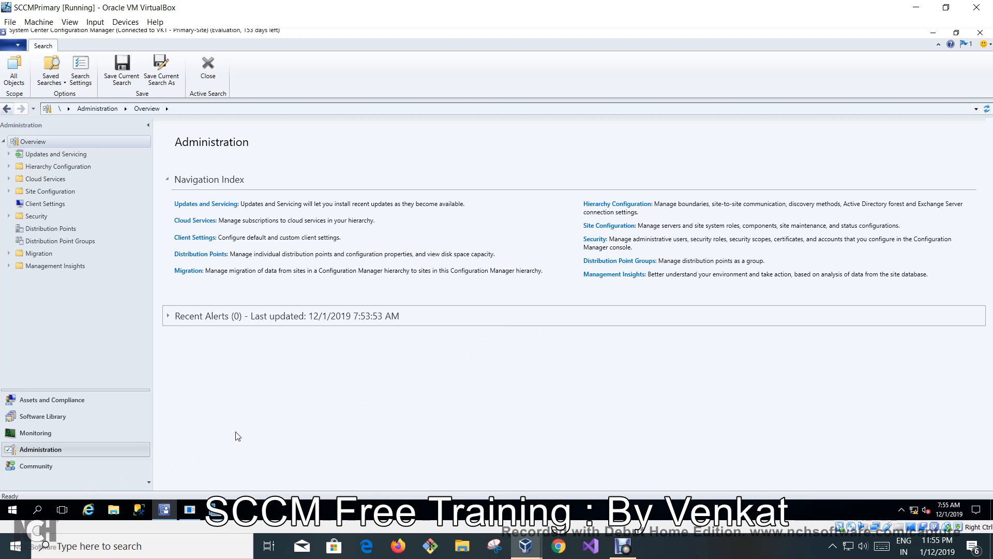
mouse_move(232, 423)
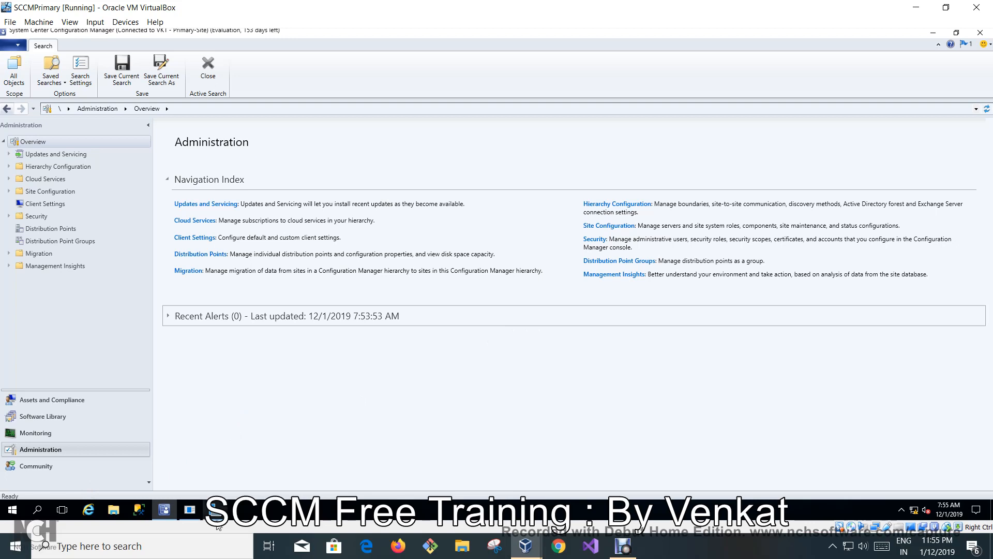
mouse_move(253, 357)
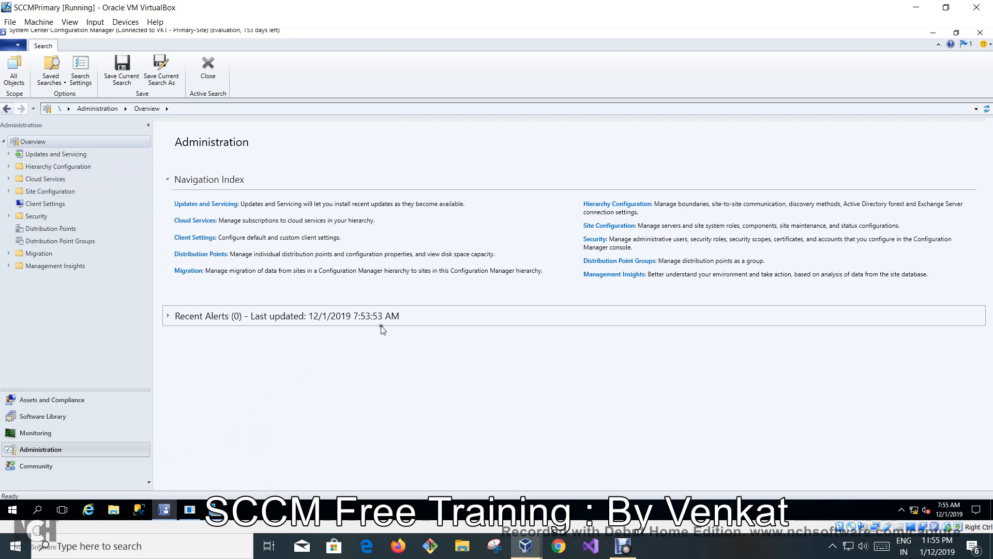
mouse_move(402, 353)
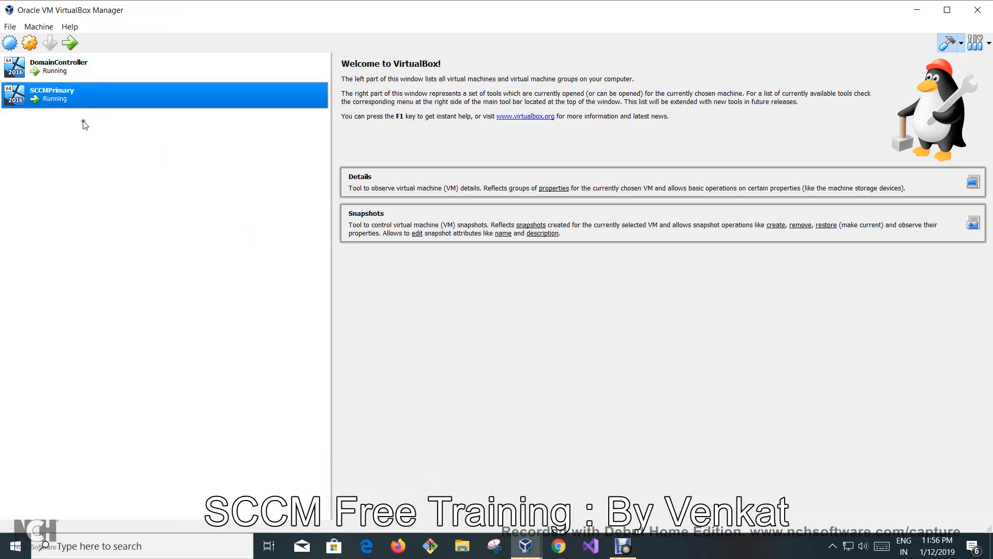
mouse_move(526, 546)
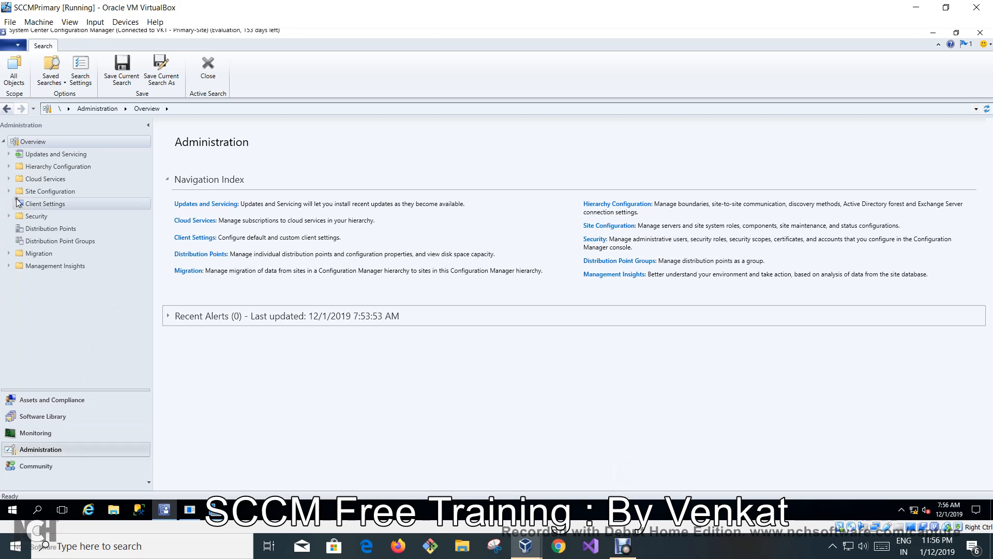
Expand Site Configuration and select VK1 - Primary-Site in the Sites list.
left_click(8, 190)
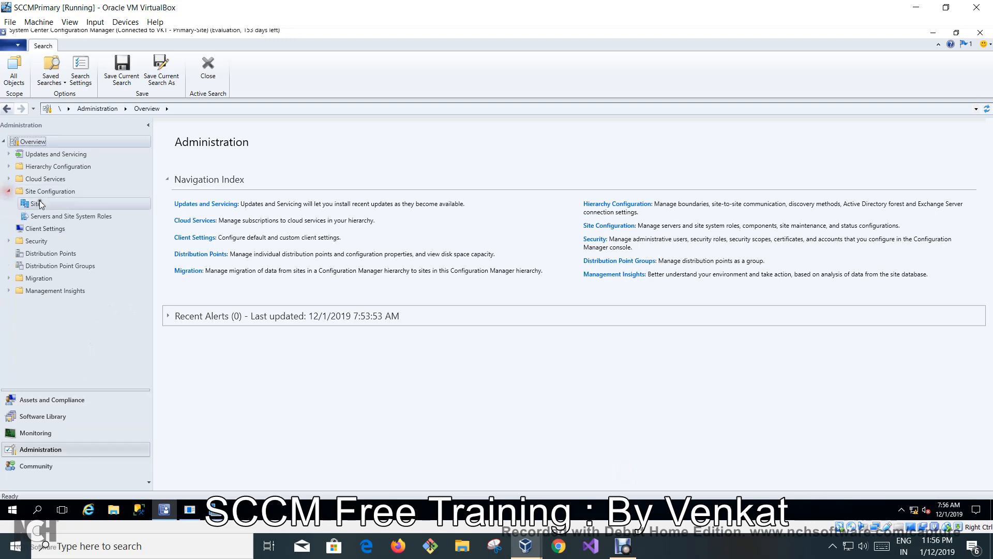
left_click(36, 203)
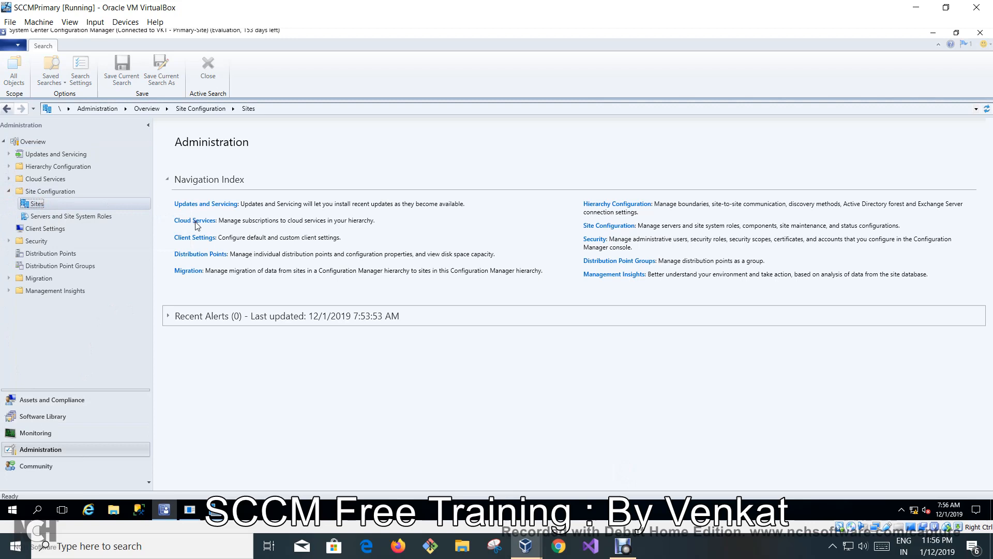
left_click(36, 203)
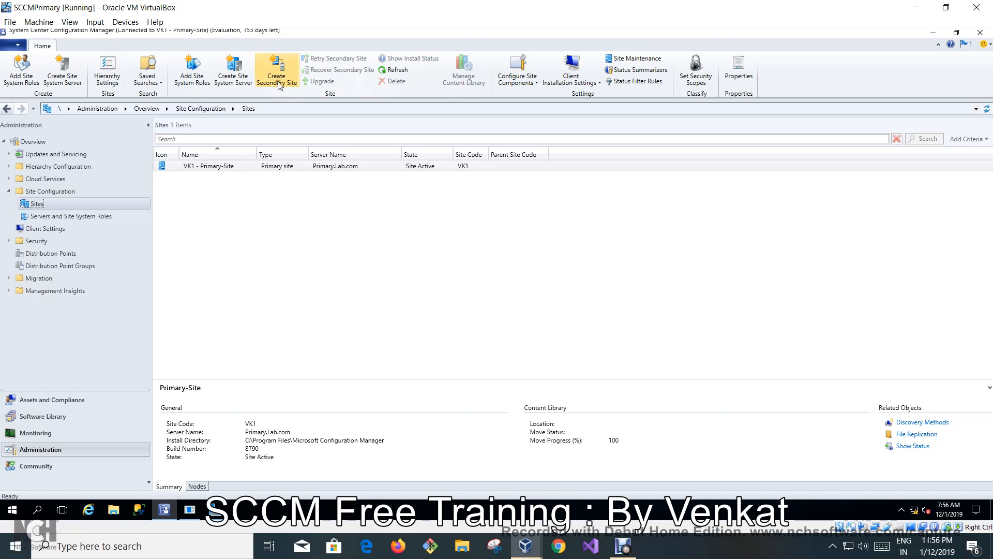
mouse_move(276, 72)
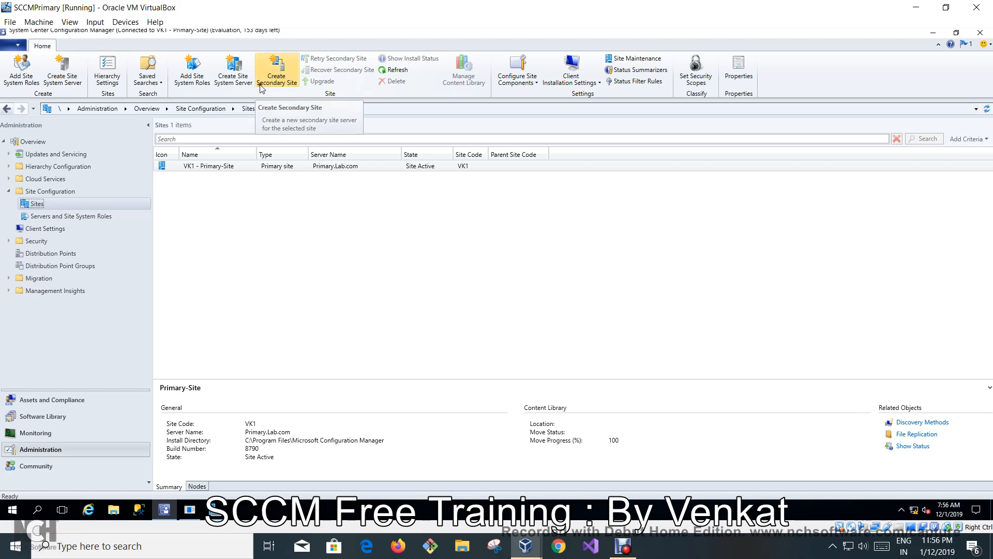
mouse_move(358, 324)
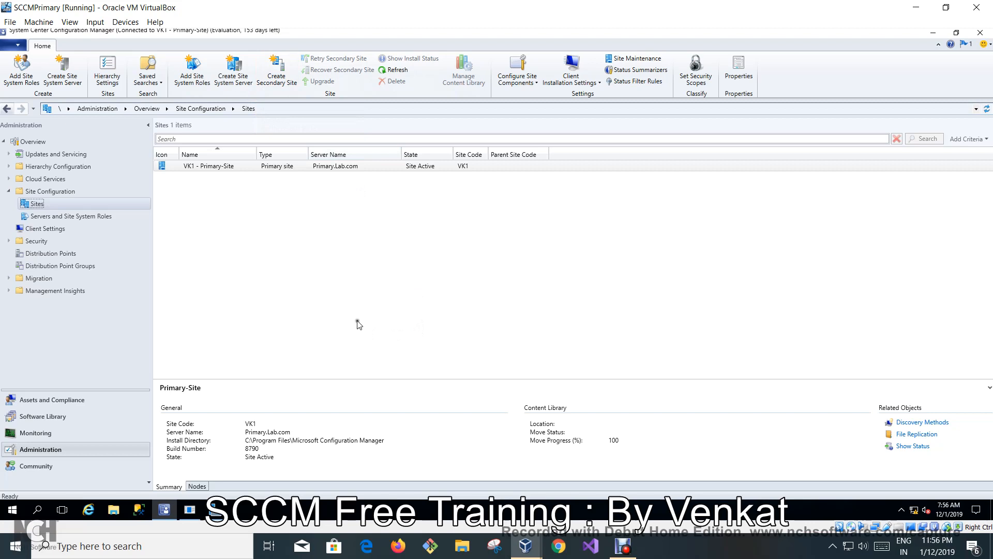
mouse_move(275, 249)
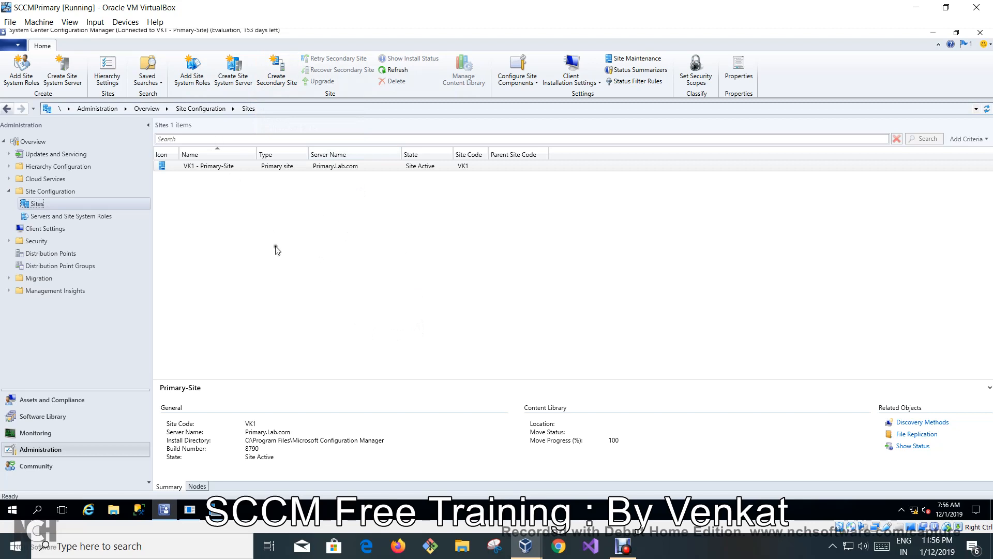
mouse_move(278, 158)
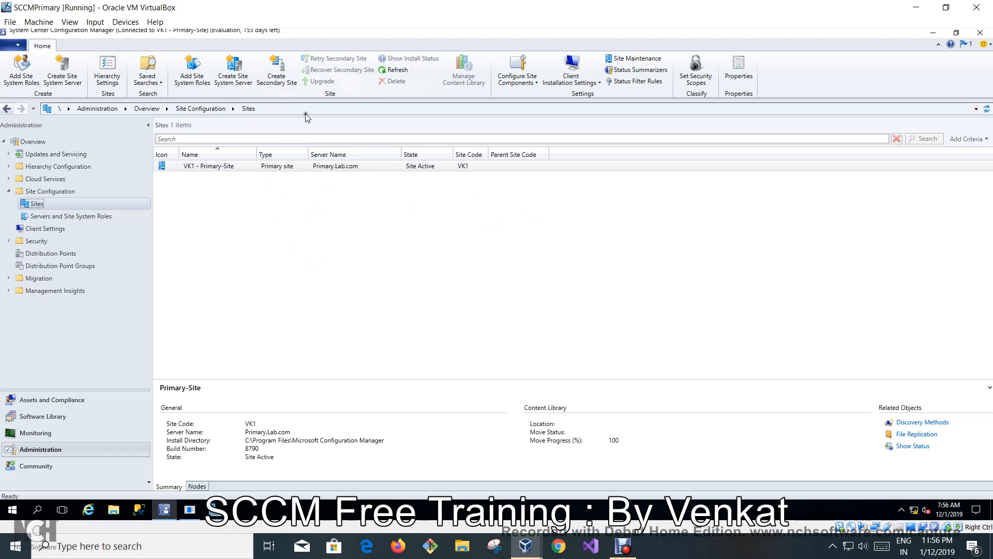
mouse_move(347, 241)
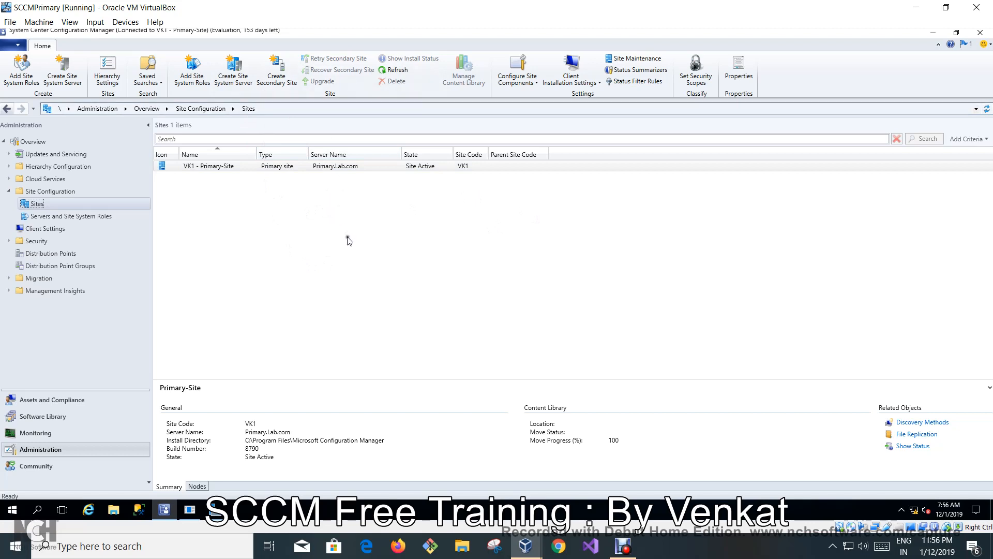
mouse_move(409, 212)
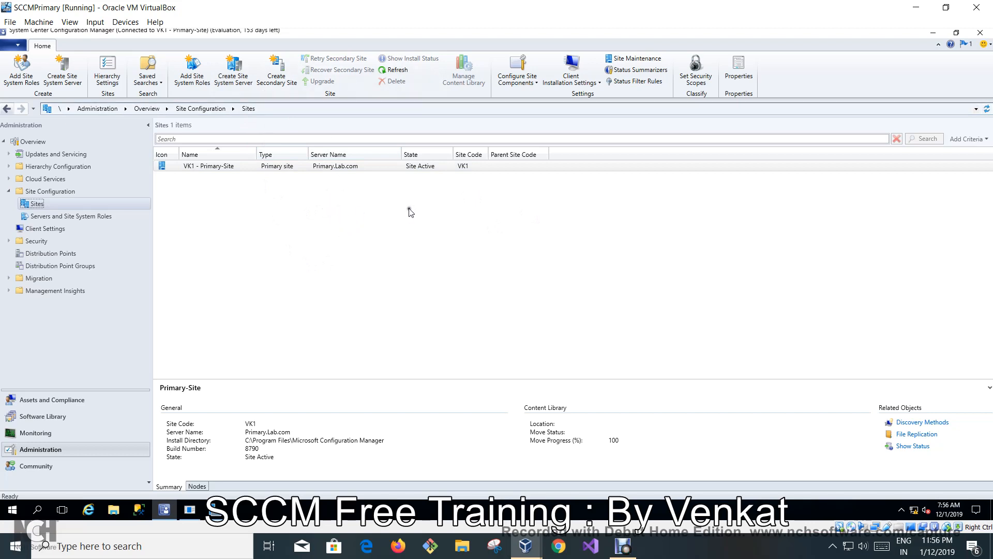
mouse_move(419, 220)
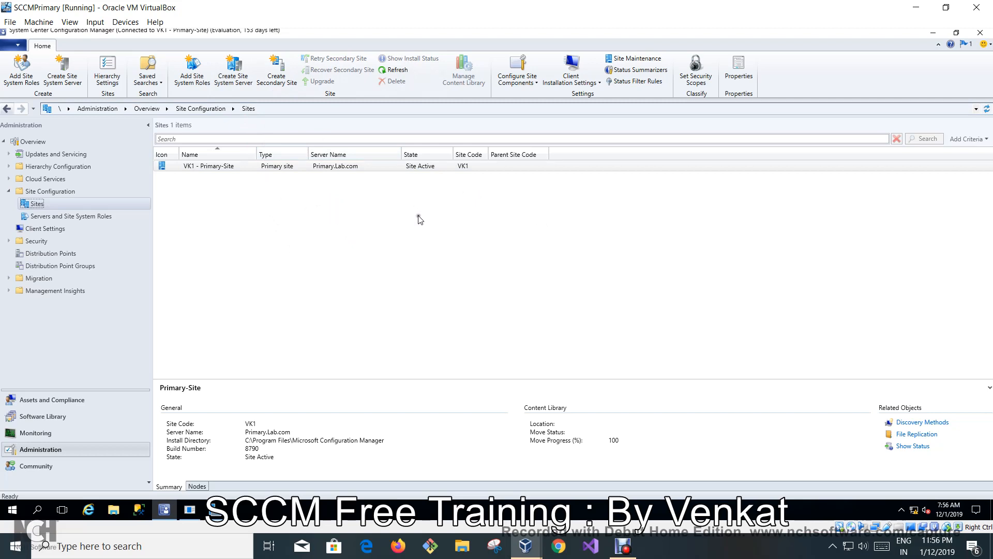
mouse_move(486, 202)
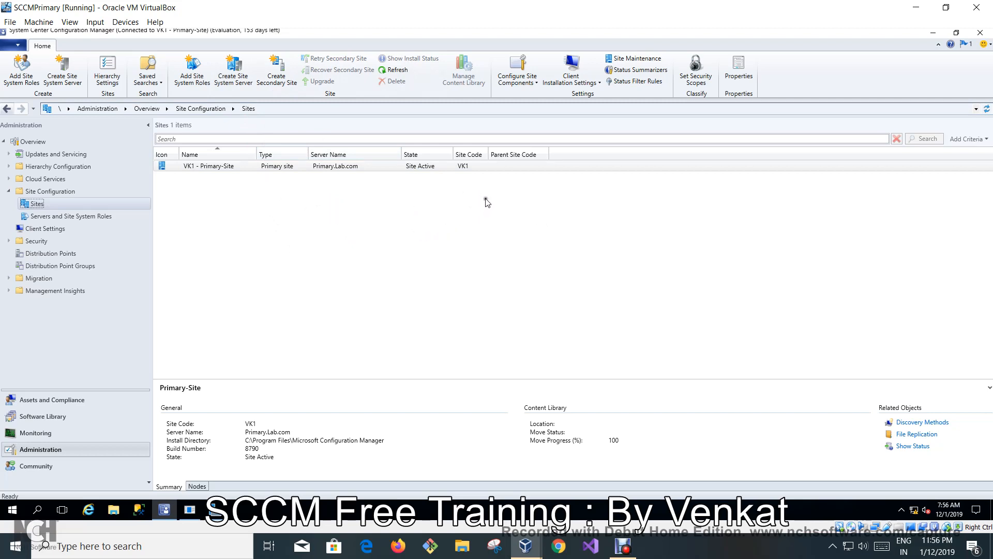
mouse_move(529, 260)
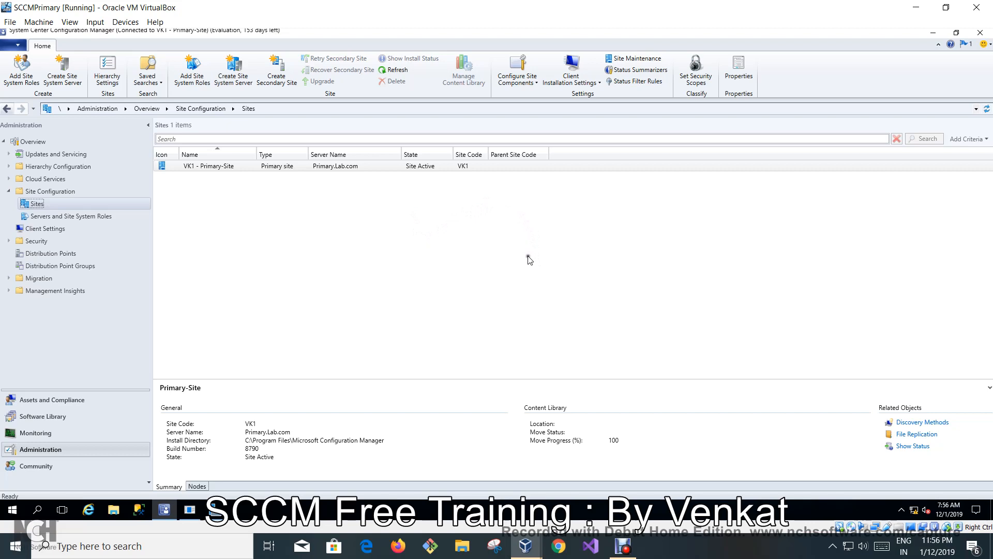
mouse_move(386, 279)
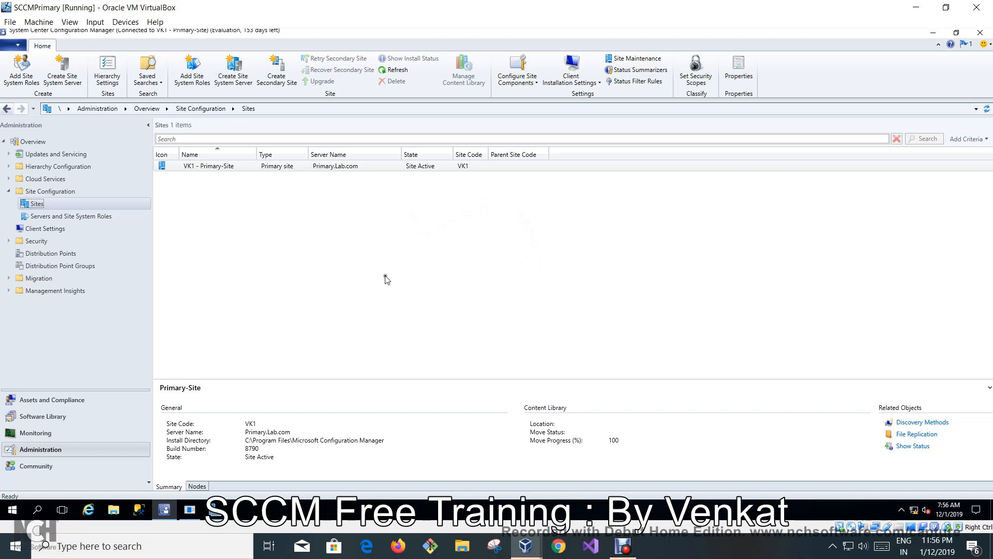
mouse_move(519, 308)
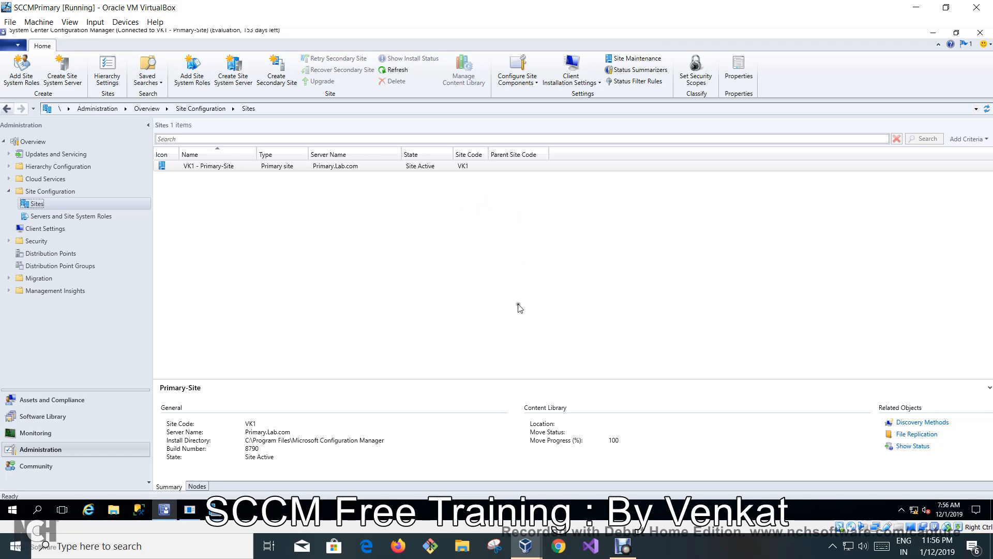
mouse_move(547, 465)
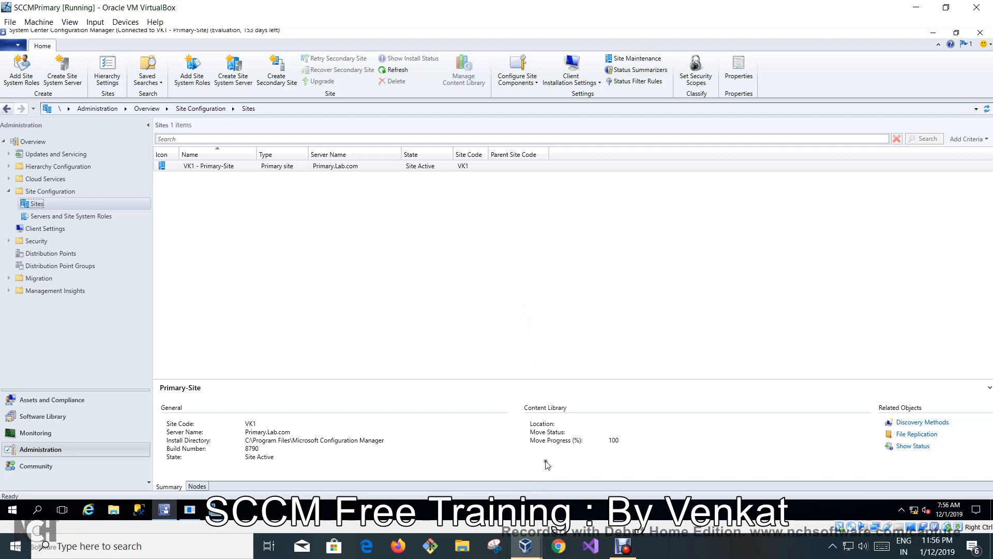
mouse_move(547, 465)
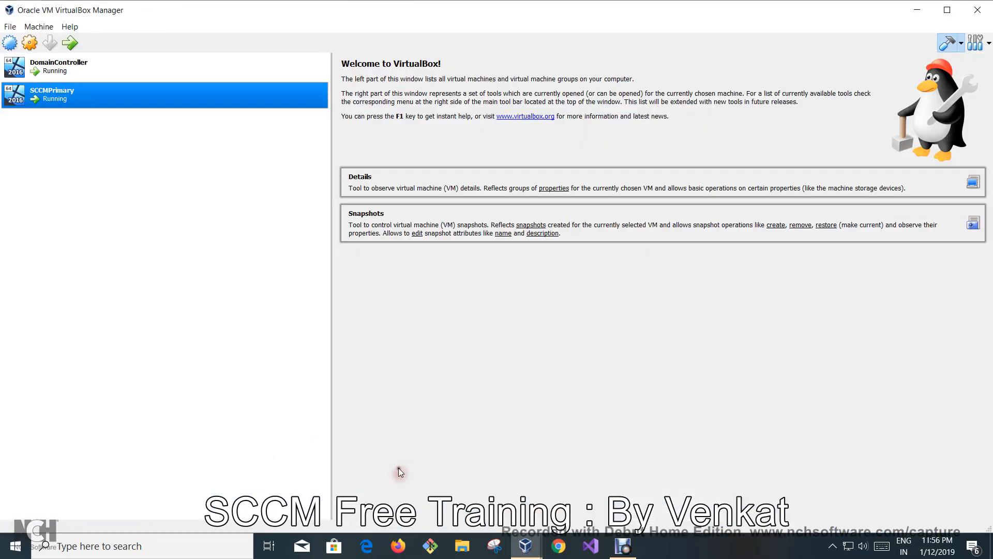
Start a new Windows 2016 (64-bit) machine named SCCM-Secondary Site.
left_click(9, 43)
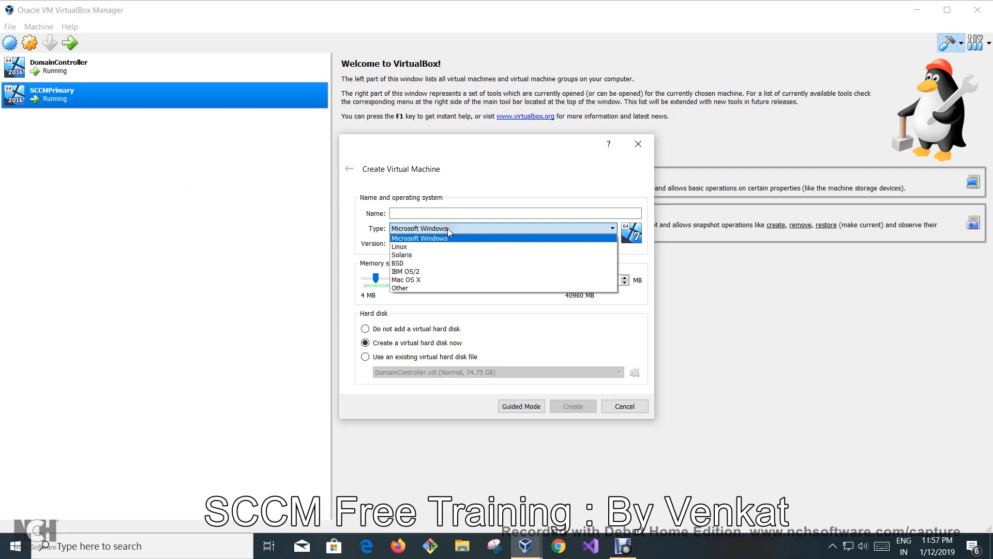
left_click(420, 237)
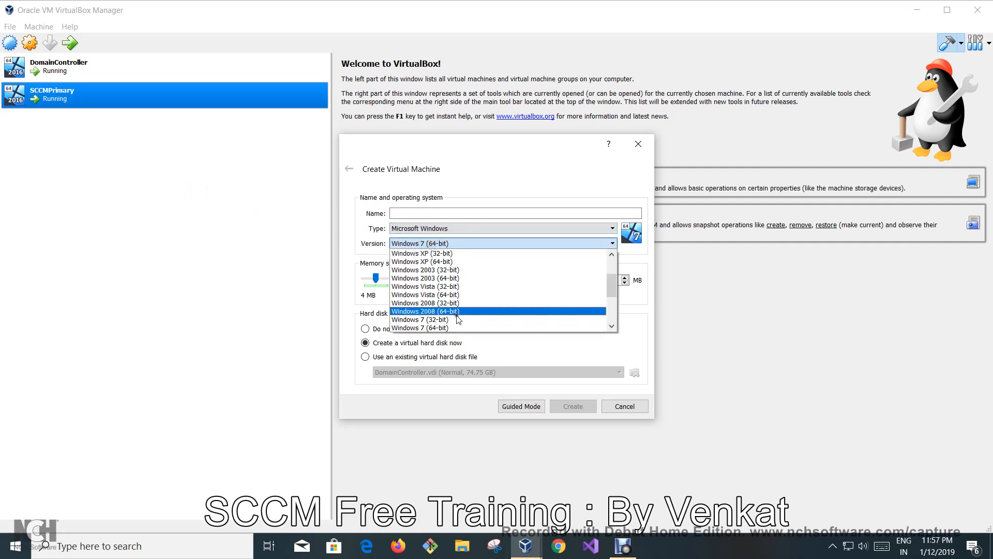
scroll("down", 3)
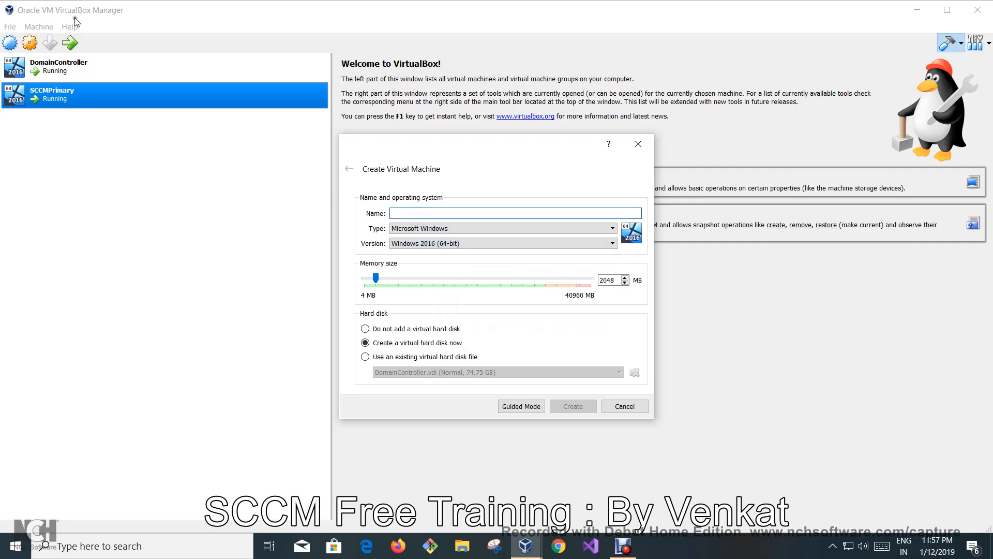
mouse_move(152, 90)
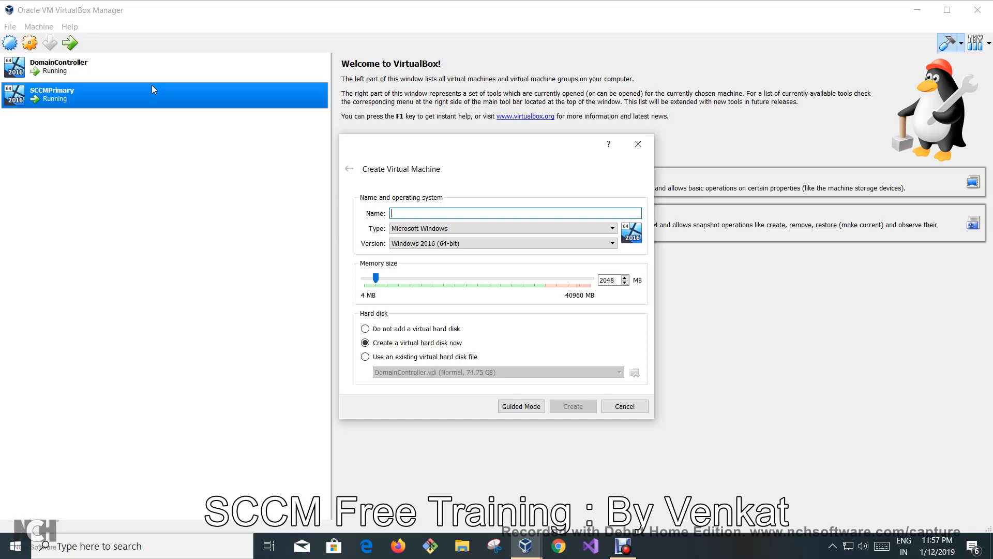
type("SCCM-Secondary Site")
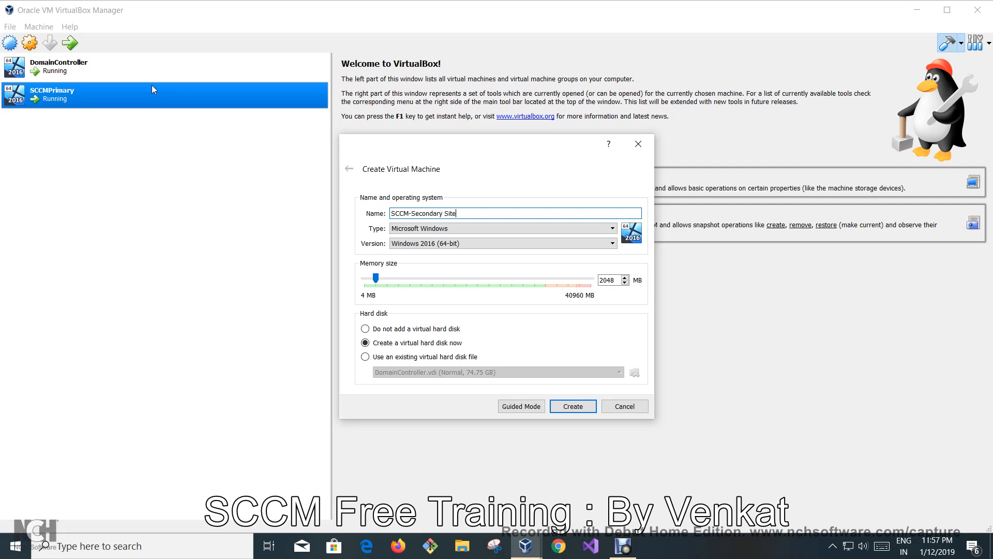
type("s")
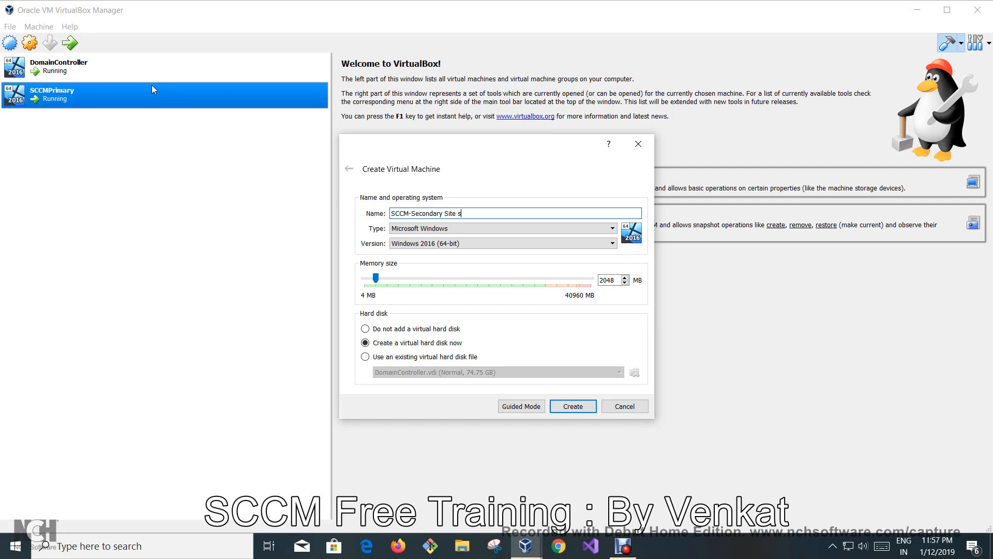
key("Backspace")
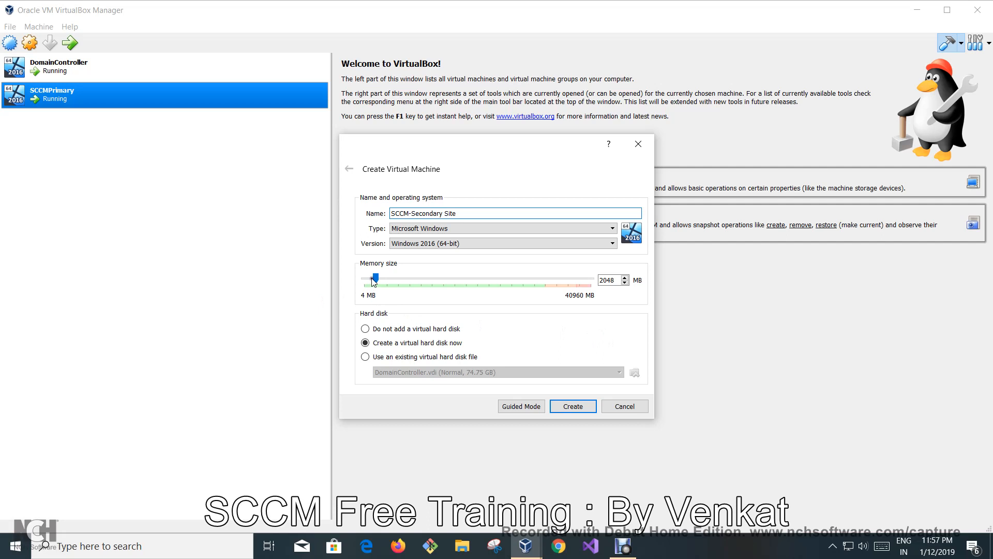
Set the machine's memory size to 8192 MB.
left_click_drag(373, 279, 386, 279)
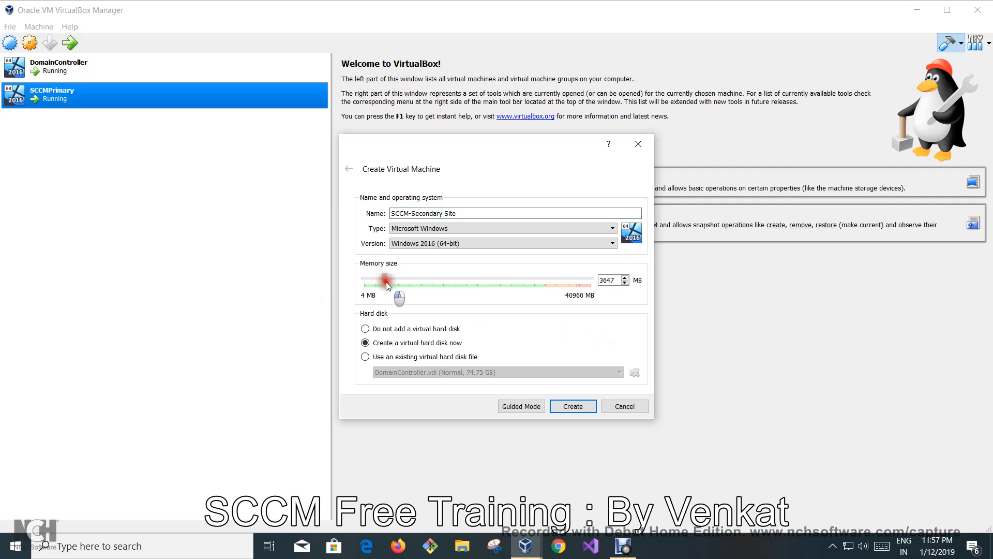
left_click_drag(385, 282, 393, 281)
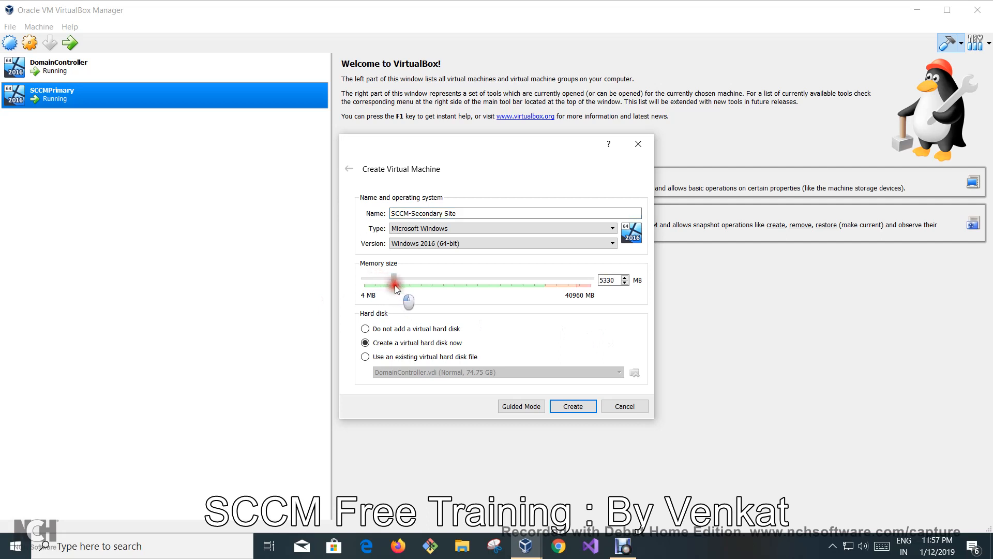
left_click_drag(393, 277, 400, 277)
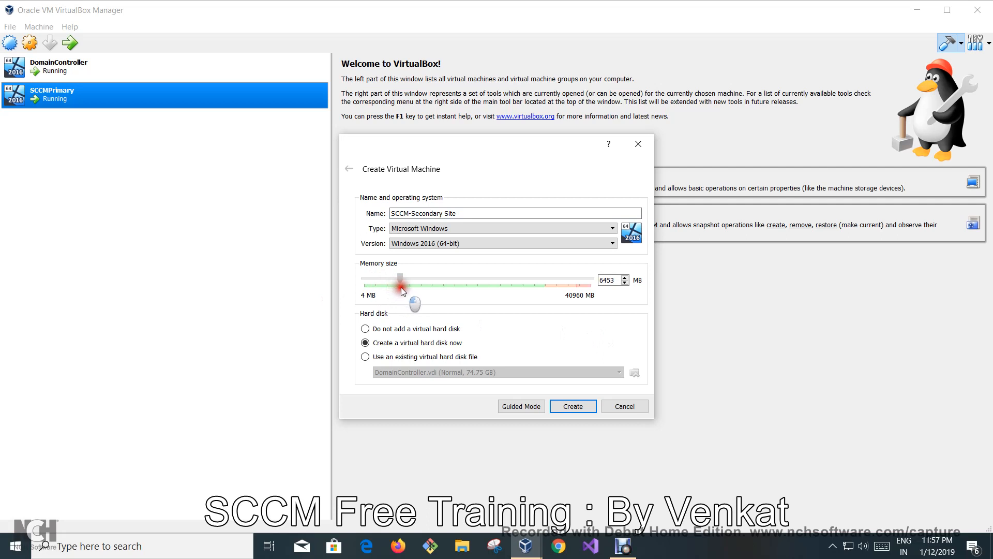
left_click_drag(400, 277, 404, 277)
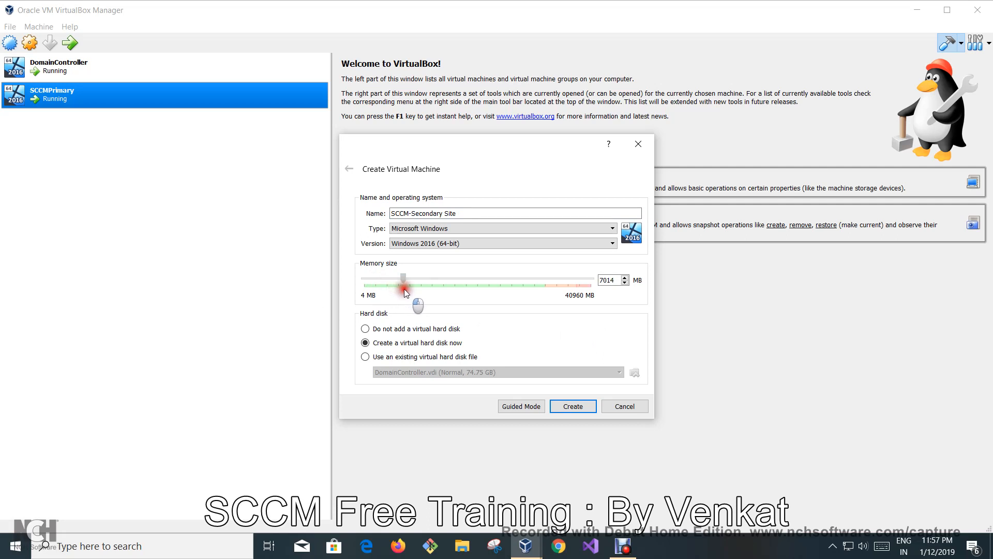
left_click_drag(403, 277, 410, 276)
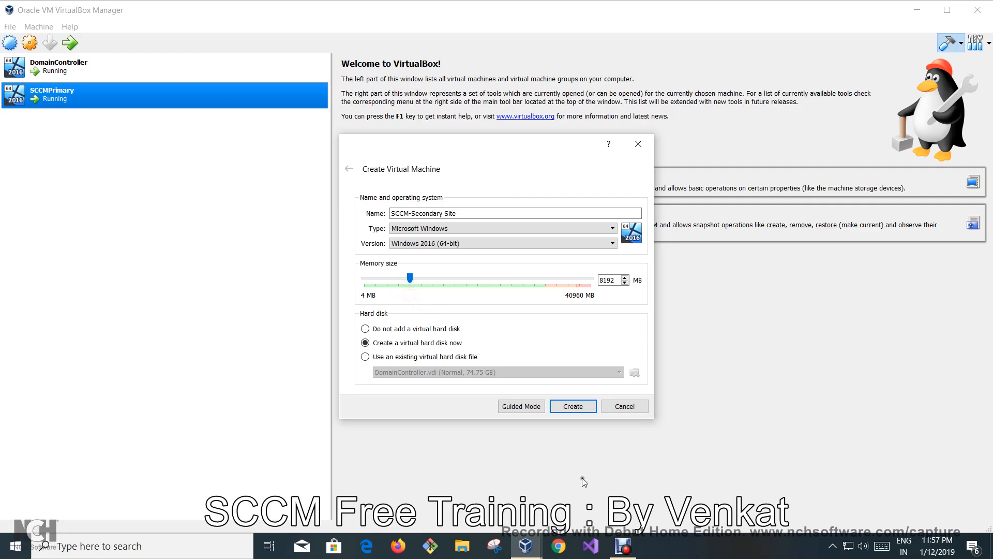
Size the new virtual hard disk at about 104.77 GB.
left_click(572, 406)
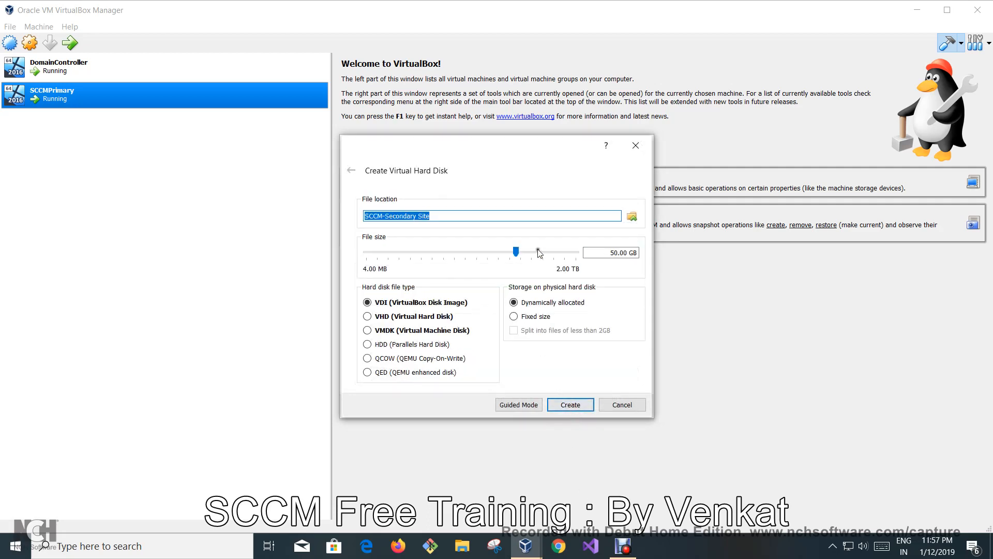
left_click_drag(516, 251, 527, 253)
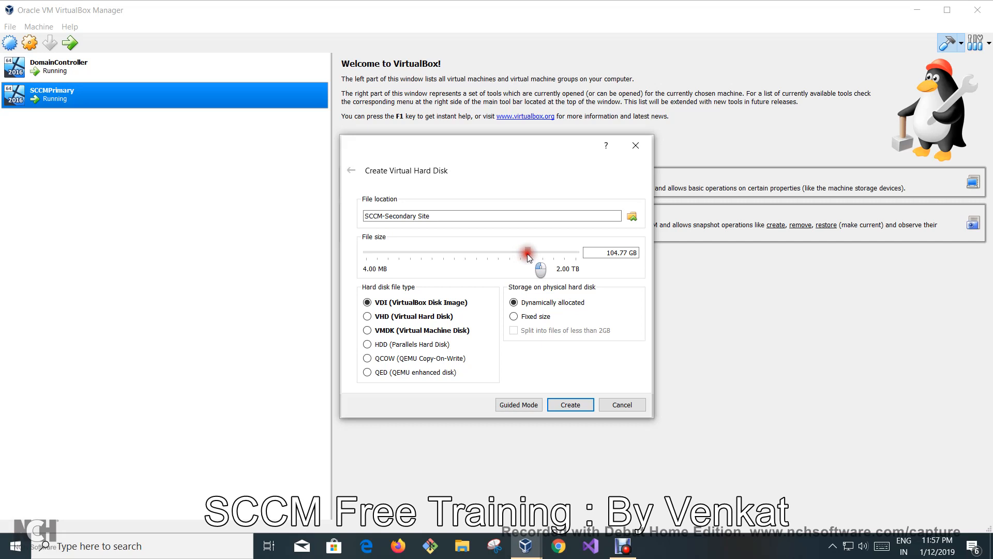
left_click_drag(525, 249, 532, 249)
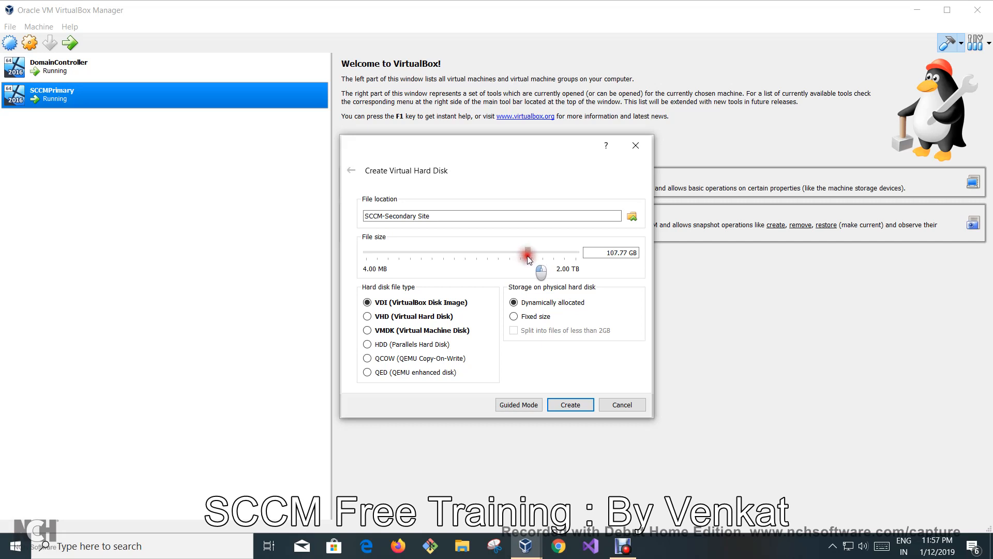
left_click_drag(527, 257, 526, 257)
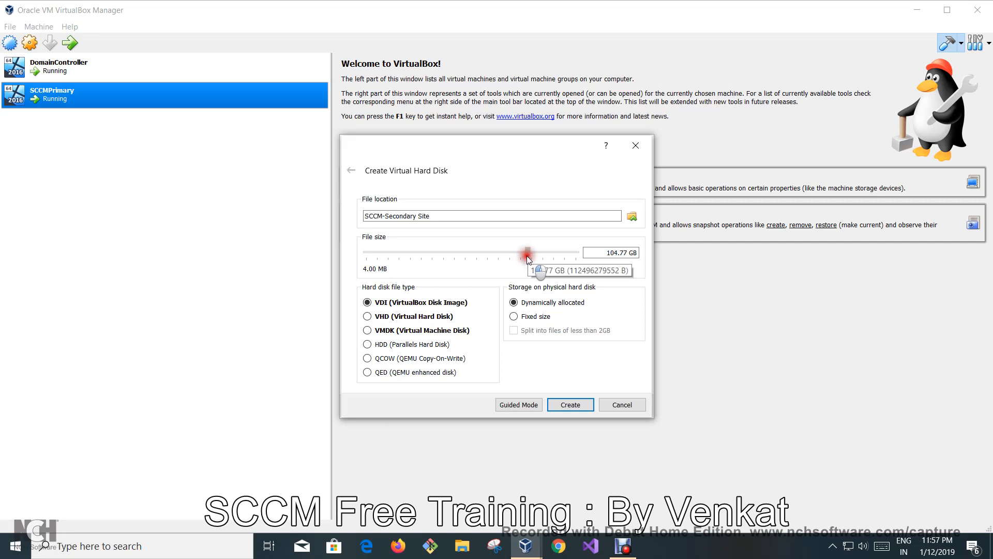
left_click_drag(527, 248, 524, 248)
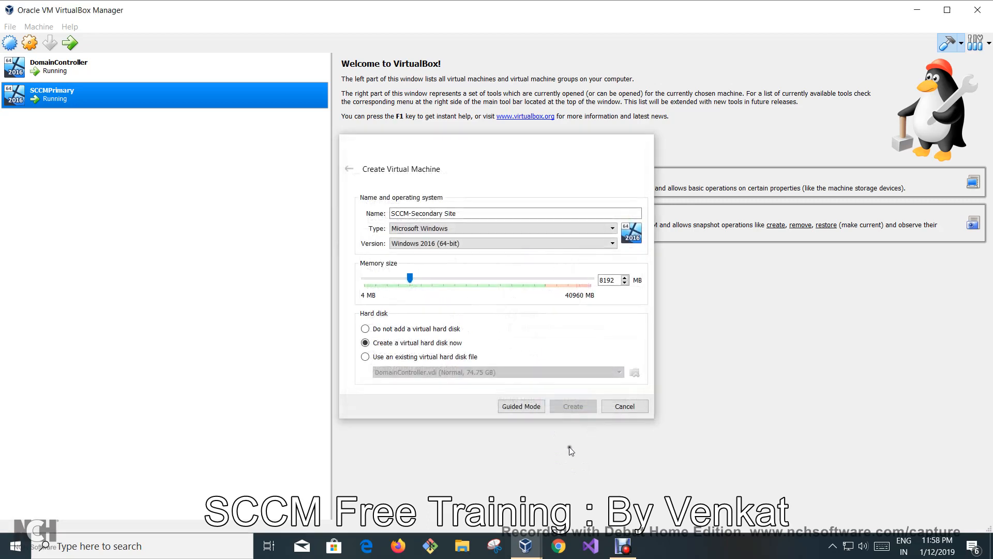
Create the machine, then set Shared Clipboard and Drag'n'Drop to Bidirectional.
left_click(572, 406)
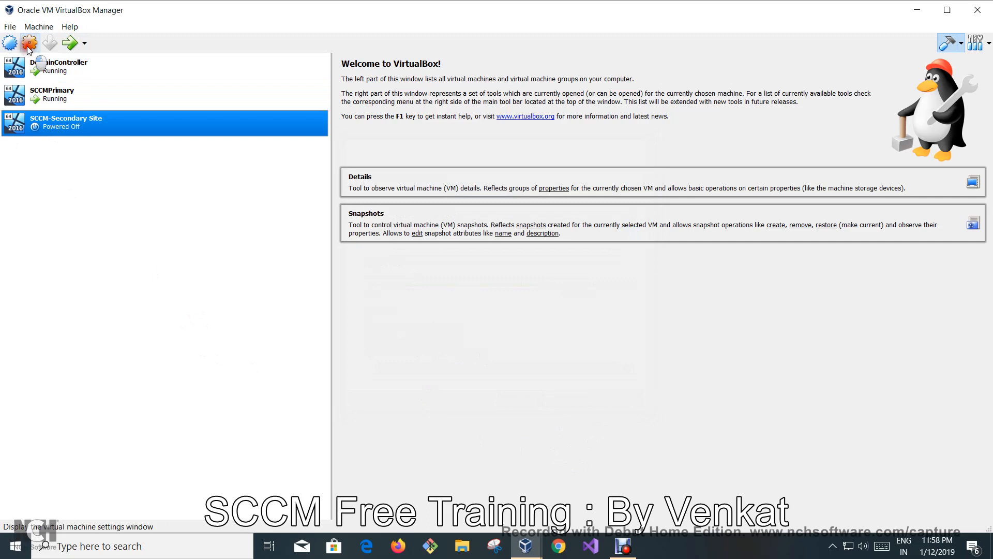
left_click(29, 42)
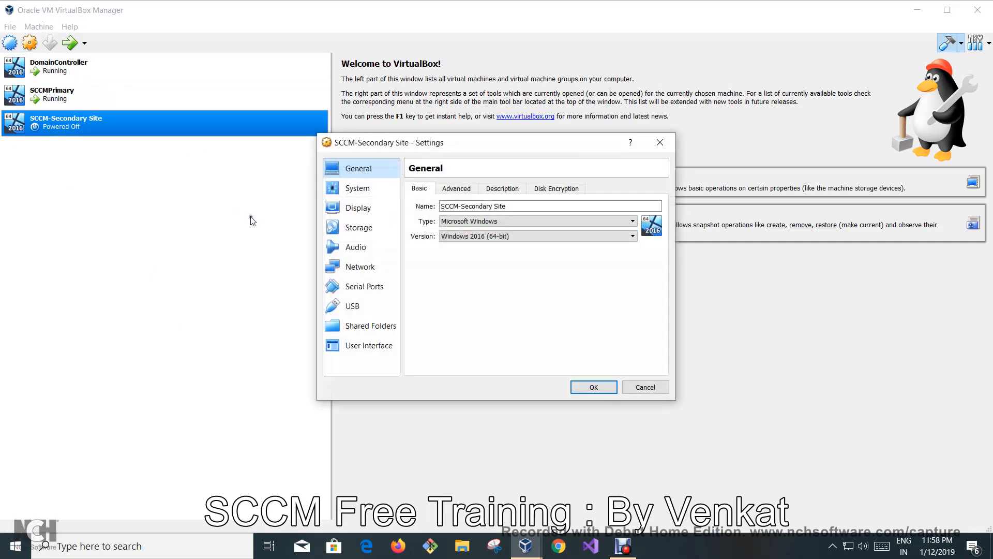
left_click(455, 189)
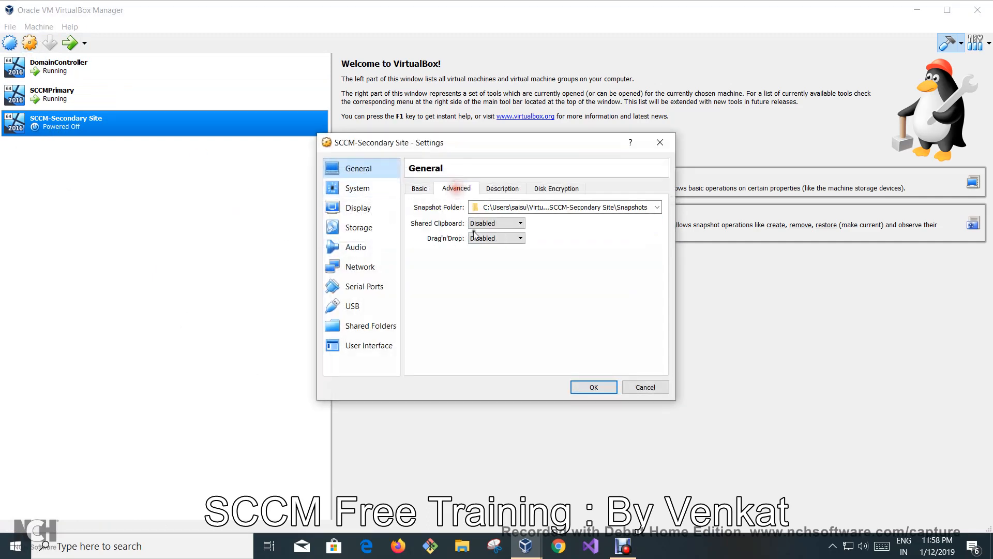
left_click(496, 222)
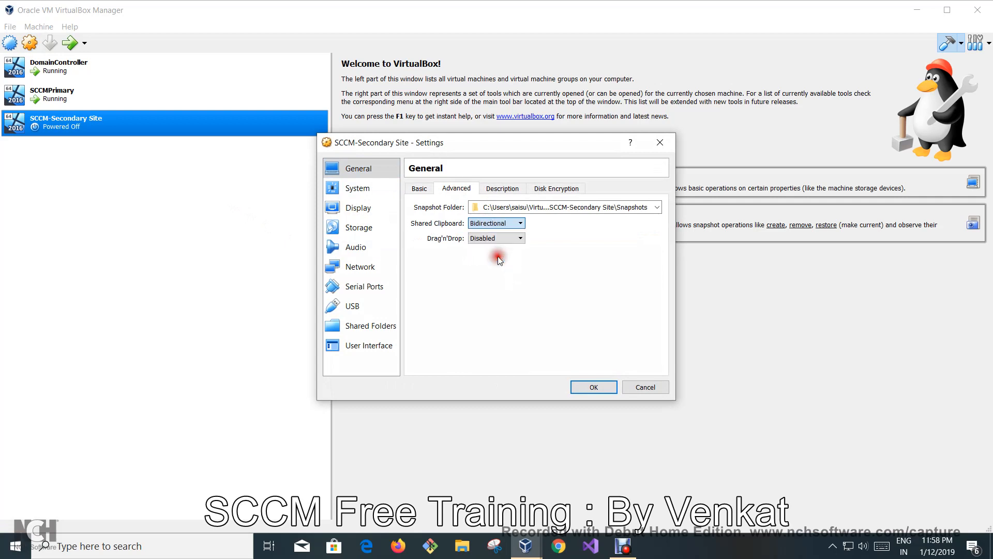
left_click(496, 237)
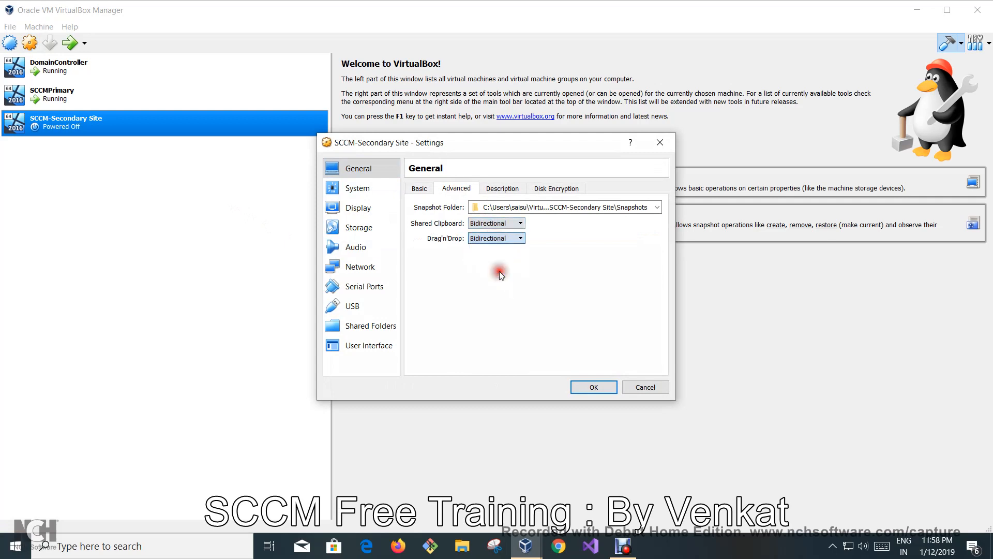
mouse_move(418, 471)
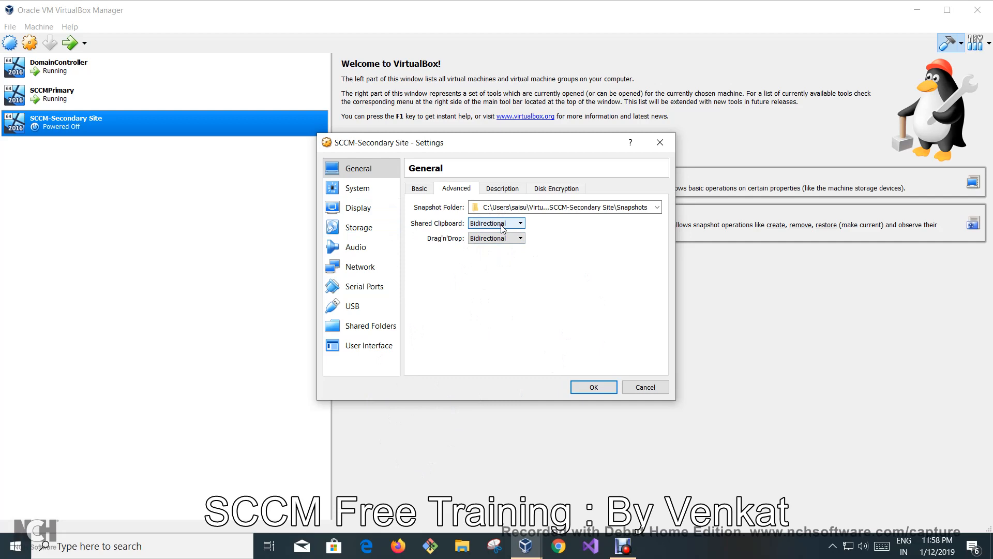
mouse_move(496, 238)
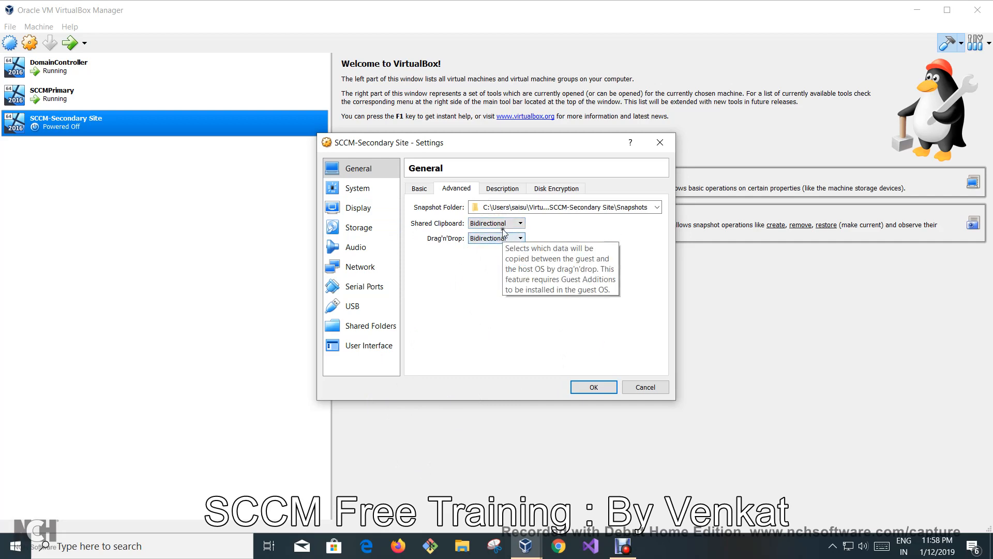
mouse_move(435, 301)
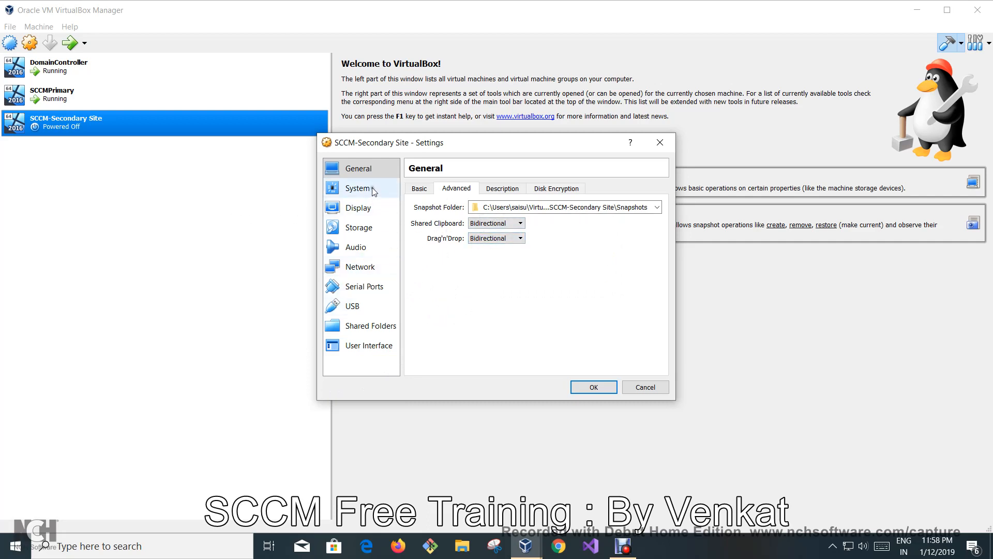
left_click(418, 189)
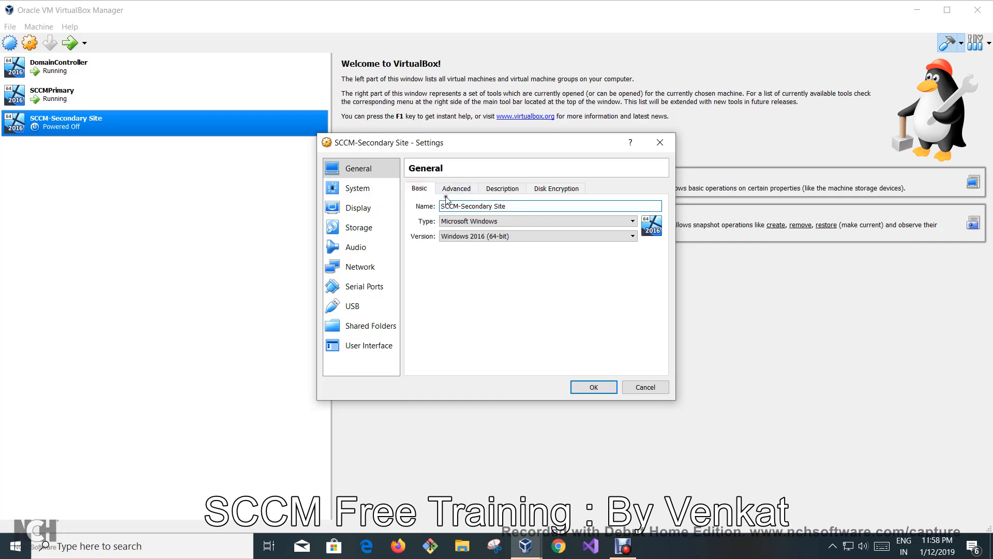
left_click(357, 187)
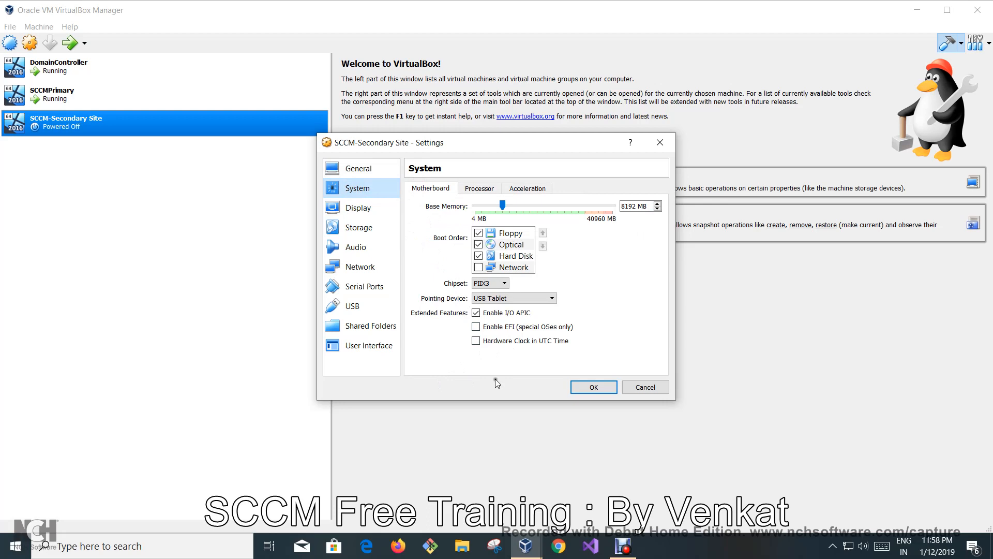
mouse_move(358, 207)
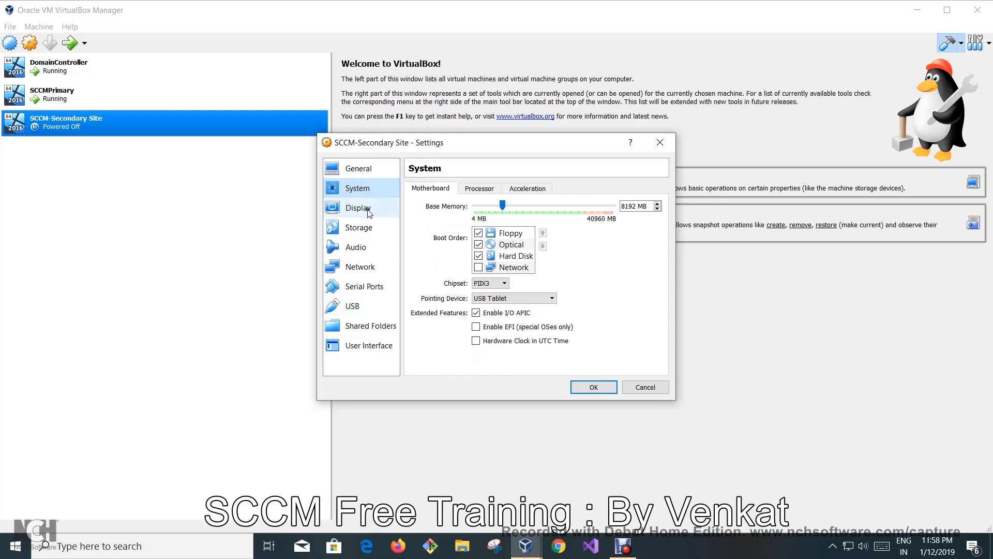
Mount the Windows Server 2016 Datacenter evaluation ISO on the SATA optical drive.
left_click(359, 227)
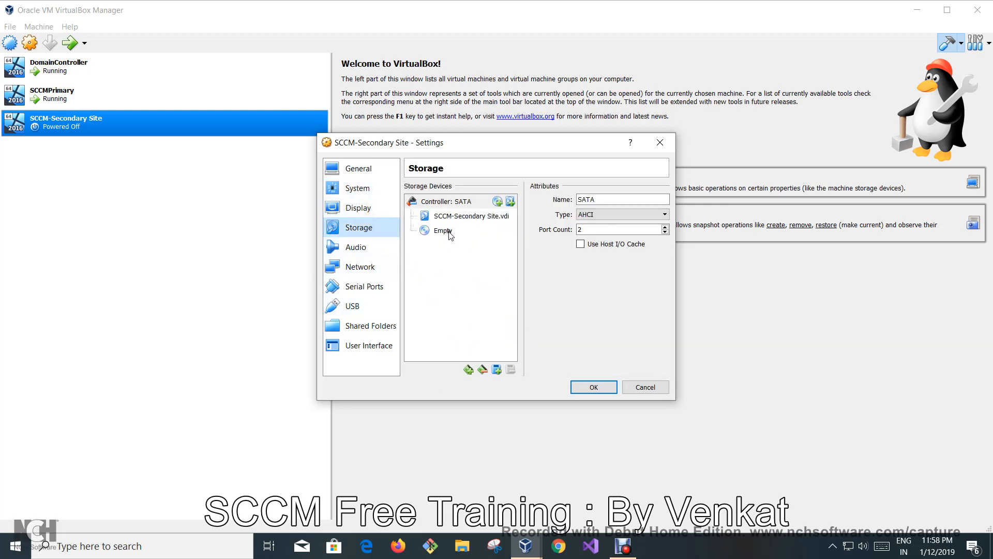
left_click(444, 230)
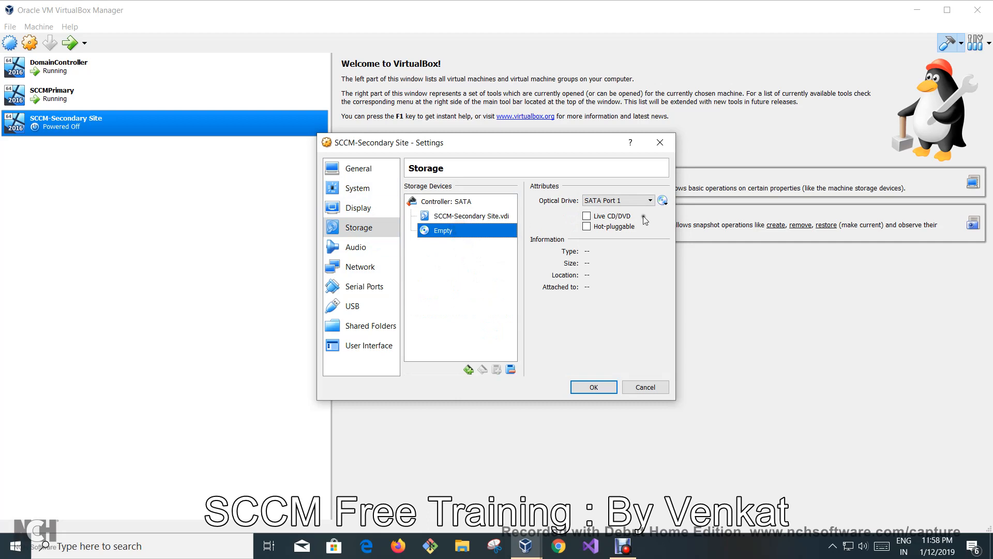
left_click(663, 200)
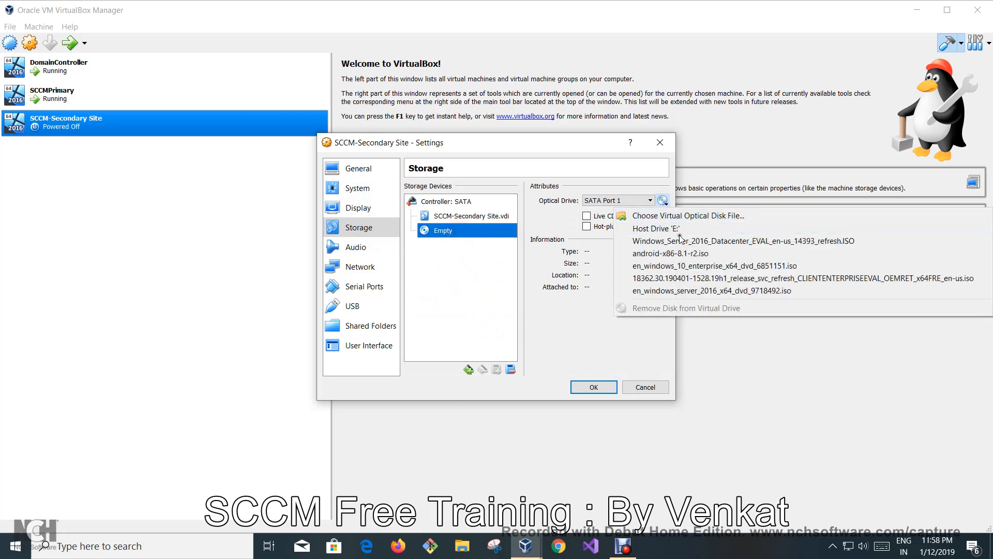
left_click(722, 240)
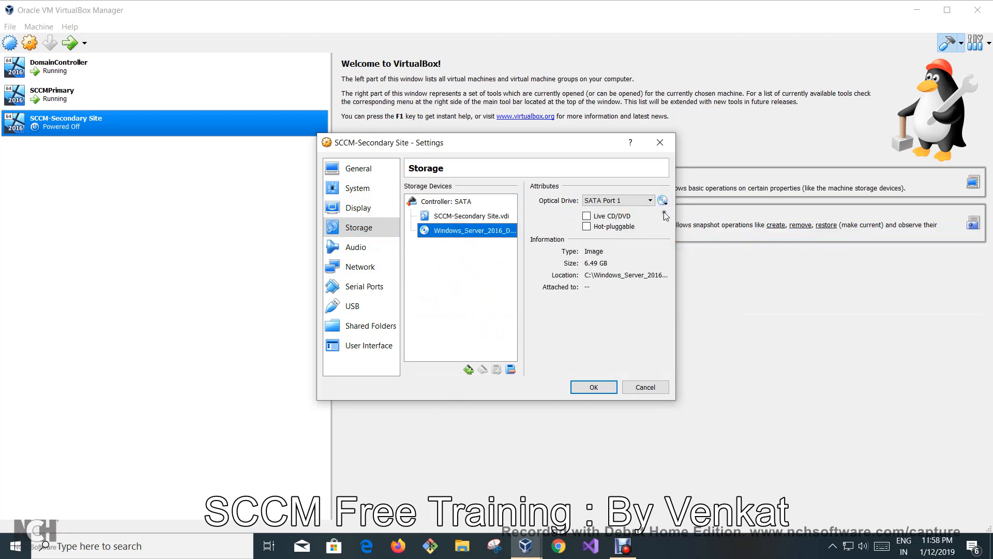
left_click(663, 200)
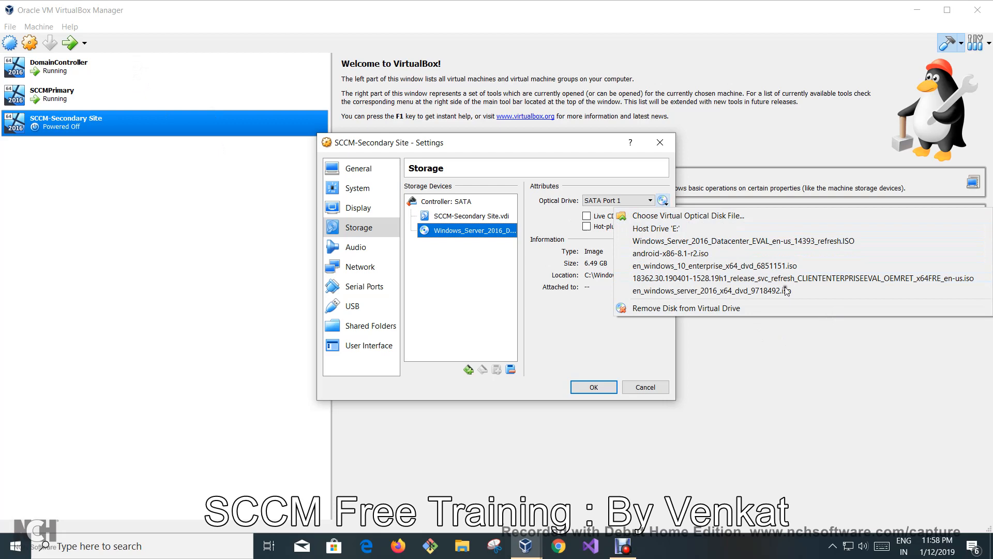
mouse_move(687, 240)
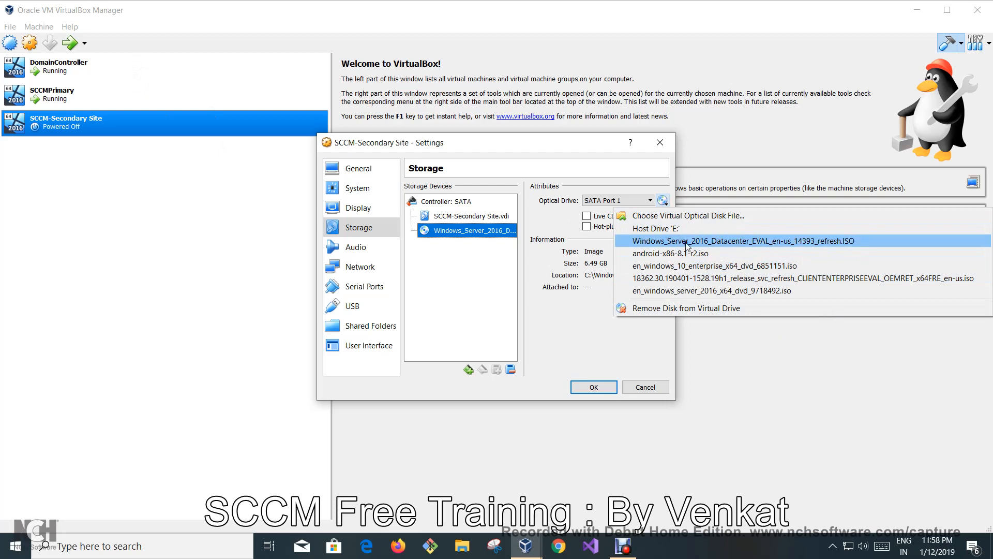
mouse_move(610, 238)
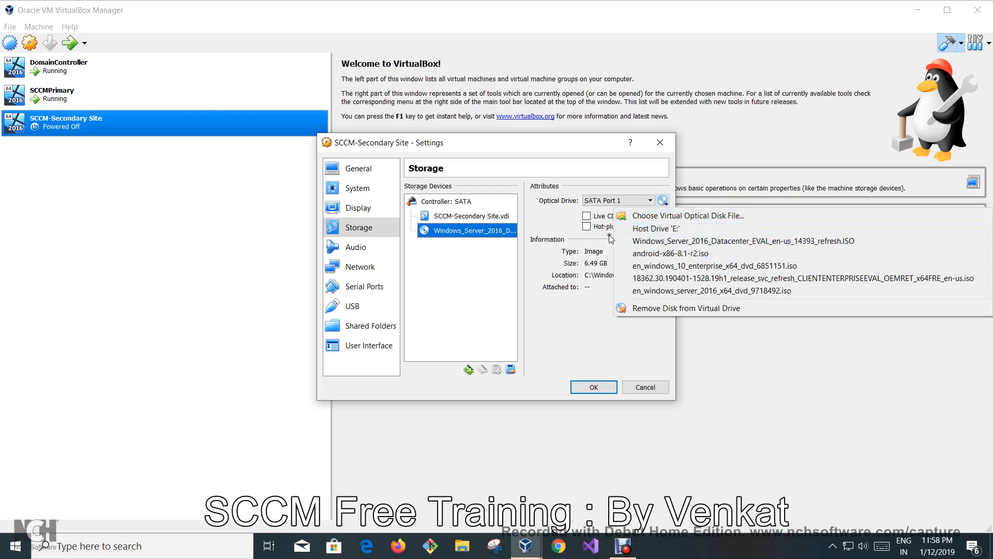
mouse_move(610, 334)
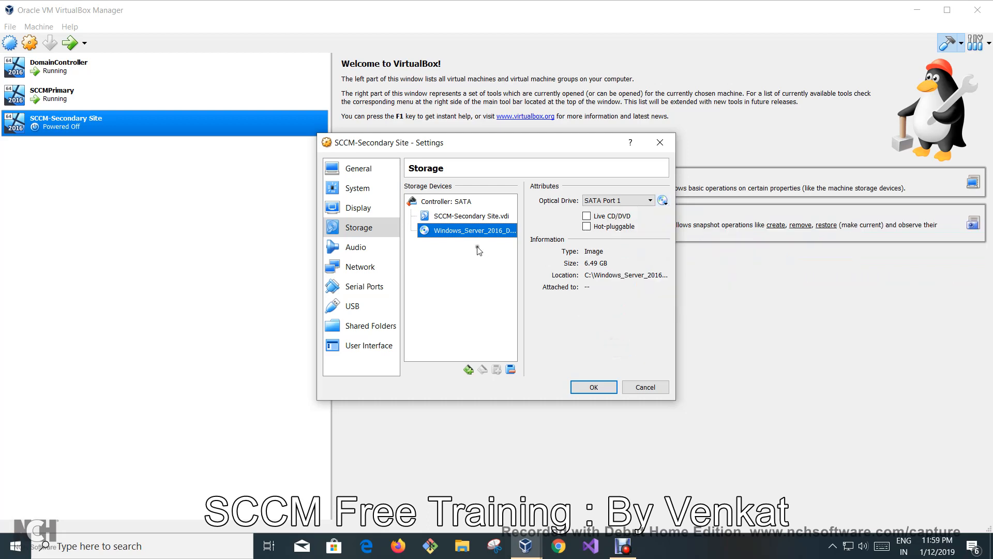
mouse_move(592, 265)
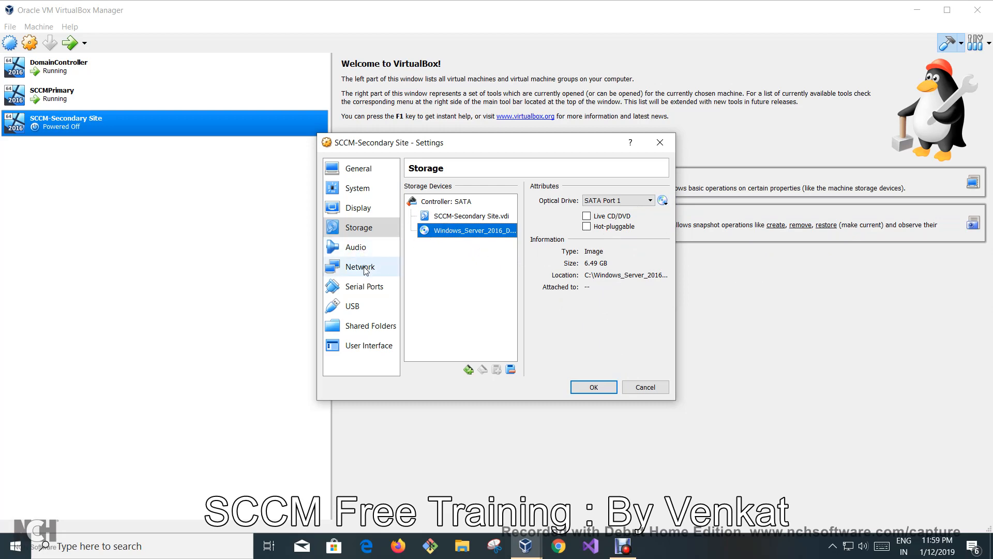
Bridge Adapter 1 to the Killer E2400 Gigabit Ethernet Controller.
left_click(360, 266)
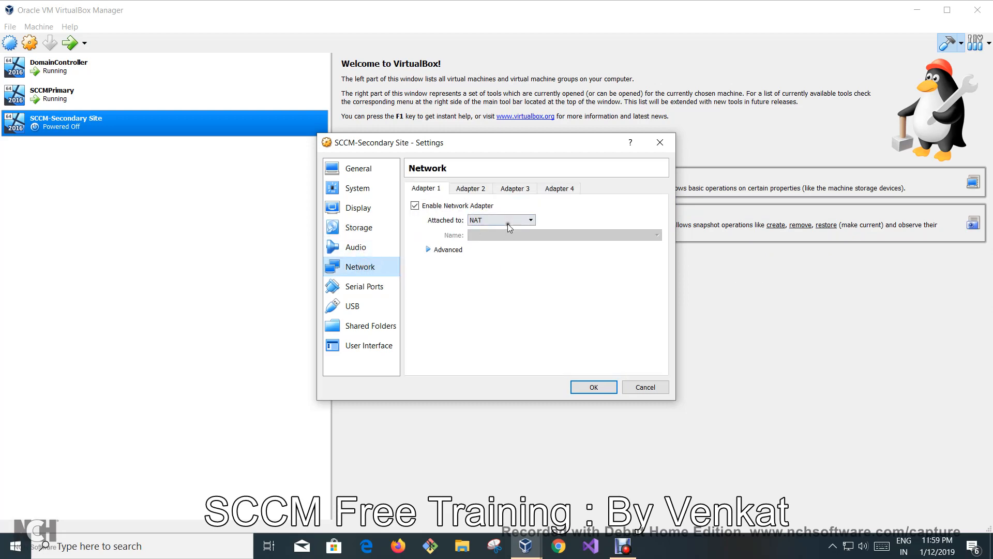
left_click(530, 220)
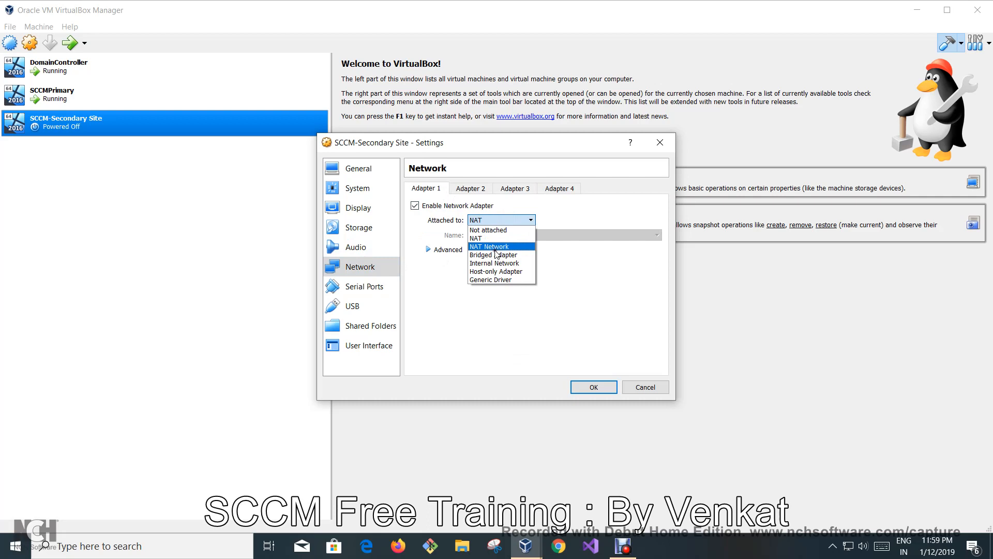
mouse_move(495, 254)
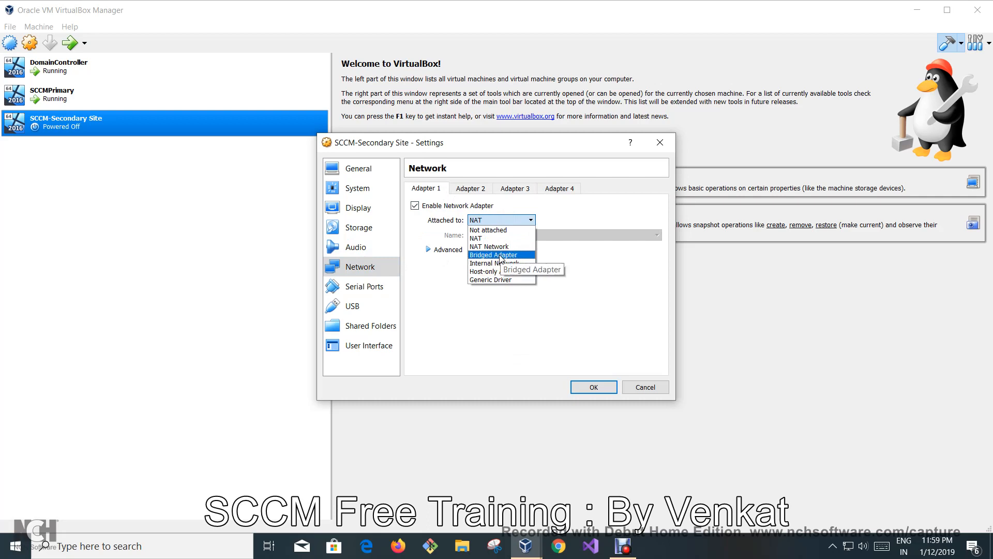
left_click(494, 254)
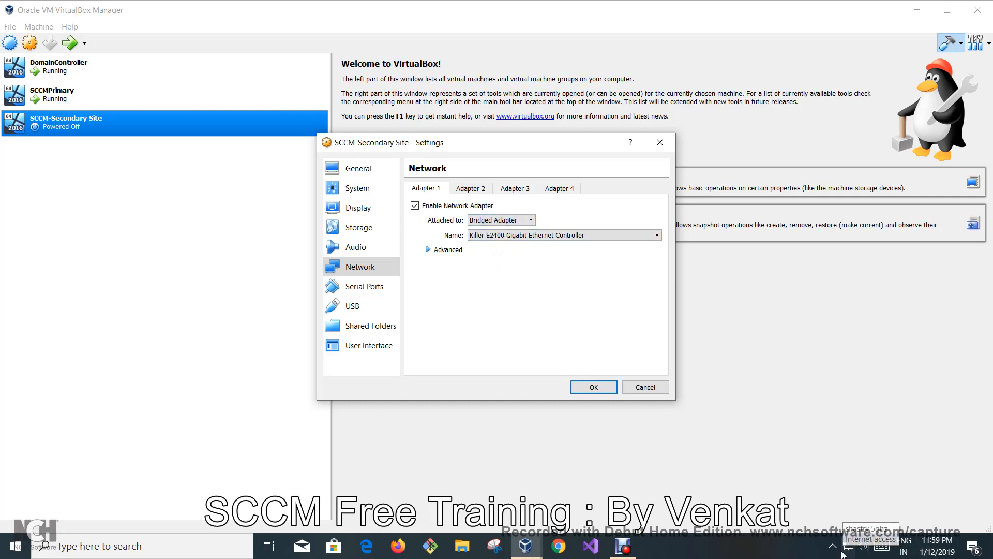
mouse_move(471, 184)
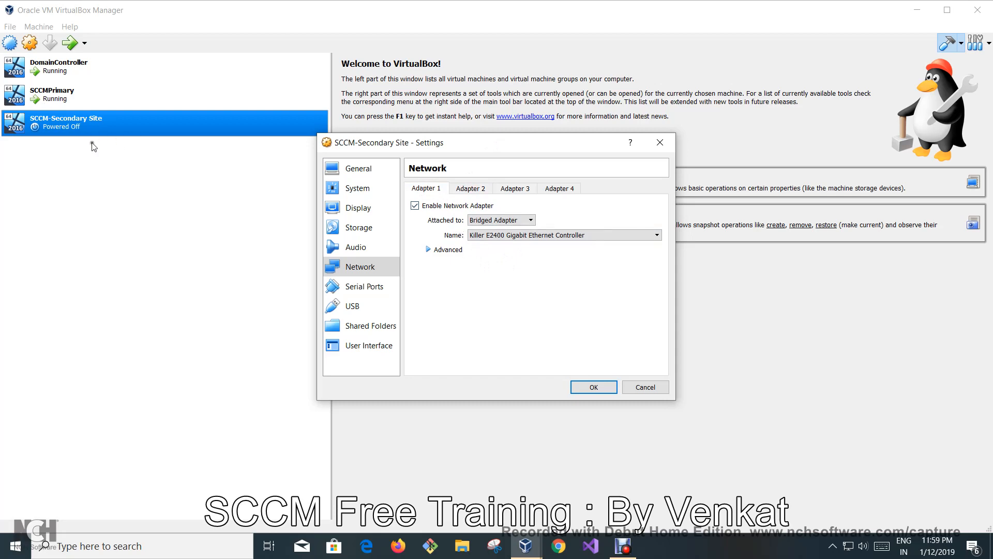
mouse_move(514, 247)
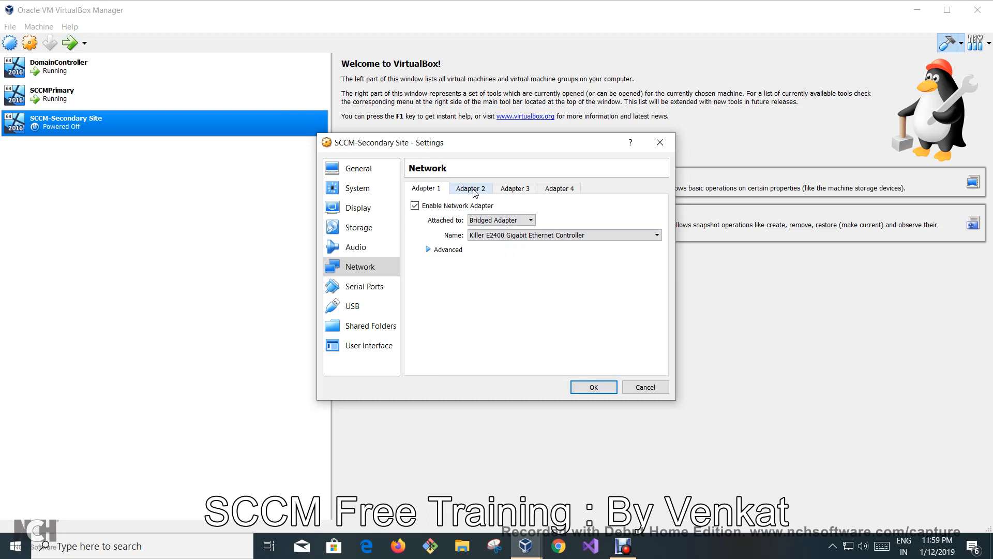
Attach Adapter 2 to the internal network named Internal and save the settings.
left_click(500, 220)
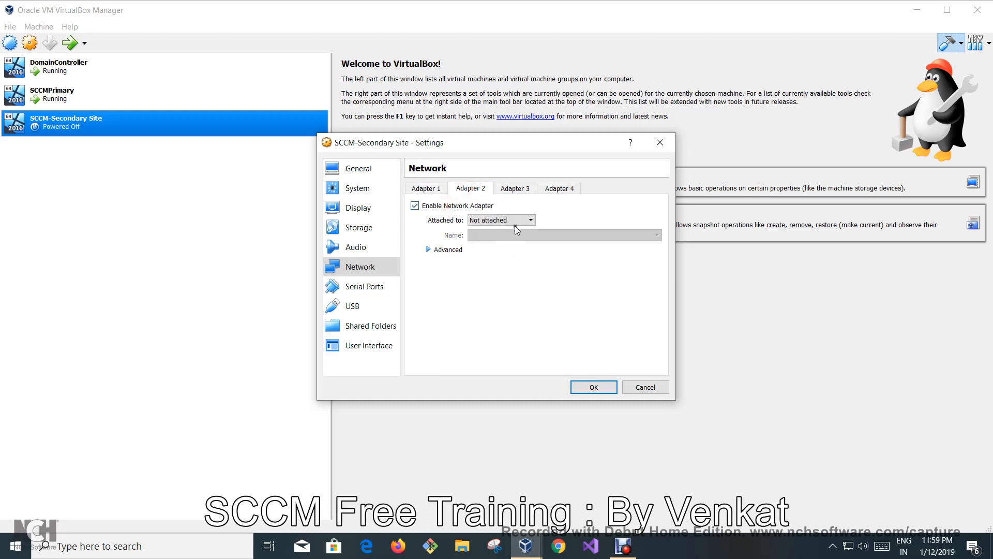
left_click(530, 220)
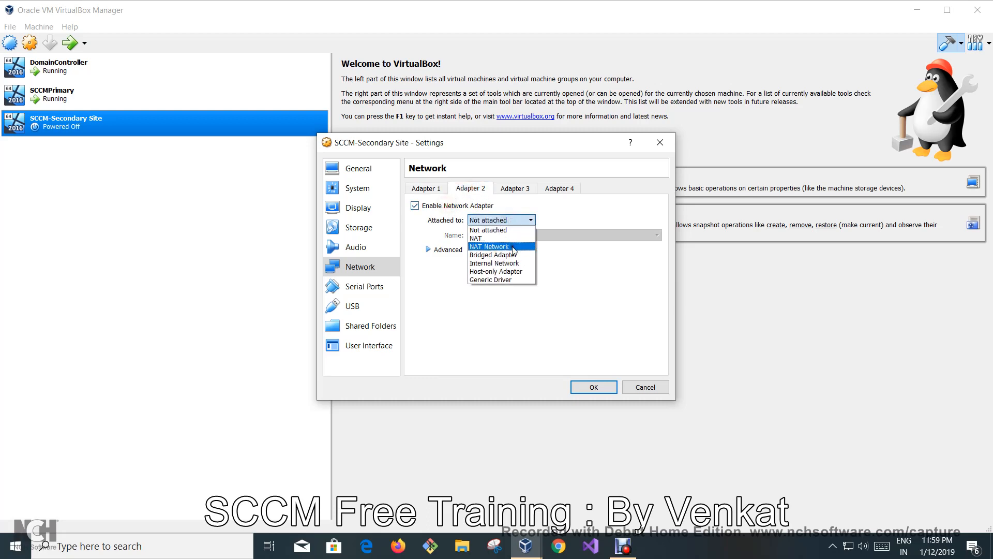
mouse_move(494, 263)
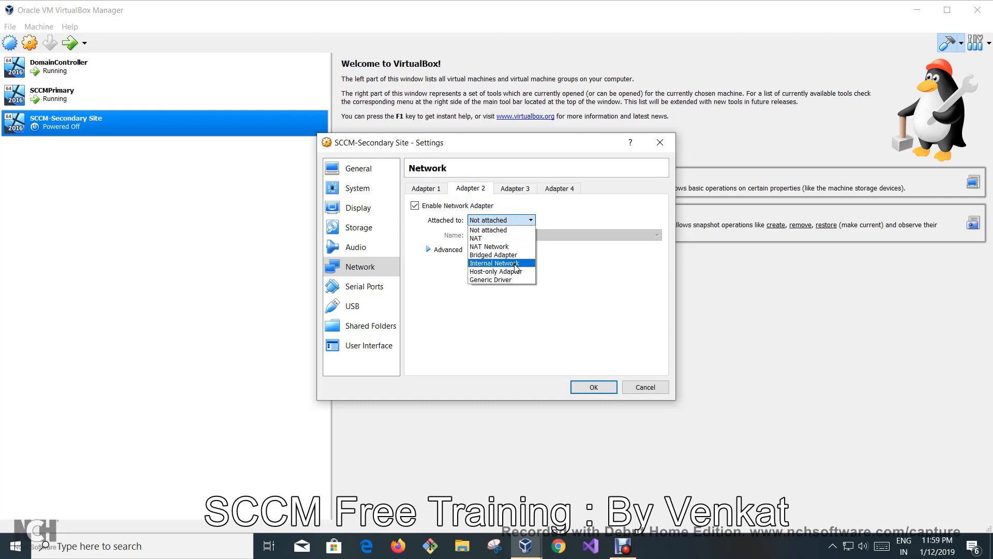
left_click(497, 262)
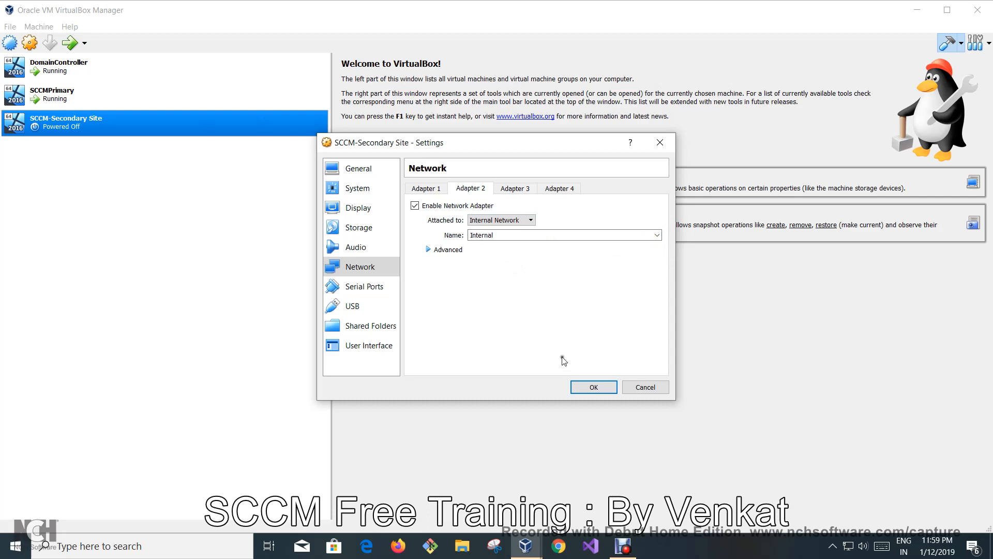
mouse_move(489, 244)
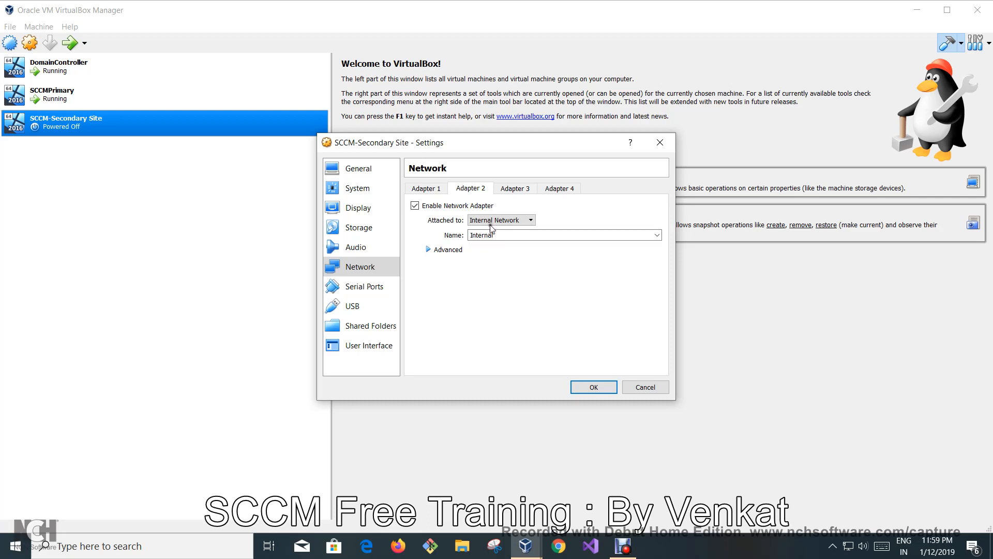
mouse_move(211, 142)
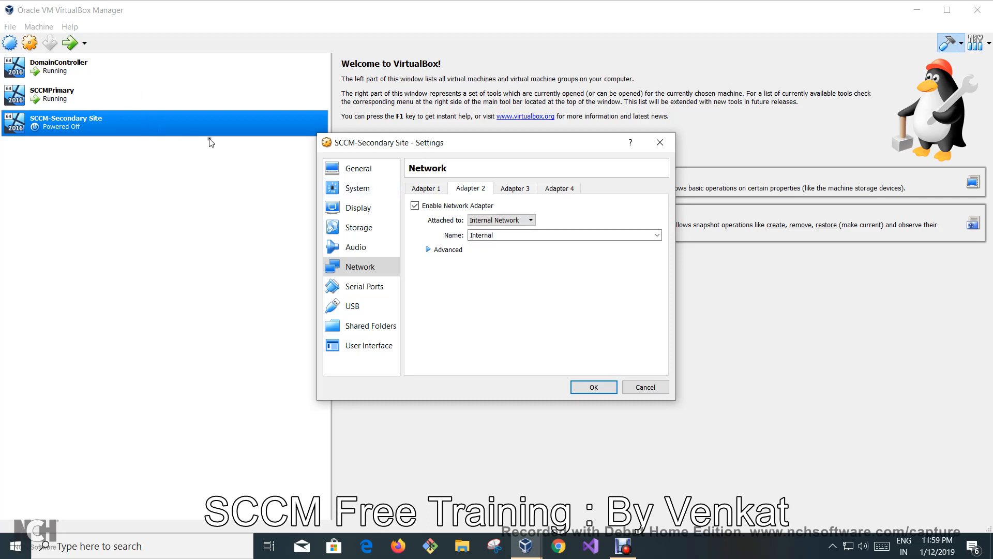
mouse_move(635, 427)
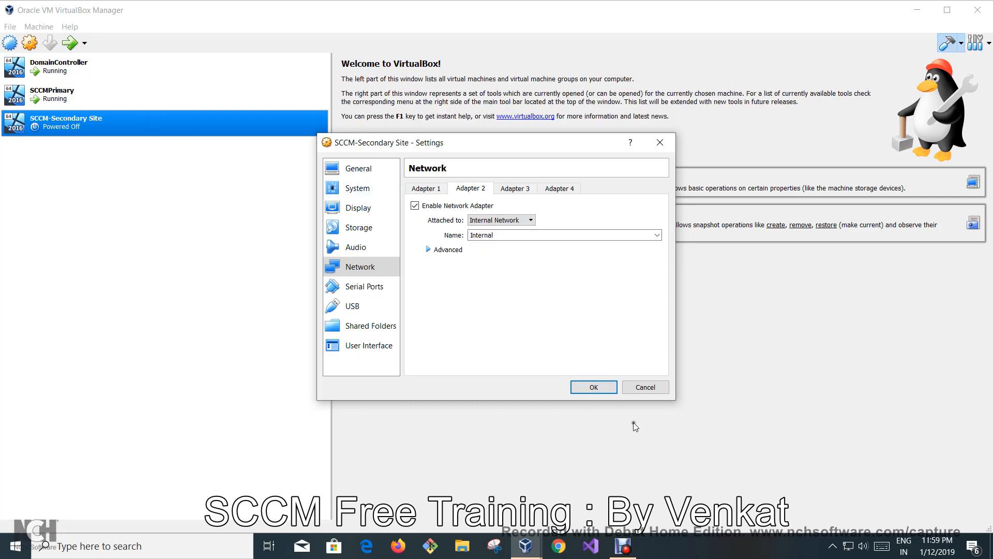
left_click(592, 387)
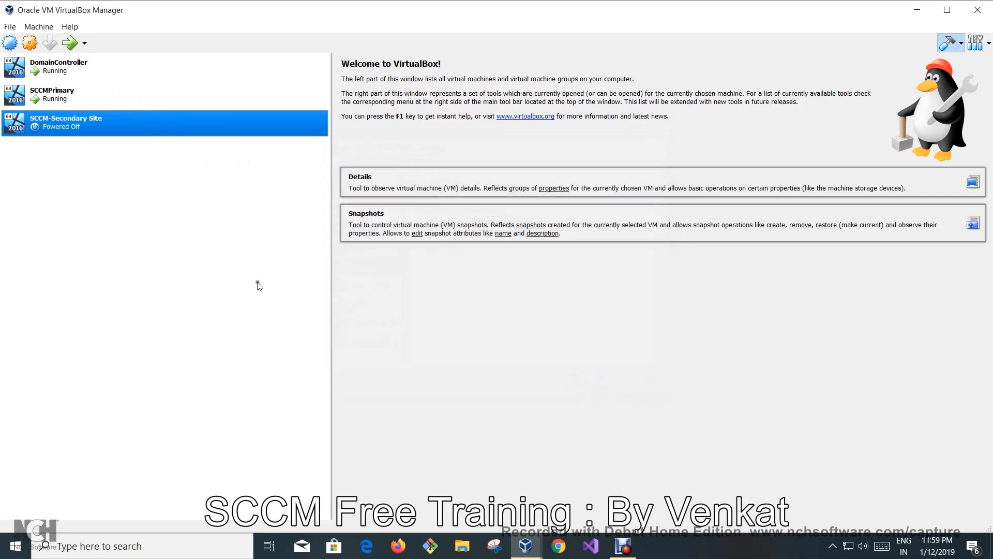
left_click(51, 90)
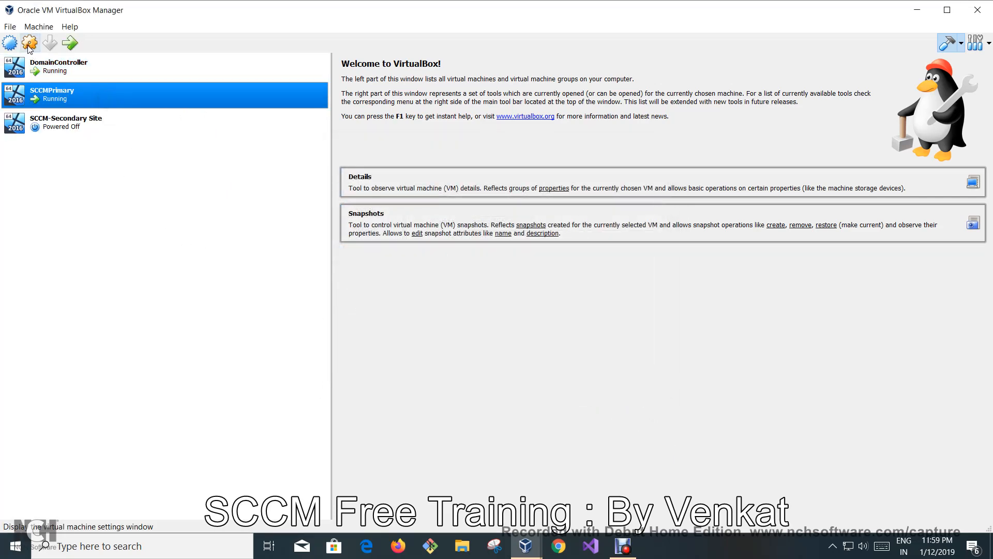
left_click(28, 42)
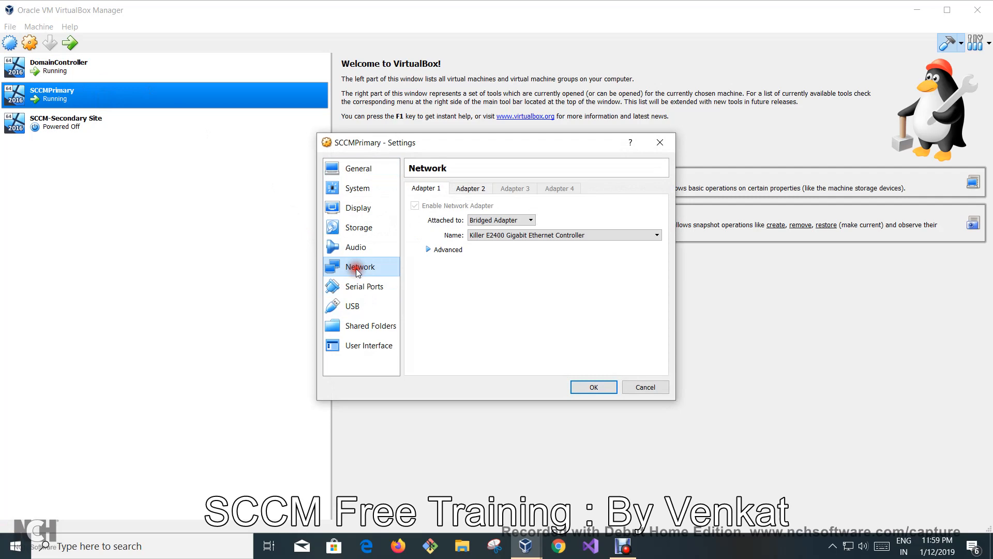
left_click(471, 188)
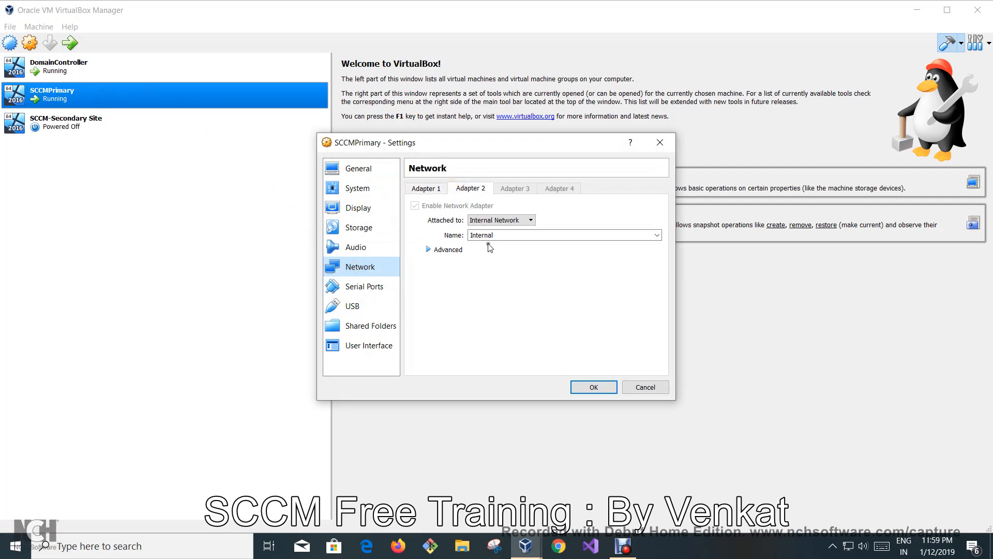
mouse_move(592, 379)
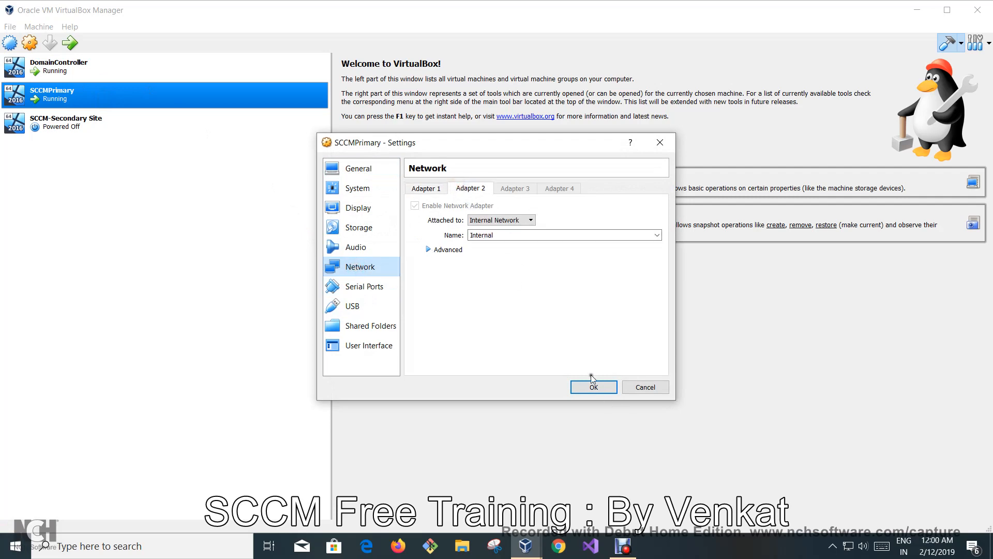
mouse_move(51, 130)
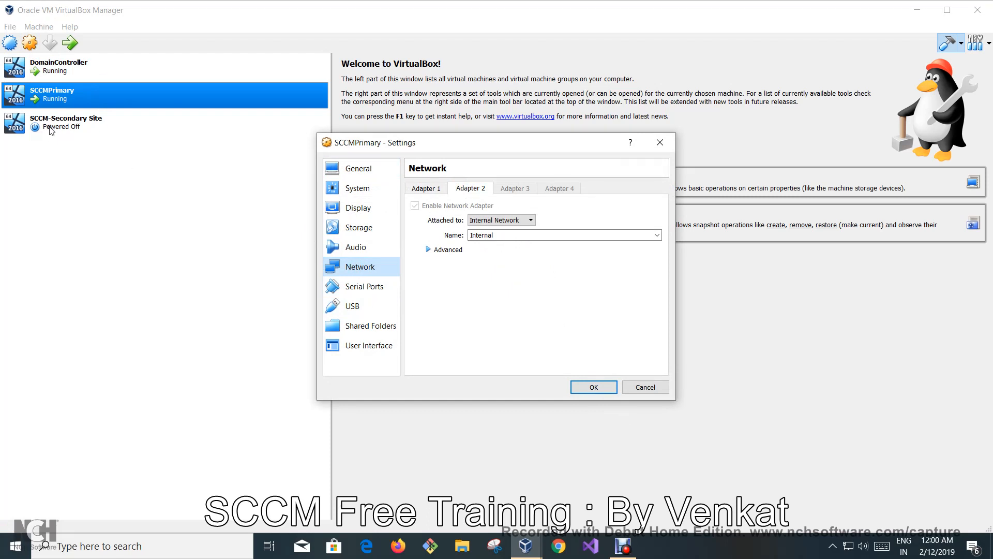
mouse_move(76, 138)
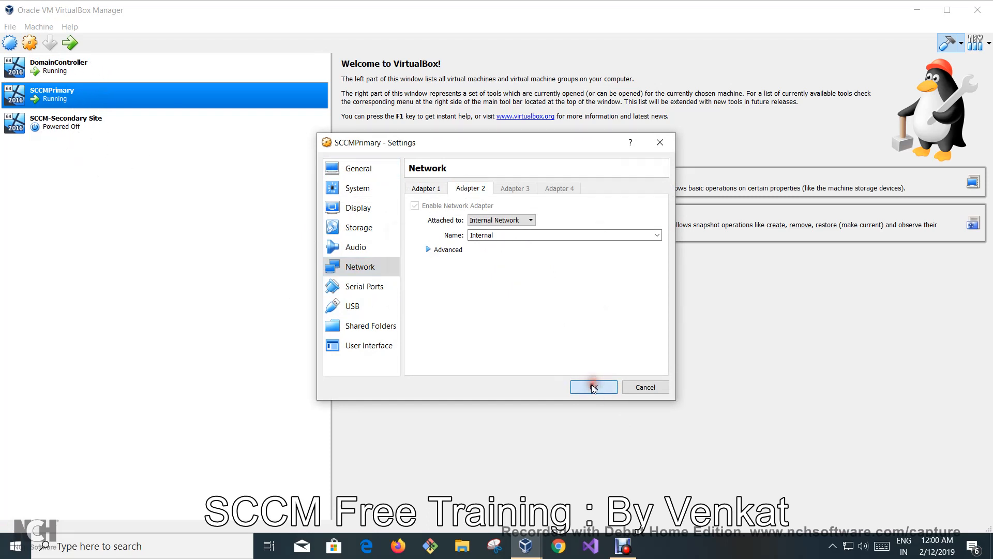
left_click(592, 387)
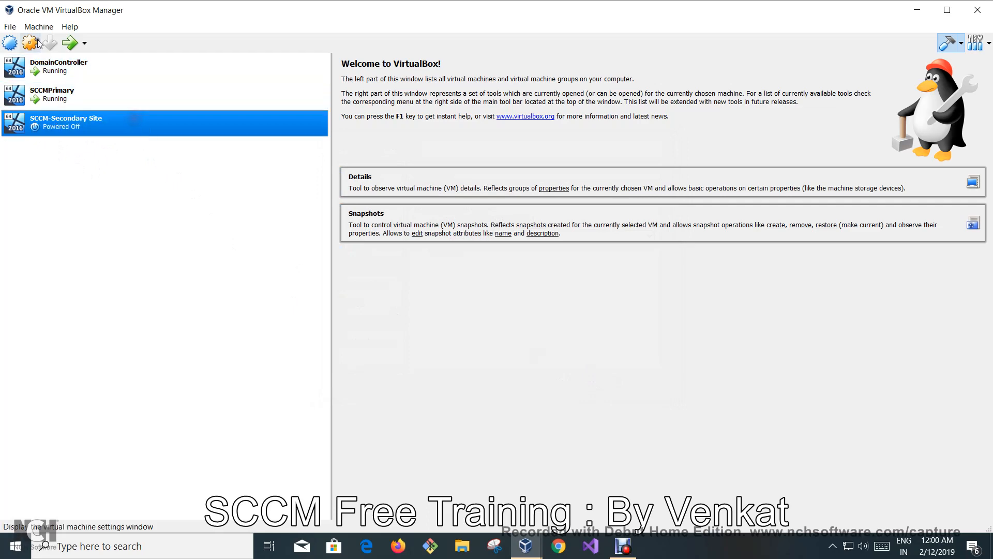
Recheck both network adapters' attachments and save the SCCM-Secondary Site settings.
left_click(30, 42)
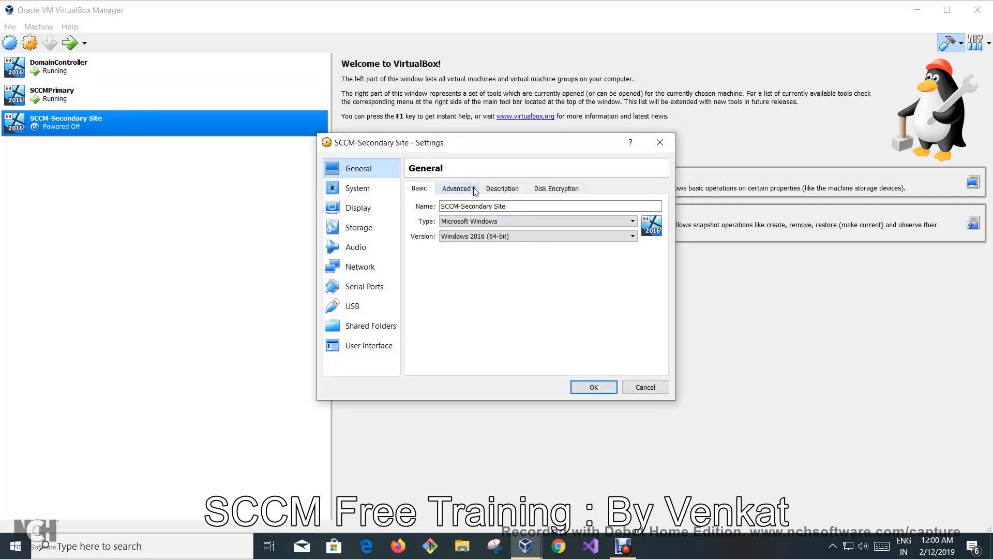
left_click(360, 266)
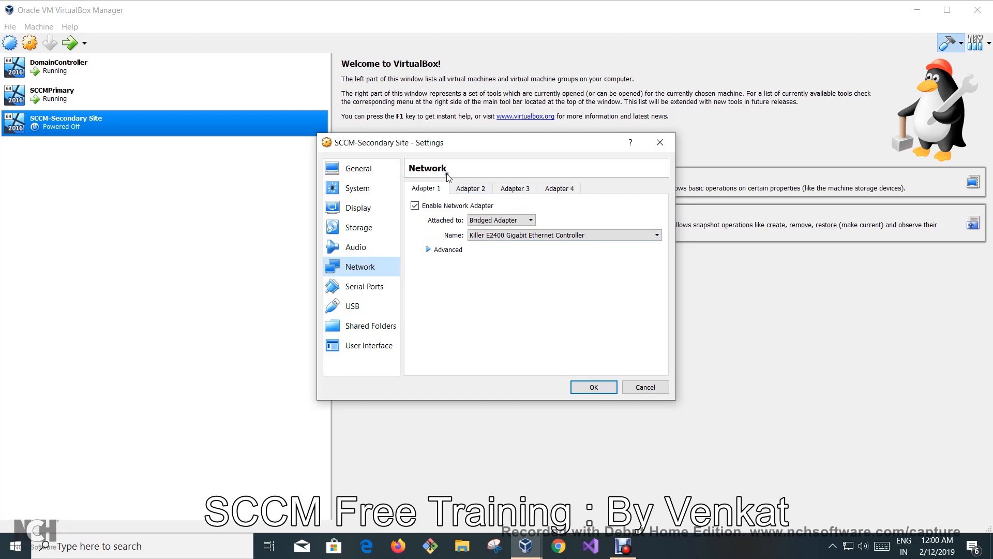
left_click(470, 188)
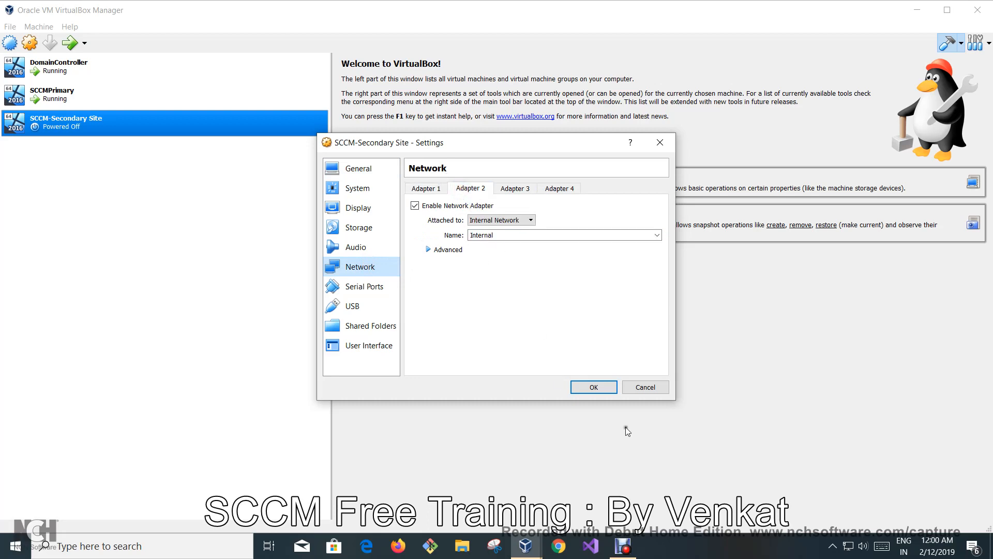
left_click(592, 386)
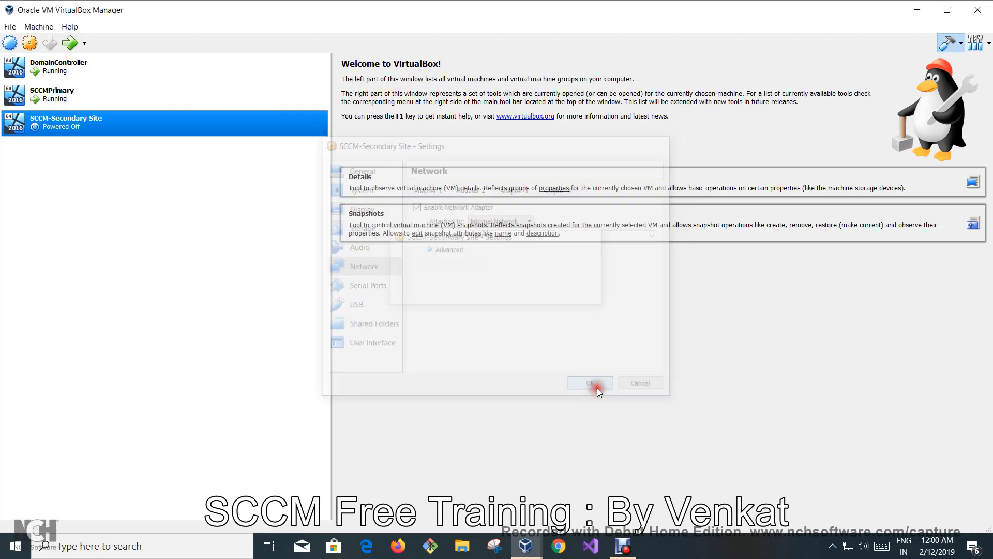
left_click(589, 383)
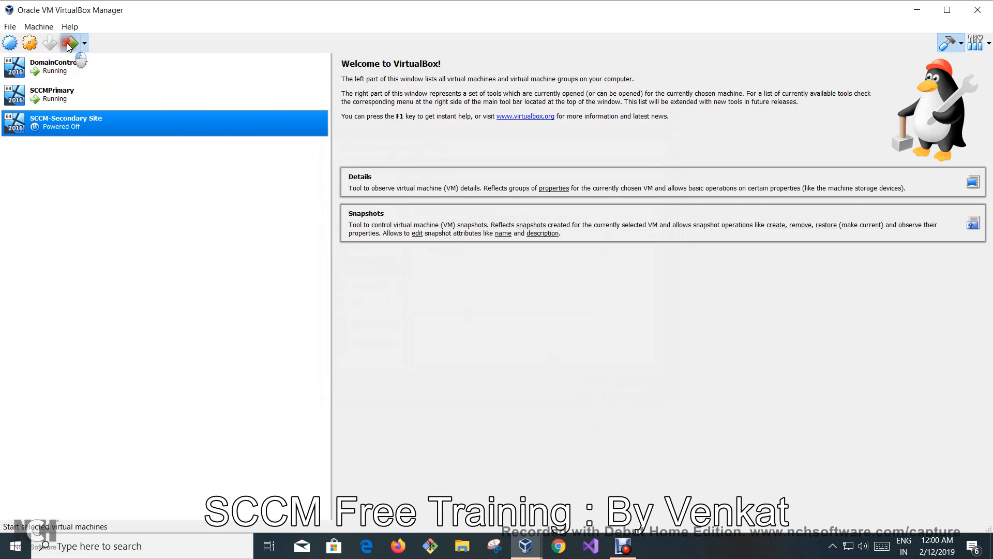
Start SCCM-Secondary Site from the toolbar so it boots into Loading files.
left_click(68, 43)
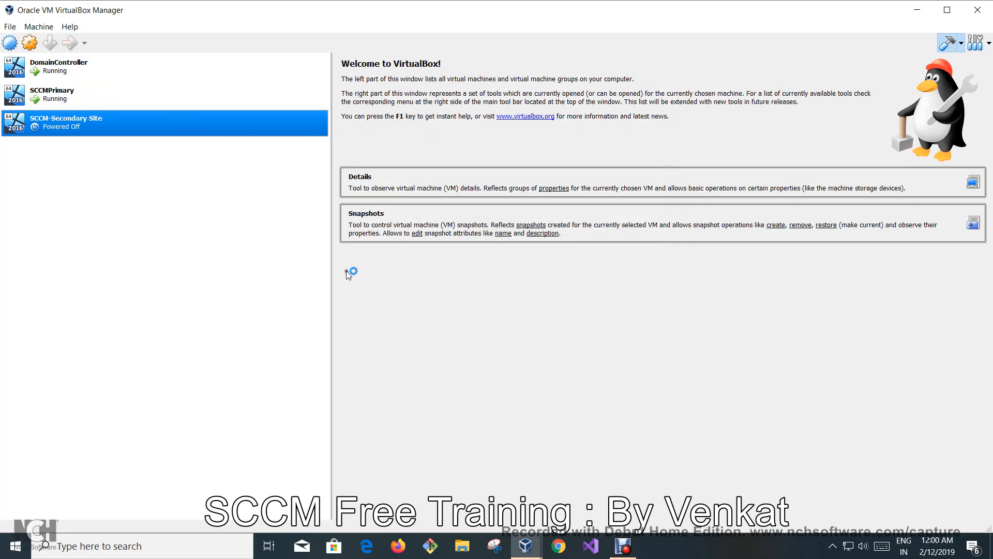
left_click(49, 42)
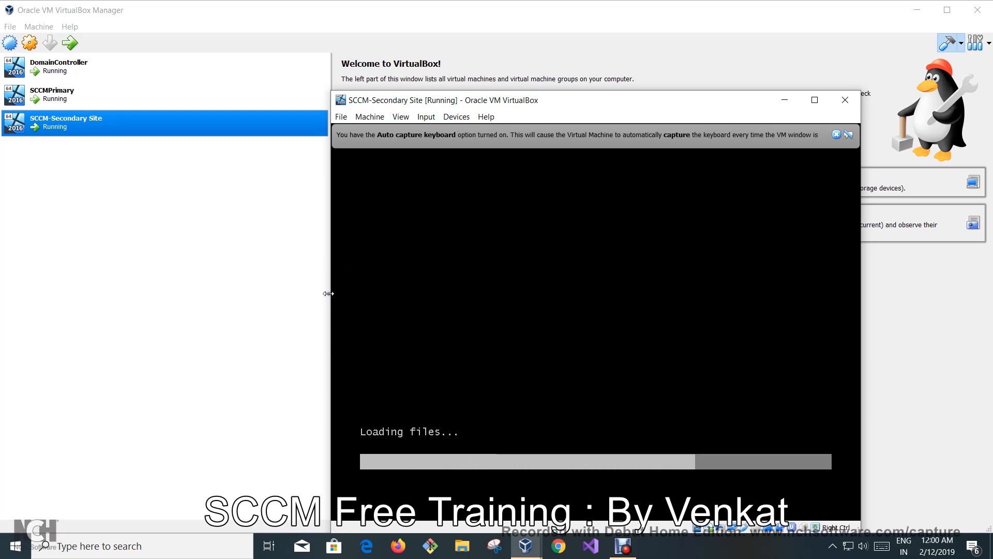
mouse_move(323, 249)
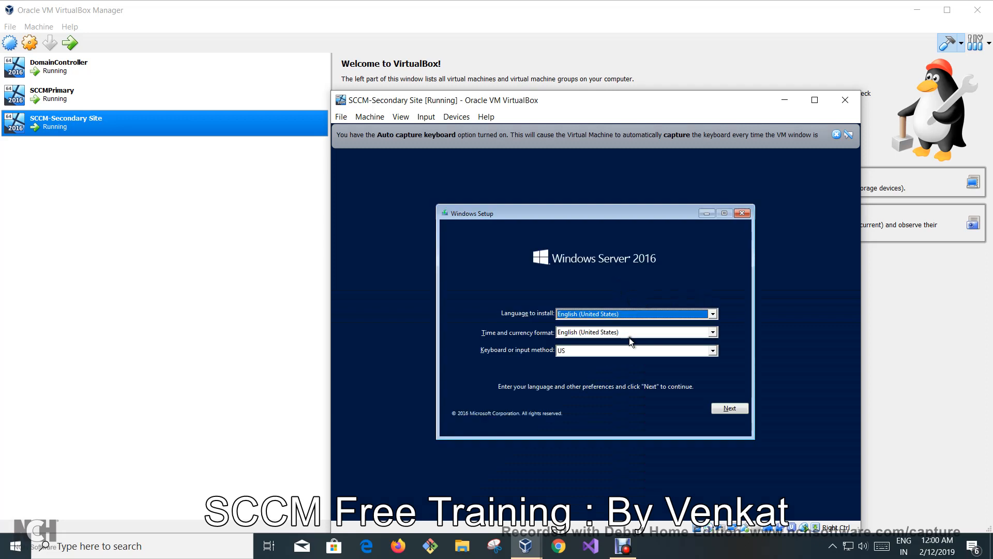
Keep the English (United States) setup defaults and begin installing Windows Server.
left_click(728, 407)
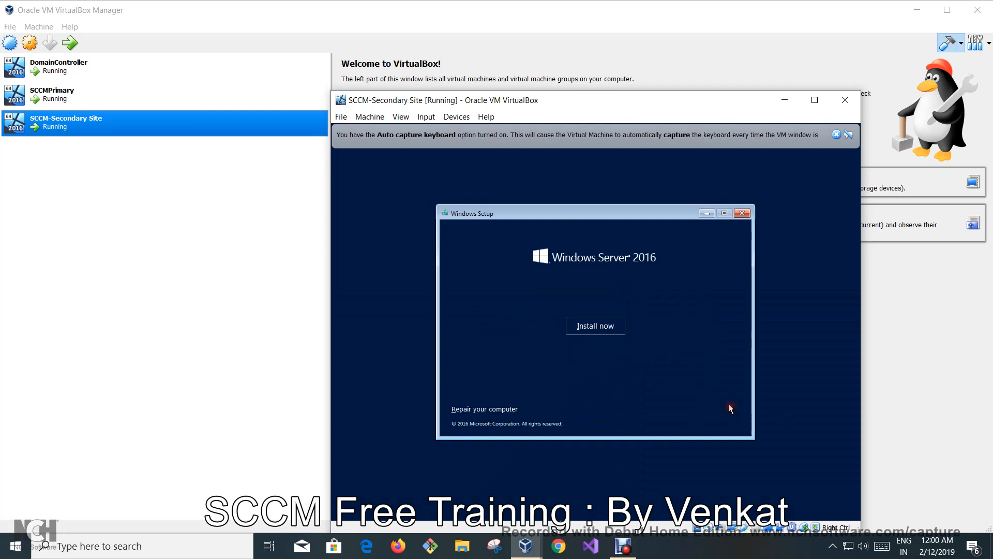
left_click(593, 324)
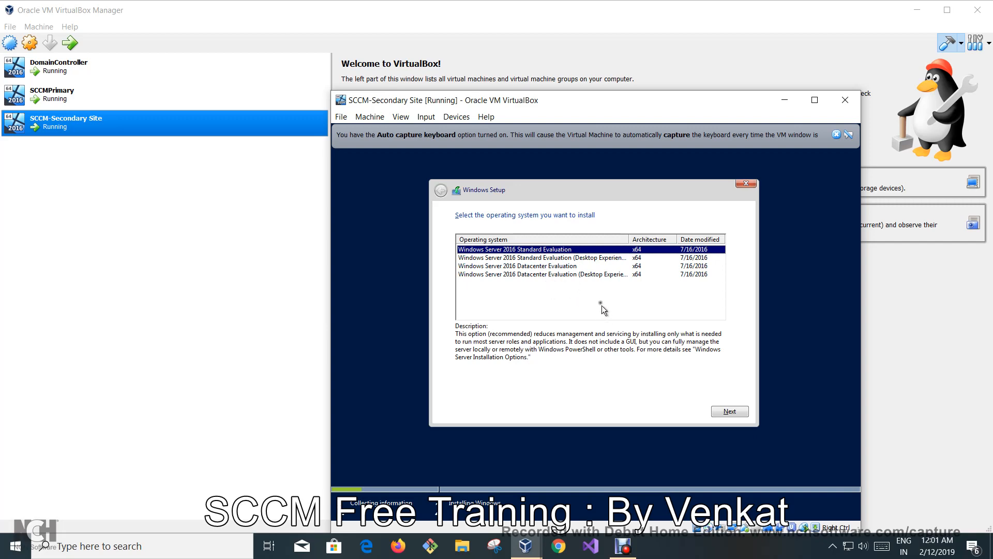
mouse_move(536, 253)
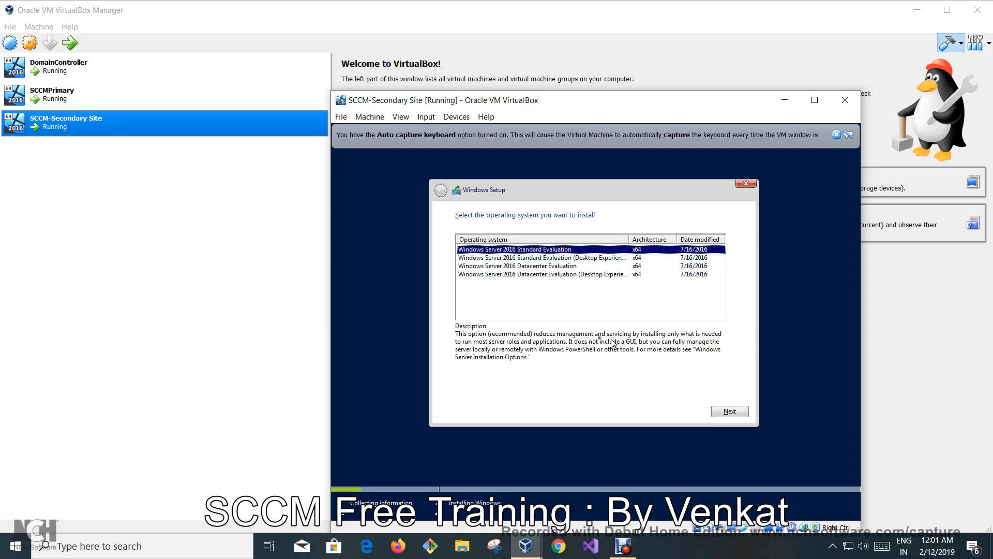
mouse_move(581, 347)
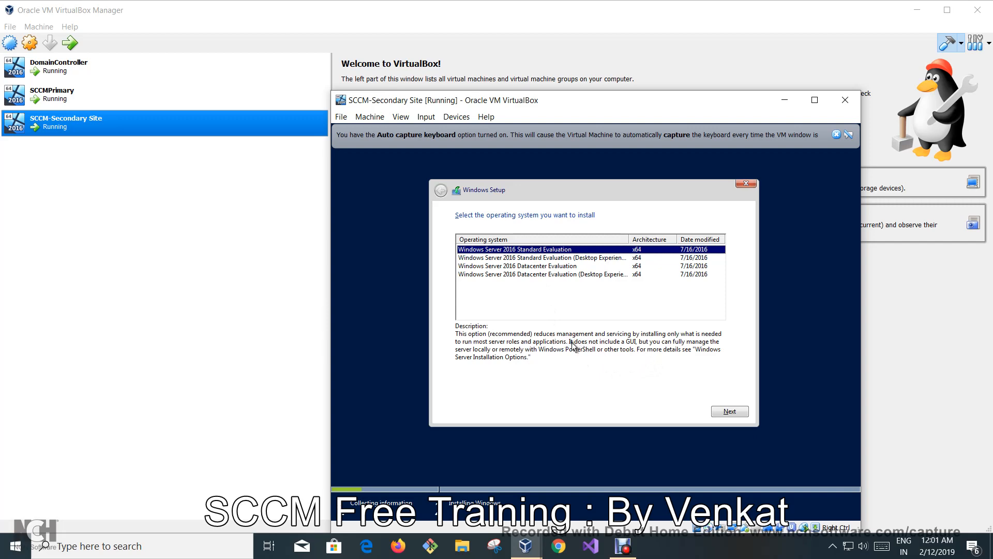
mouse_move(628, 348)
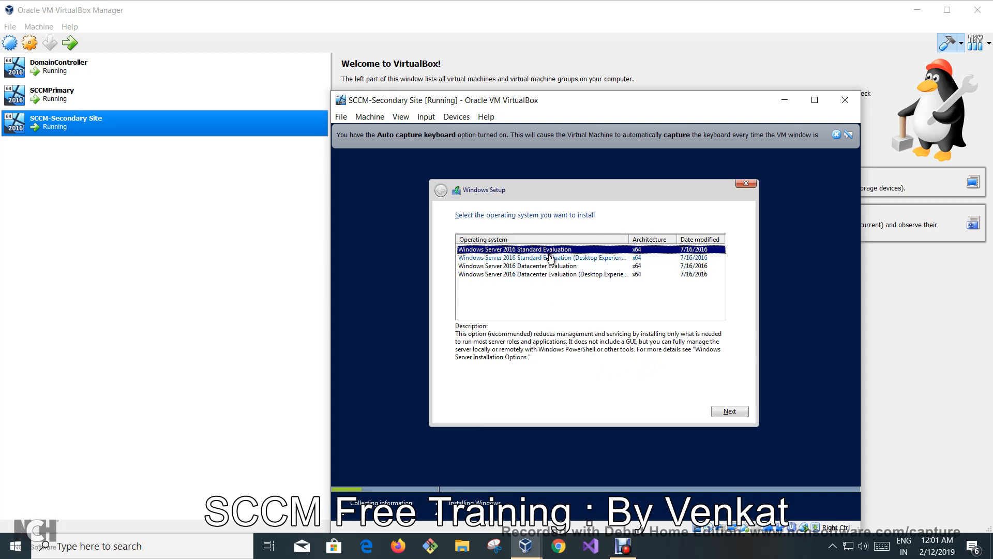
Choose Windows Server 2016 Standard Evaluation (Desktop Experience) and accept the license terms.
left_click(541, 257)
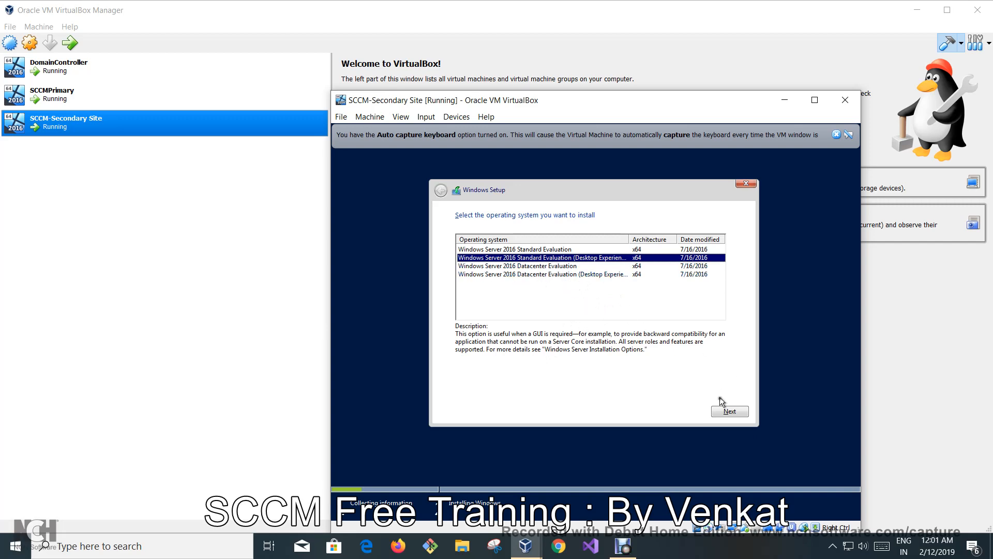
left_click(728, 410)
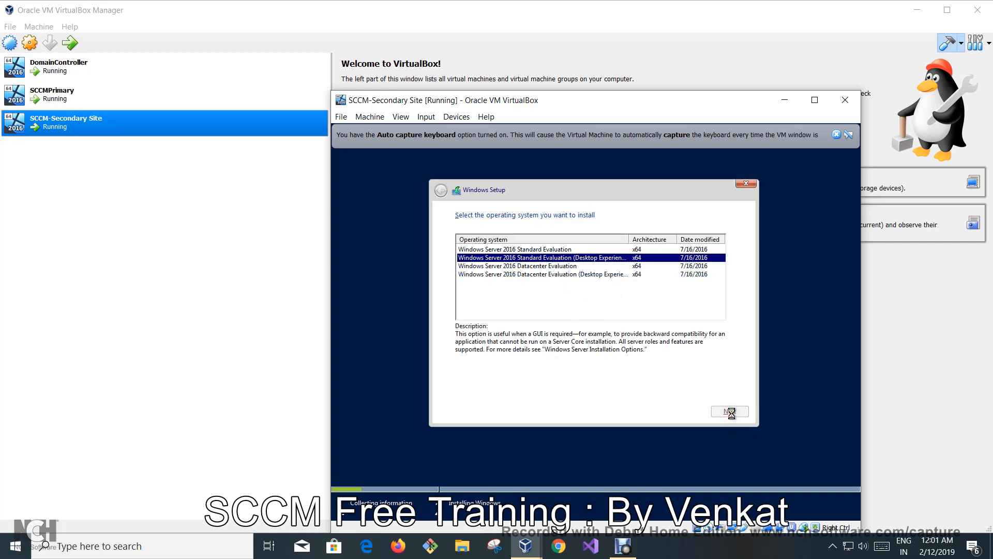
left_click(729, 411)
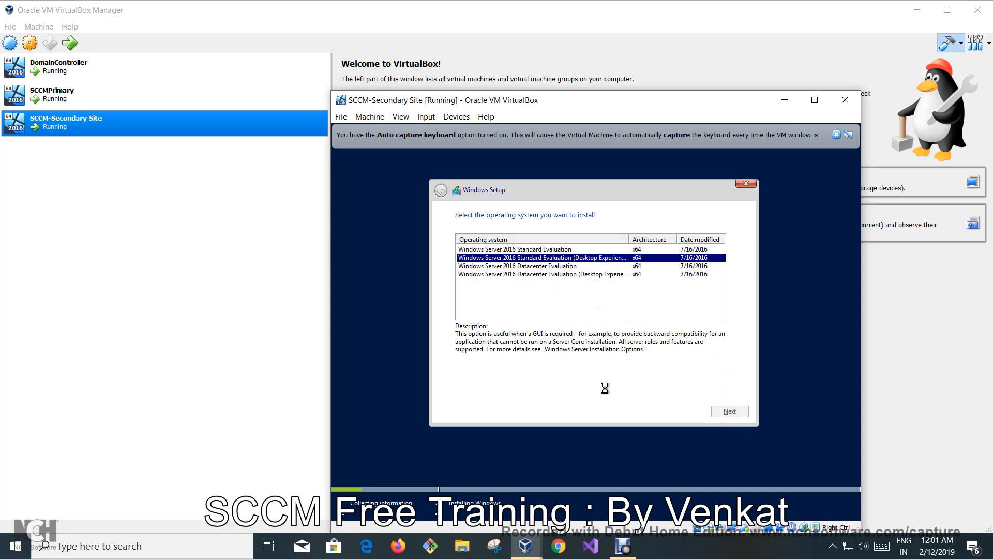
left_click(729, 411)
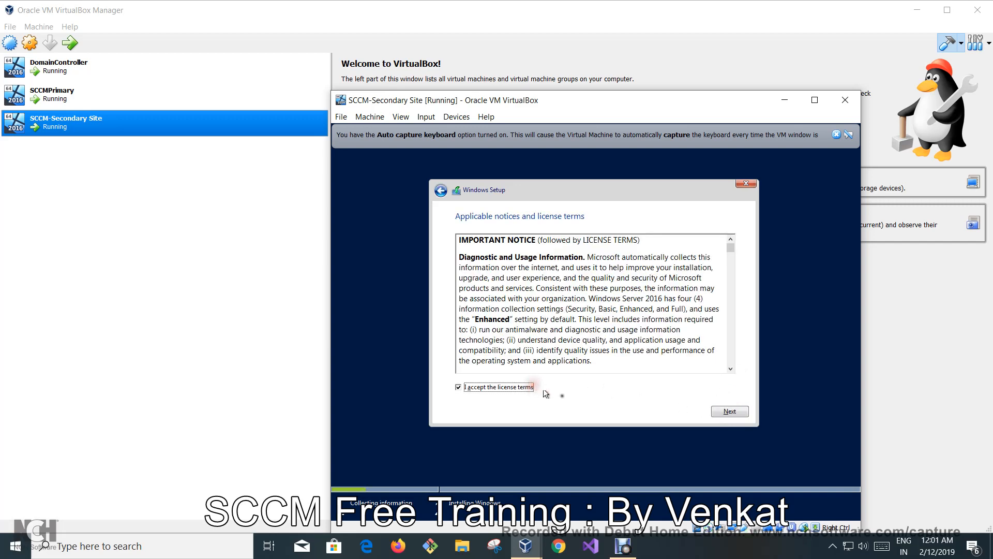
Continue from the accepted license terms to the installation type choice.
left_click(728, 410)
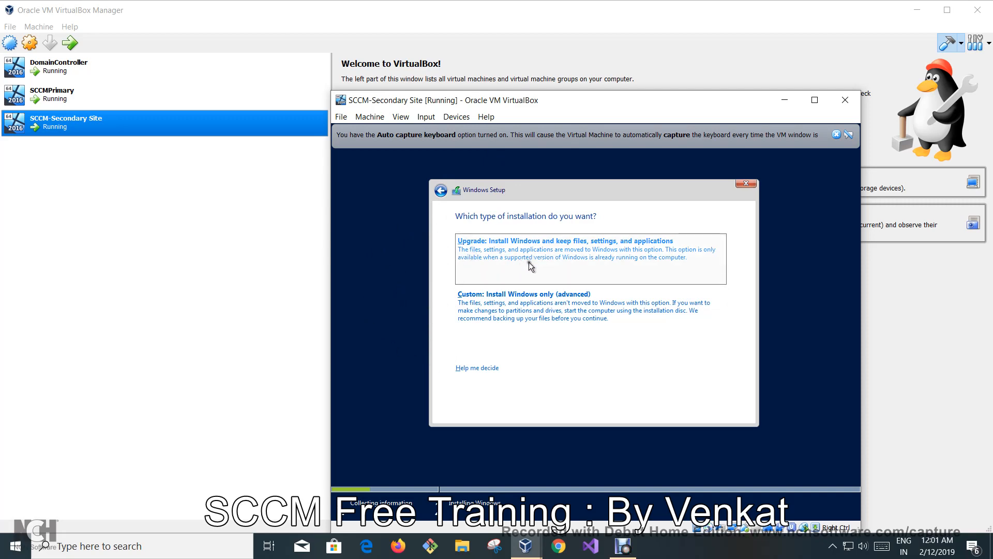
Pick Custom: Install Windows only and install onto the 101.8 GB unallocated Drive 0.
left_click(523, 294)
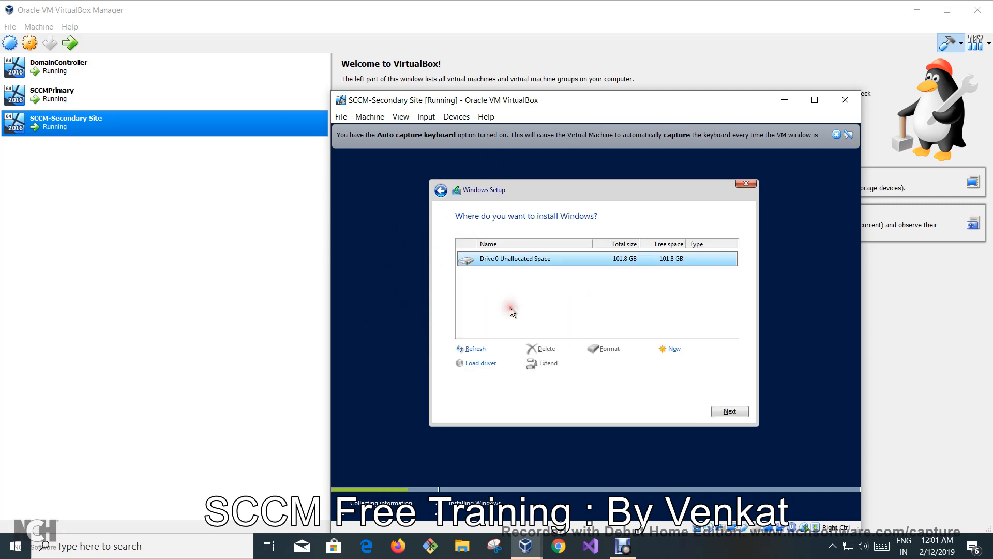
mouse_move(624, 309)
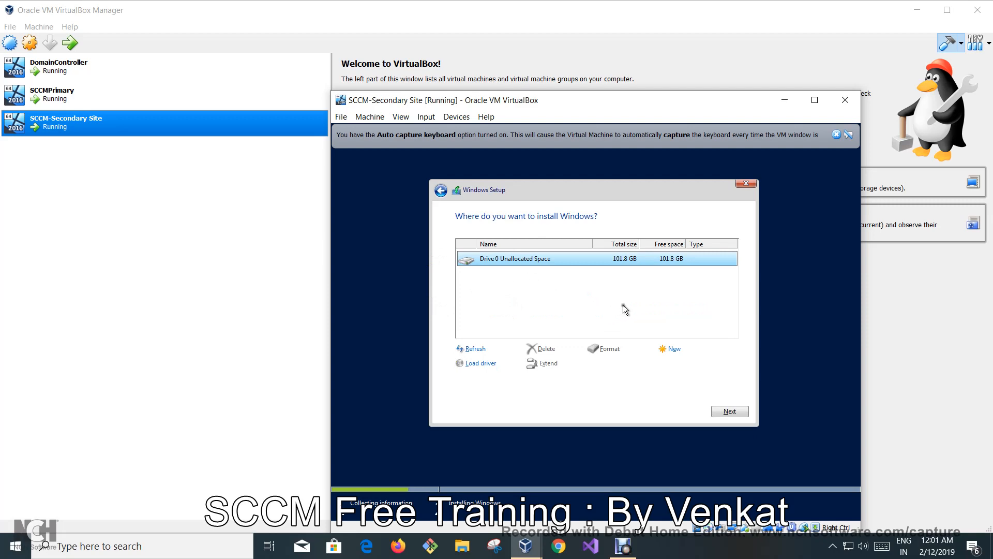
mouse_move(478, 281)
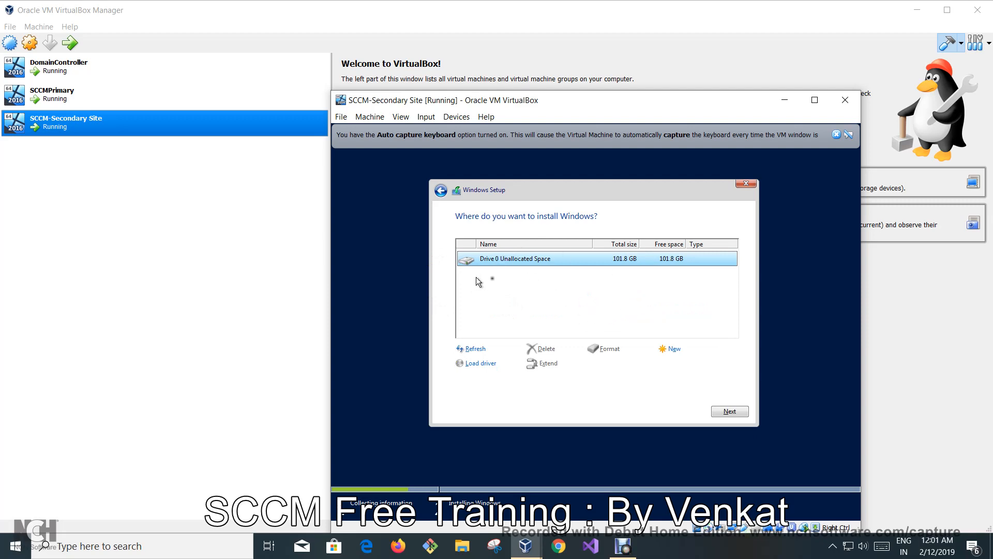
mouse_move(626, 305)
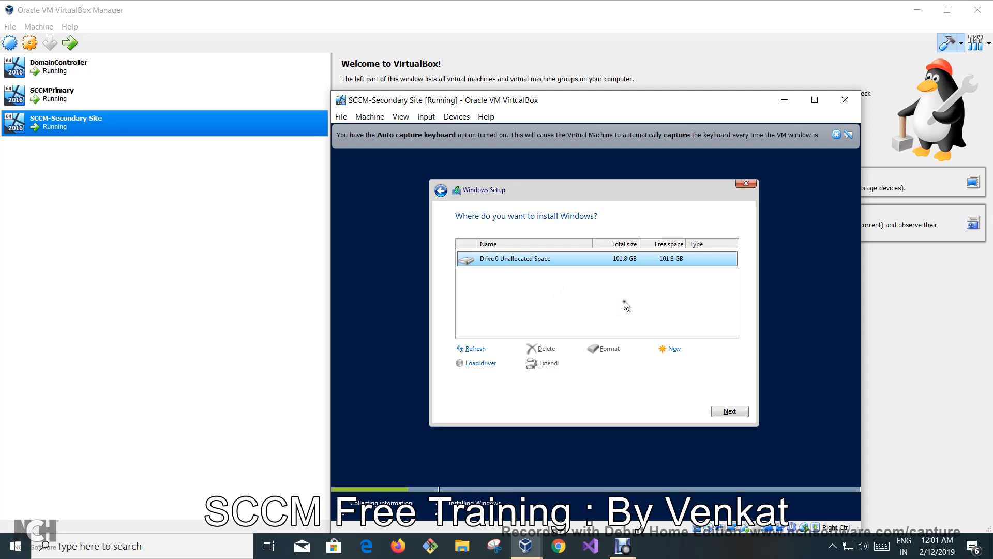
mouse_move(719, 394)
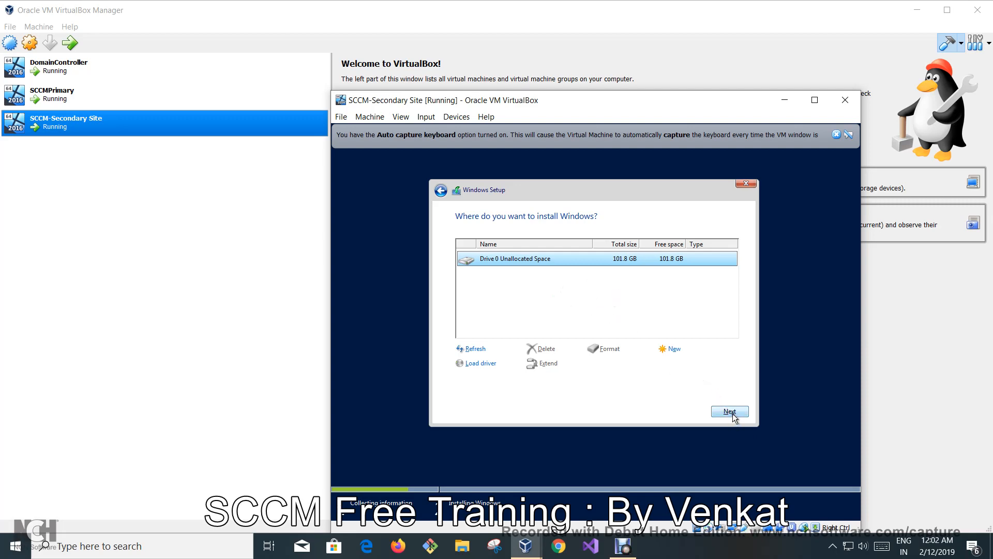
mouse_move(631, 337)
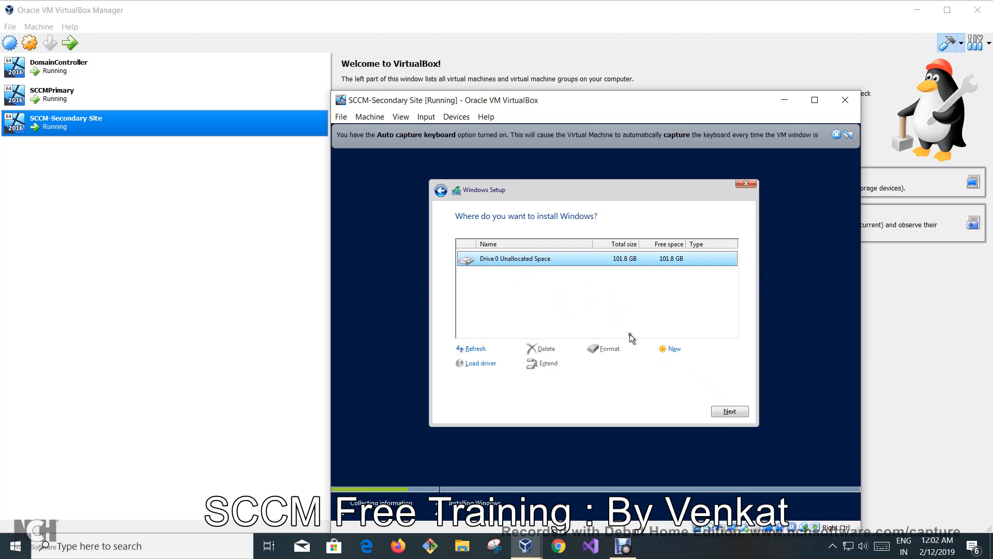
mouse_move(620, 266)
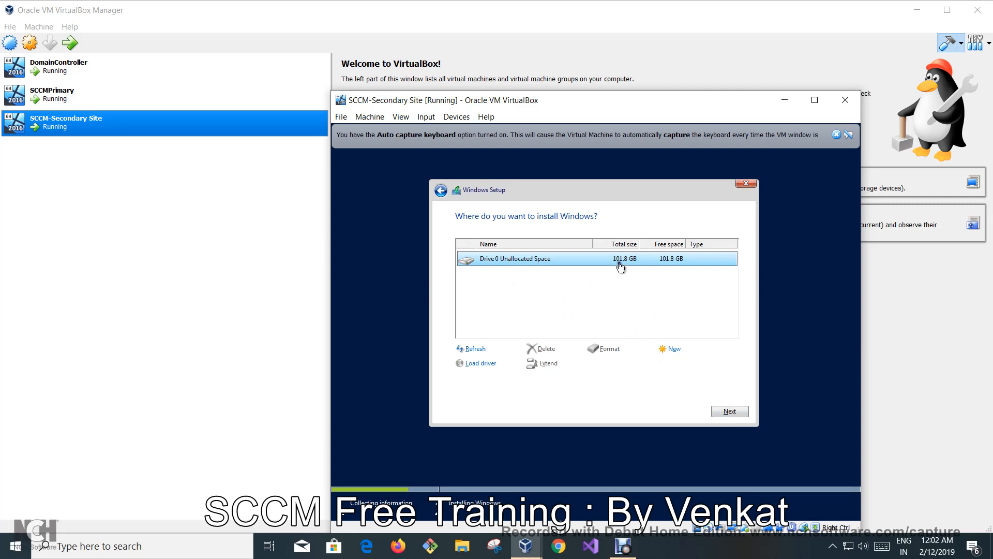
mouse_move(624, 265)
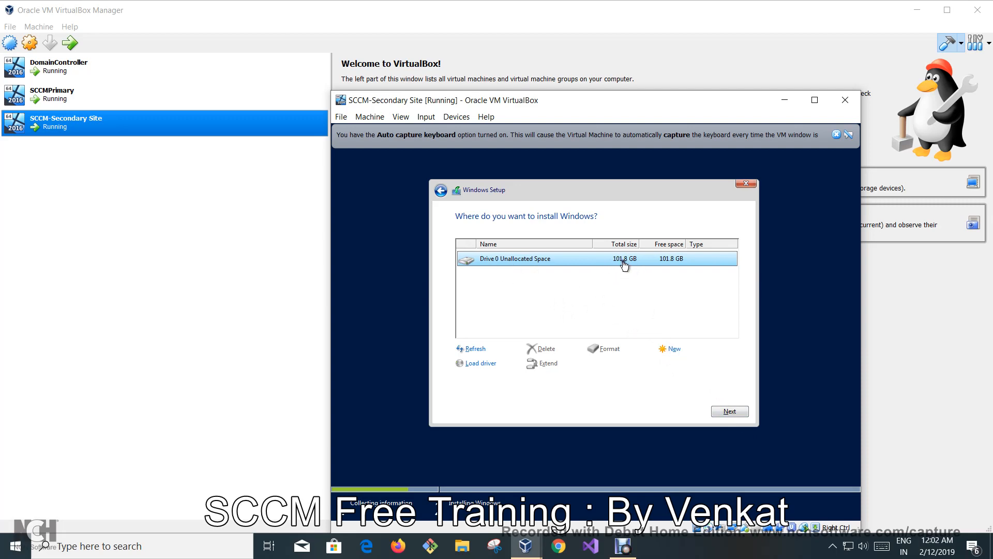
mouse_move(611, 271)
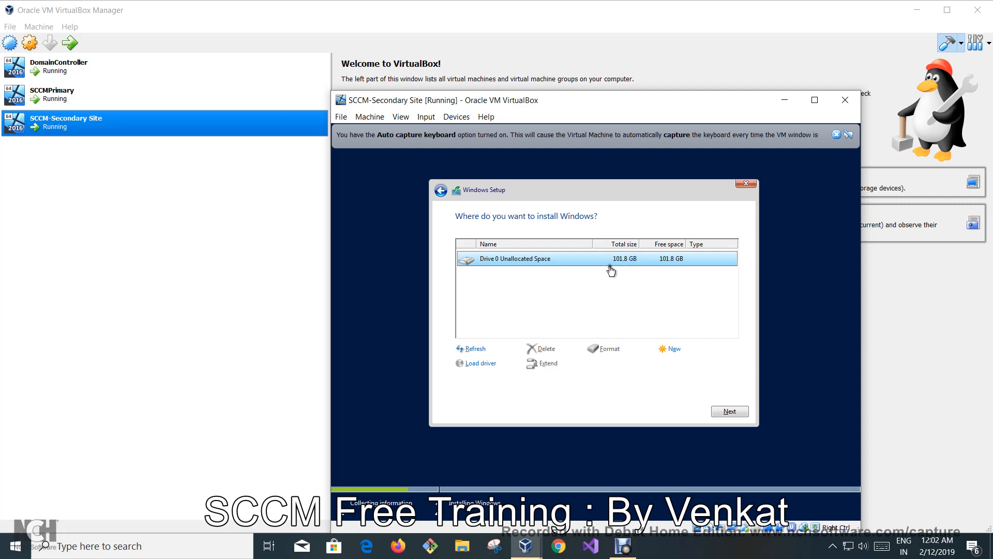
mouse_move(619, 280)
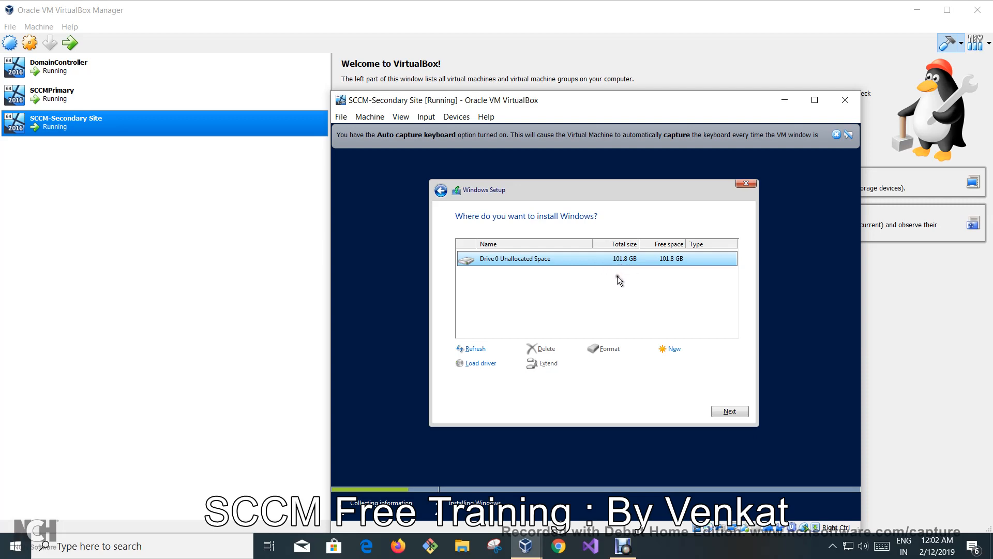
mouse_move(622, 278)
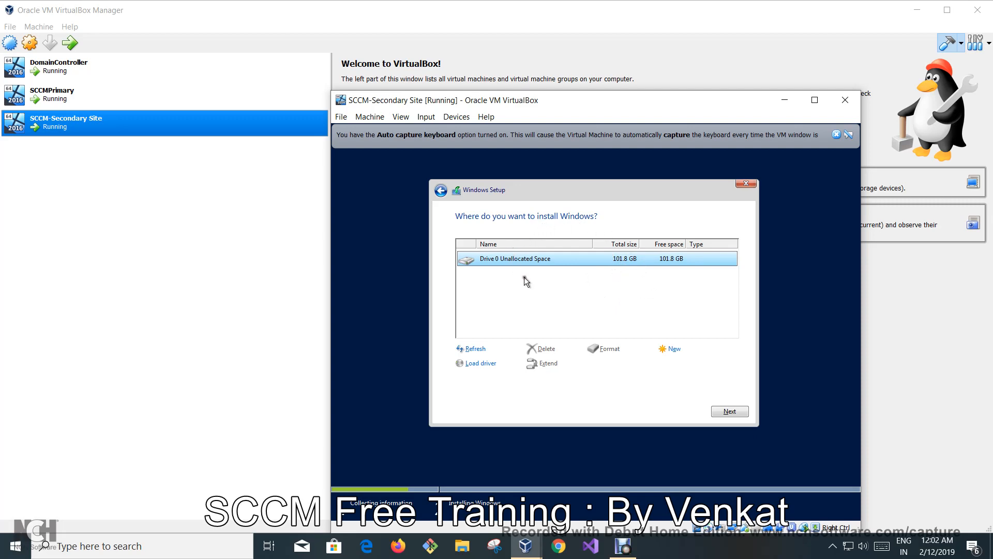
mouse_move(618, 320)
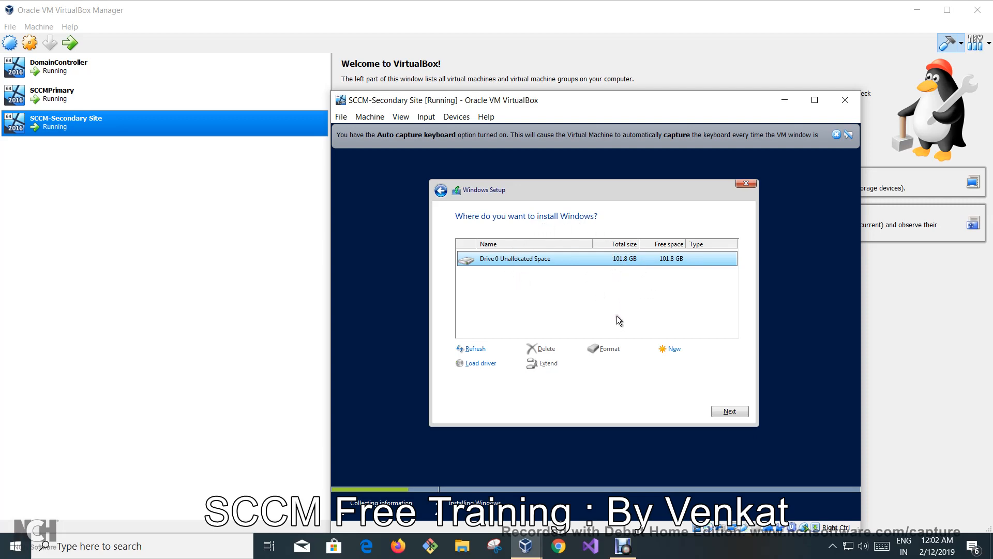
mouse_move(629, 332)
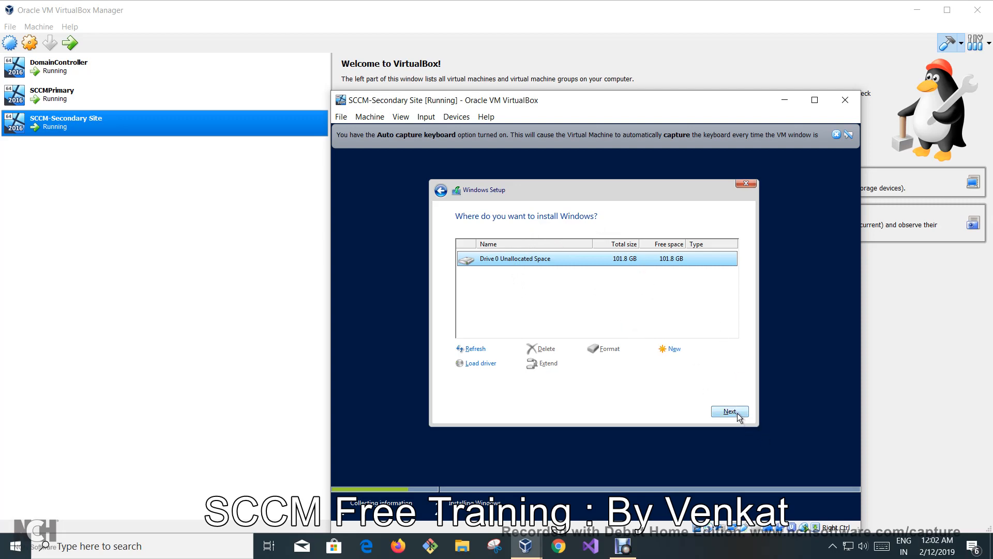
left_click(729, 412)
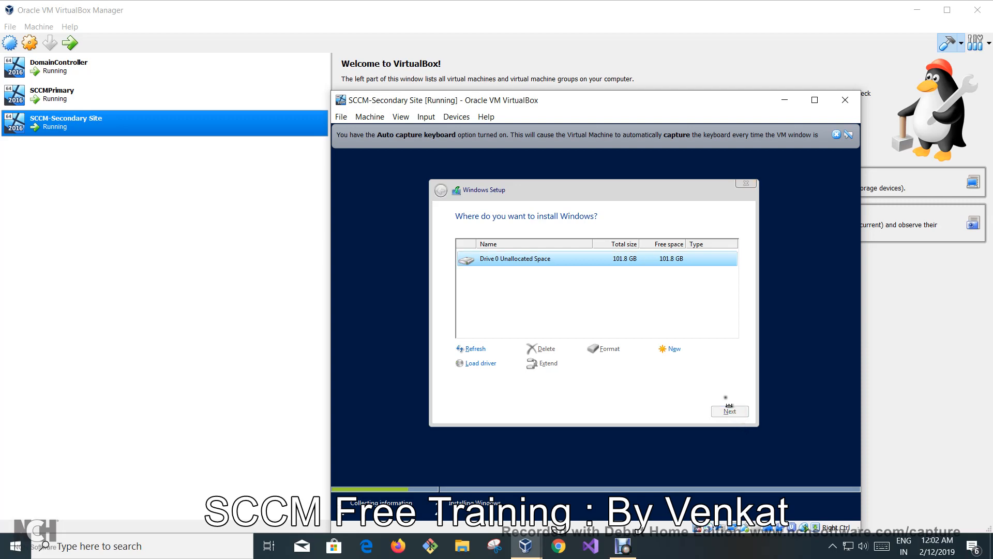
left_click(728, 410)
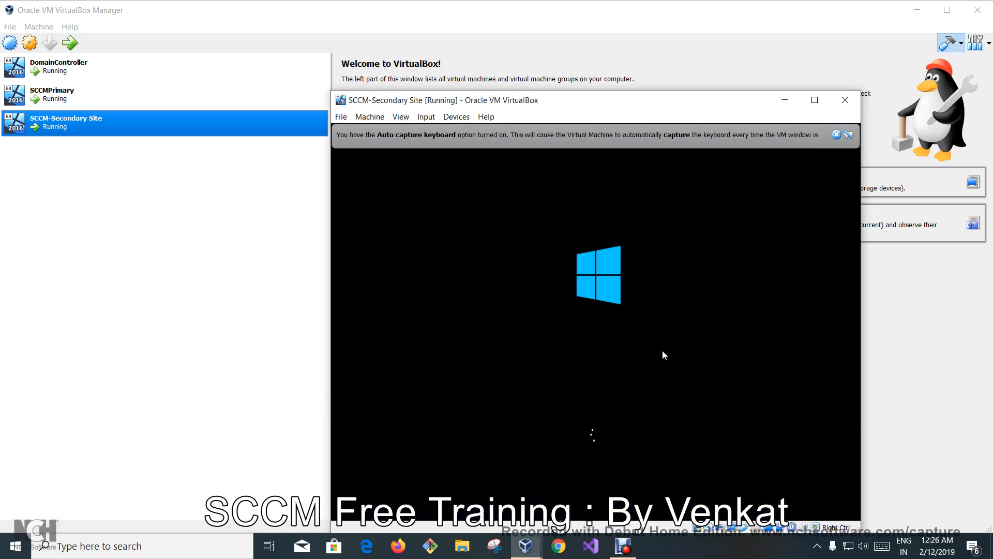
mouse_move(658, 337)
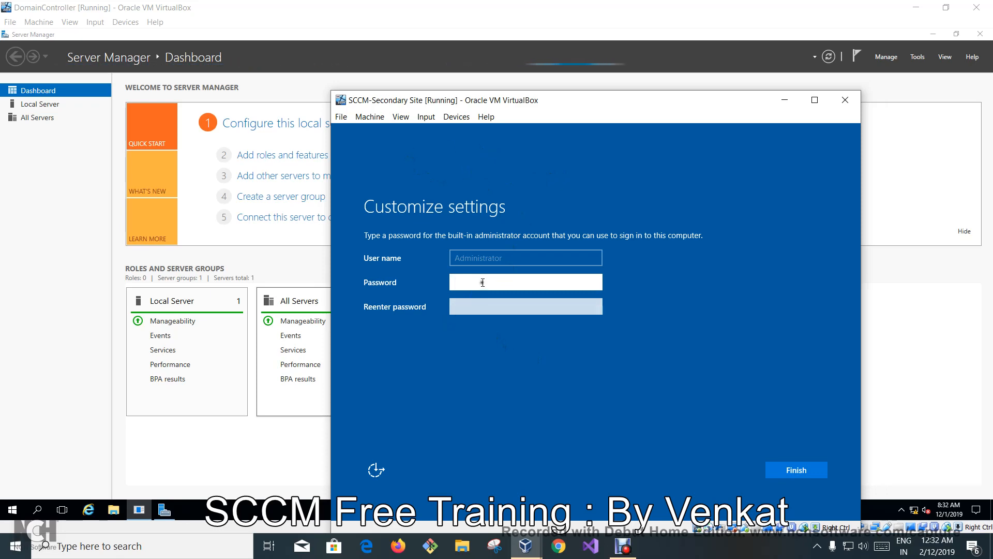
Enter and confirm the built-in Administrator password, then finish setup.
left_click(525, 282)
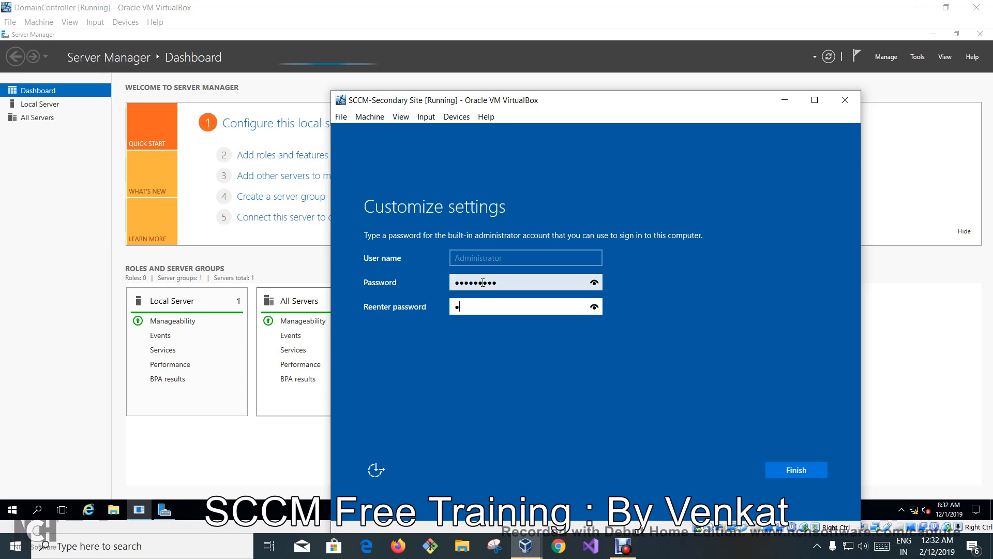
type("password")
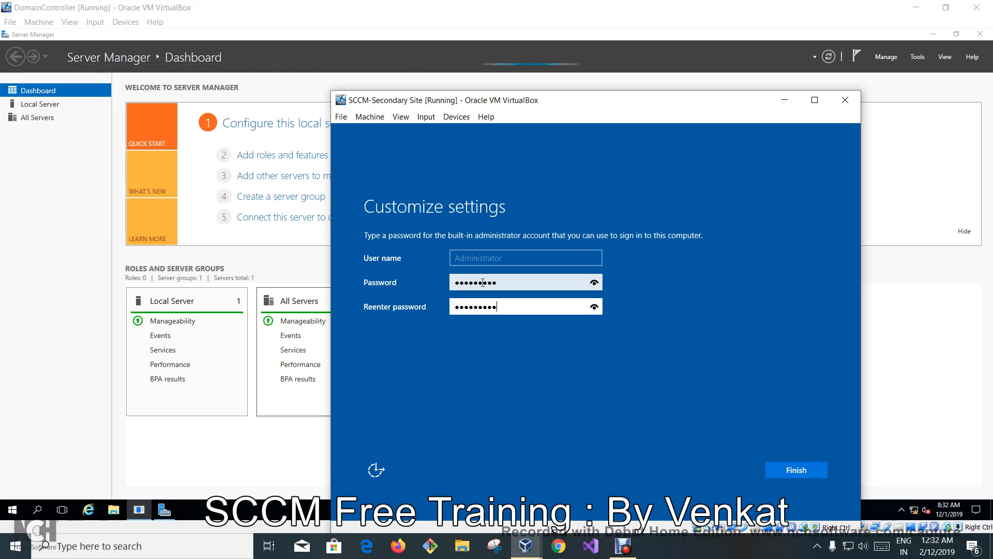
left_click(796, 469)
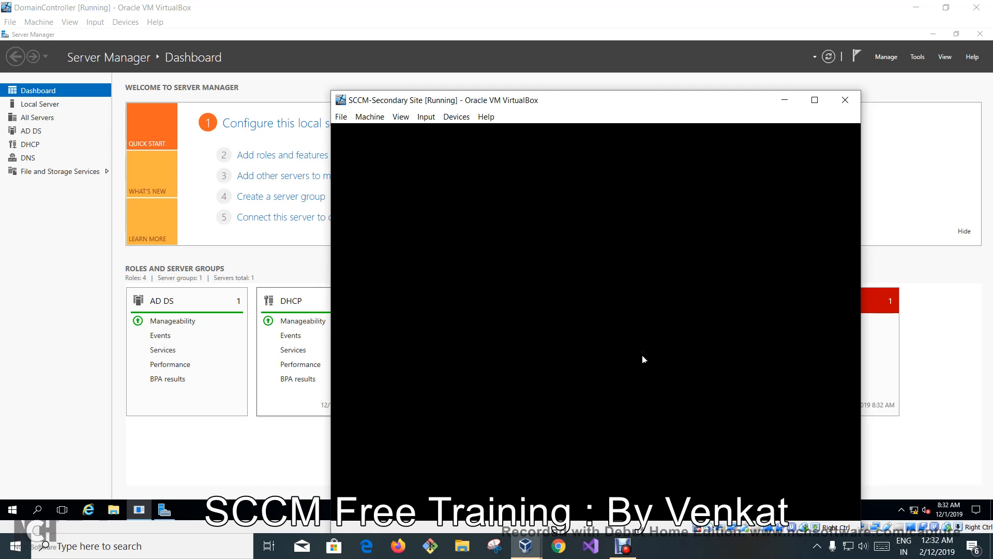
mouse_move(729, 550)
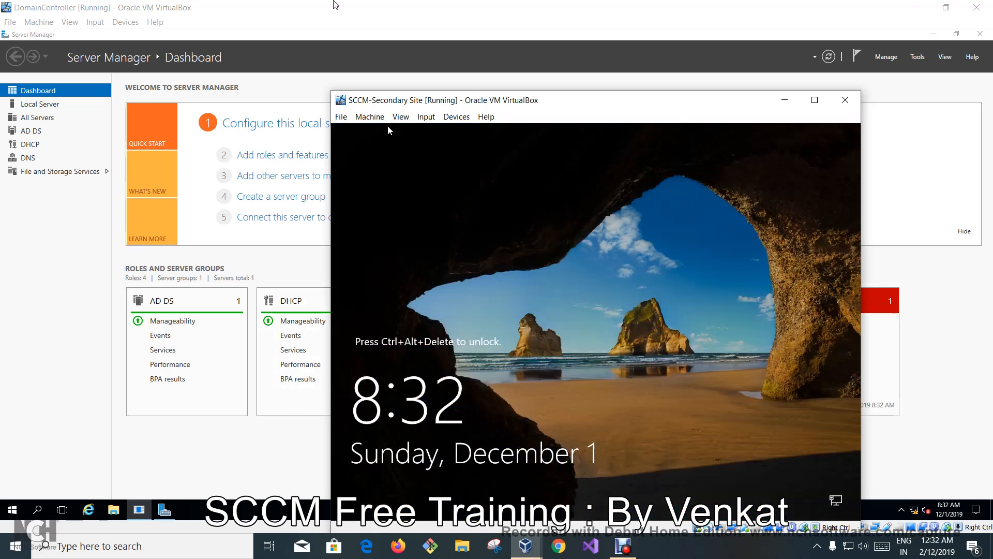
Send Ctrl-Alt-Del via the Input menu and sign in with the Administrator password.
left_click(425, 117)
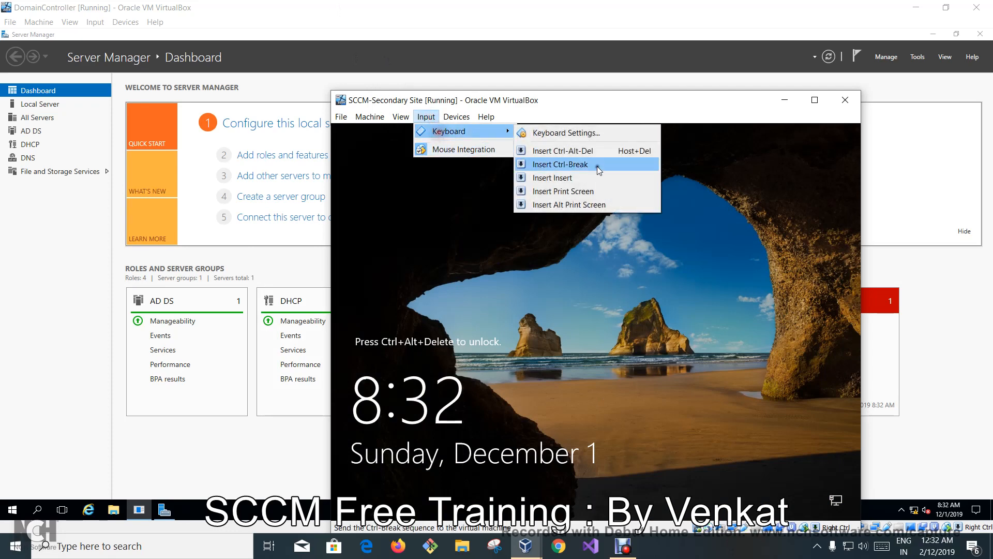
left_click(561, 164)
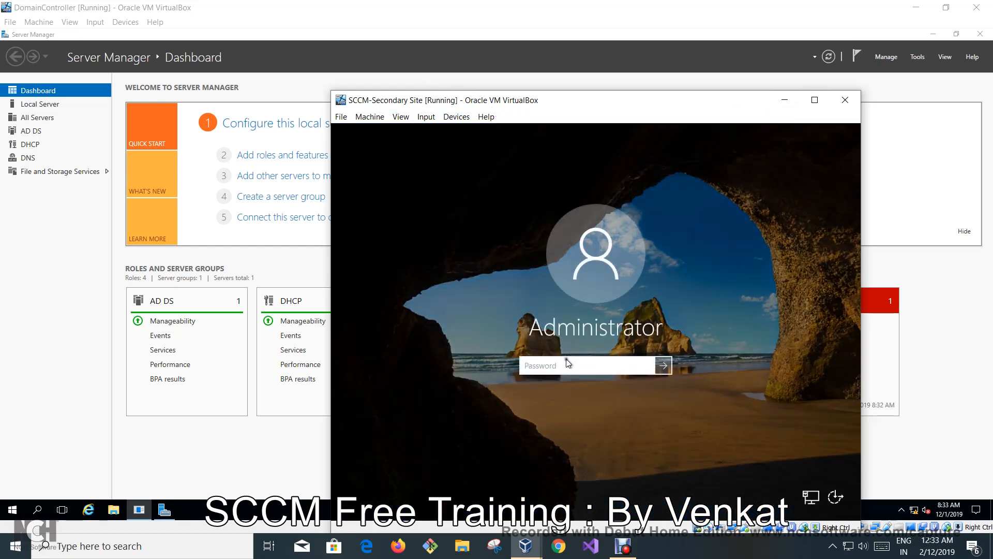
left_click(589, 365)
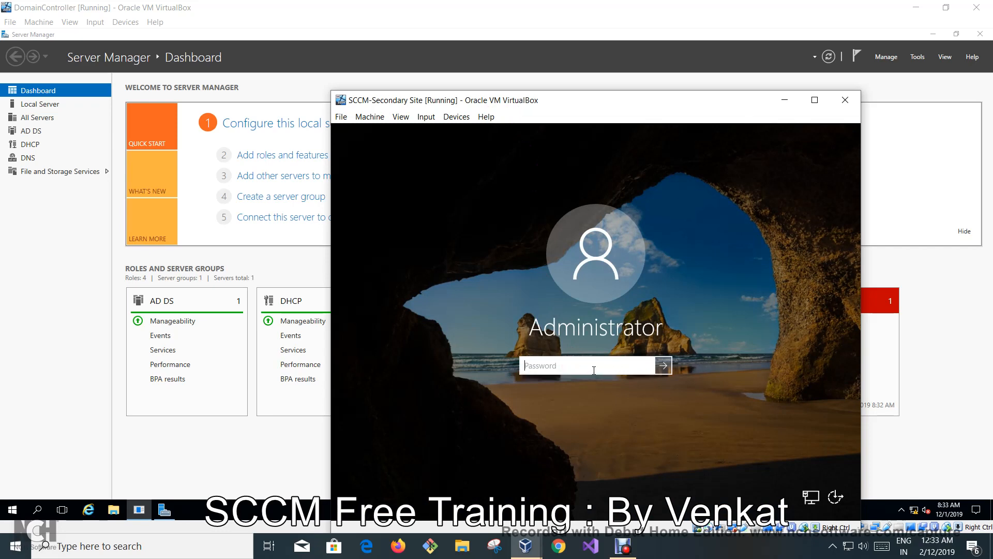
type("password")
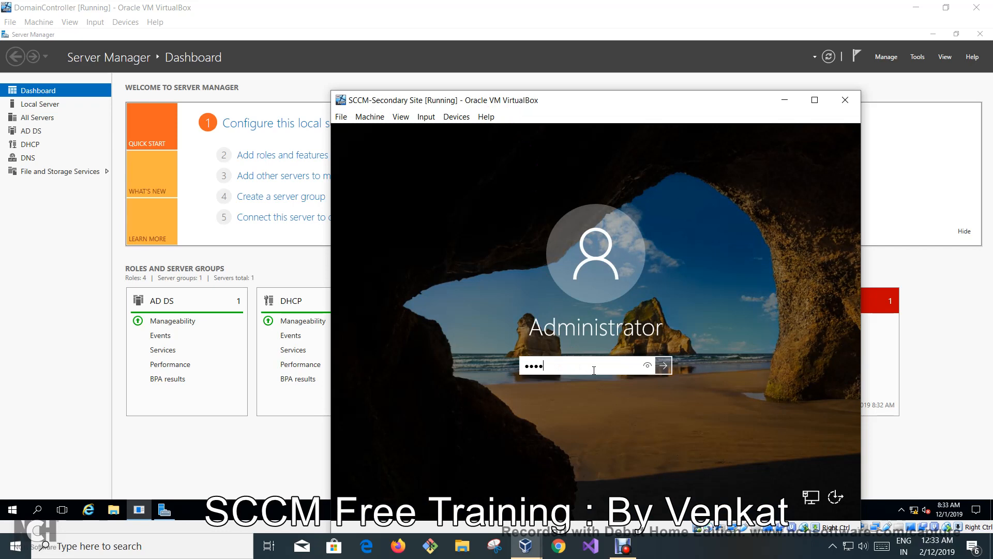
left_click(663, 365)
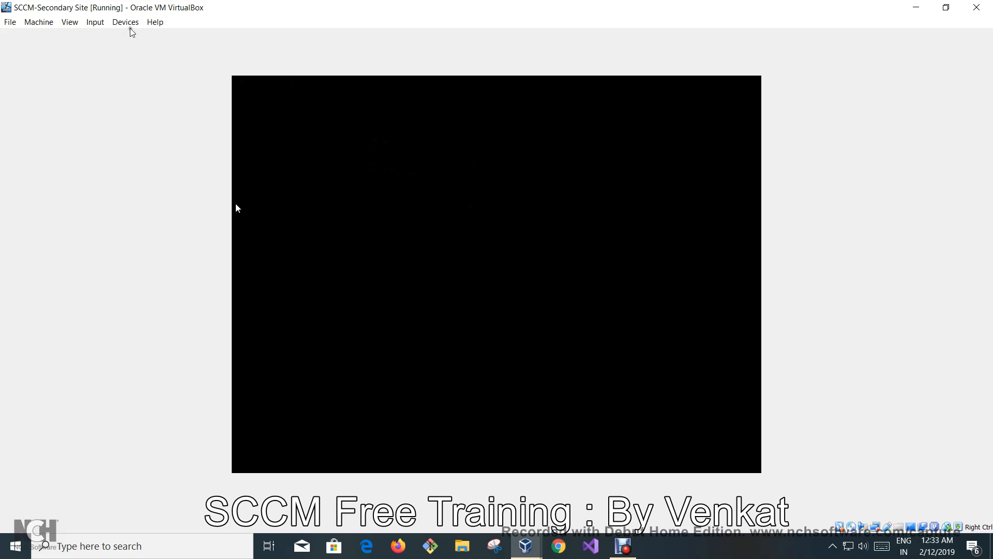
Open the VM's Devices menu while the guest desktop loads.
left_click(124, 22)
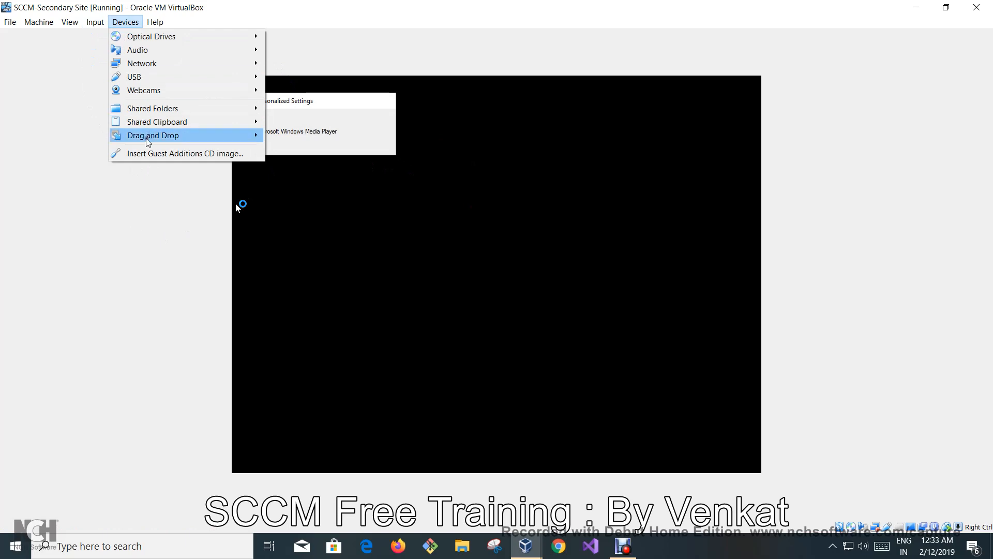
mouse_move(184, 153)
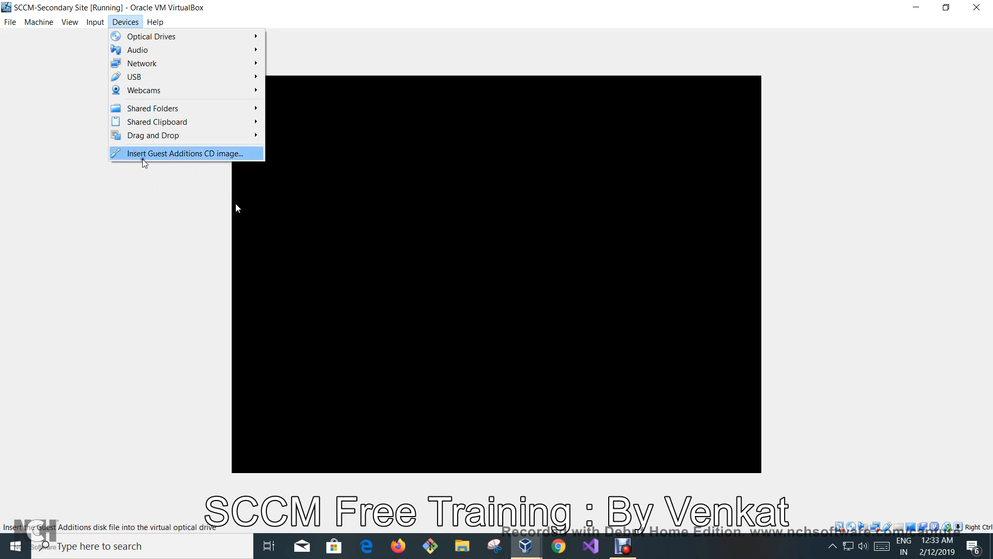
mouse_move(142, 239)
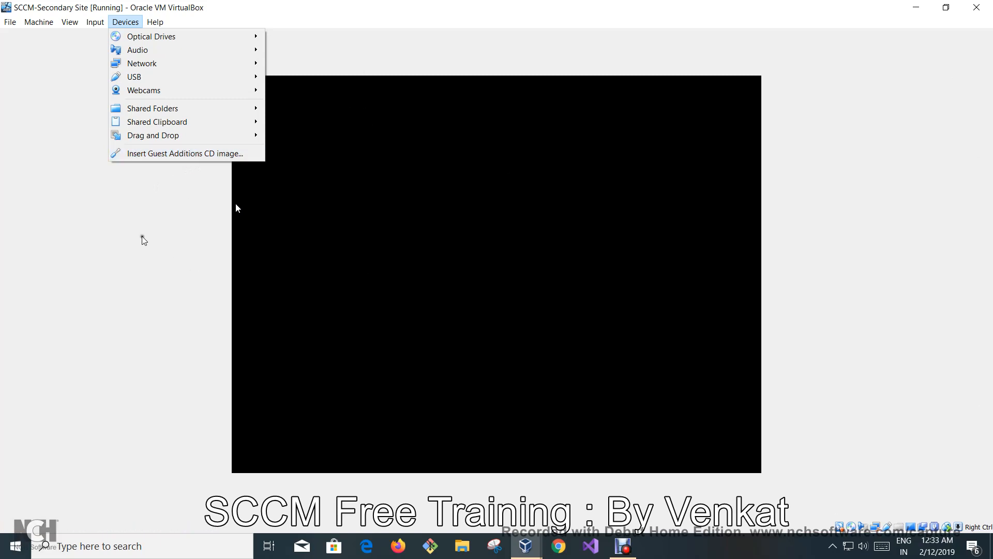
mouse_move(585, 169)
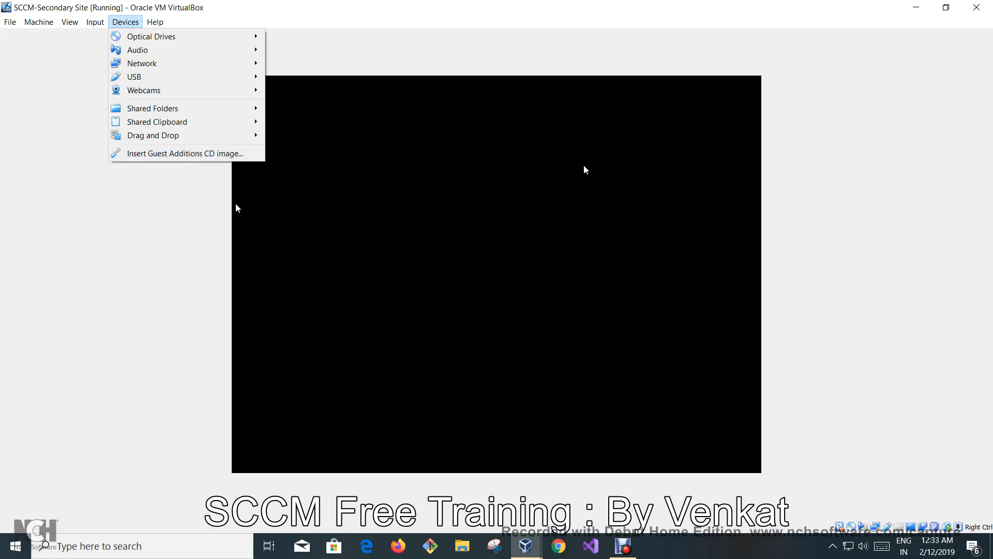
mouse_move(358, 249)
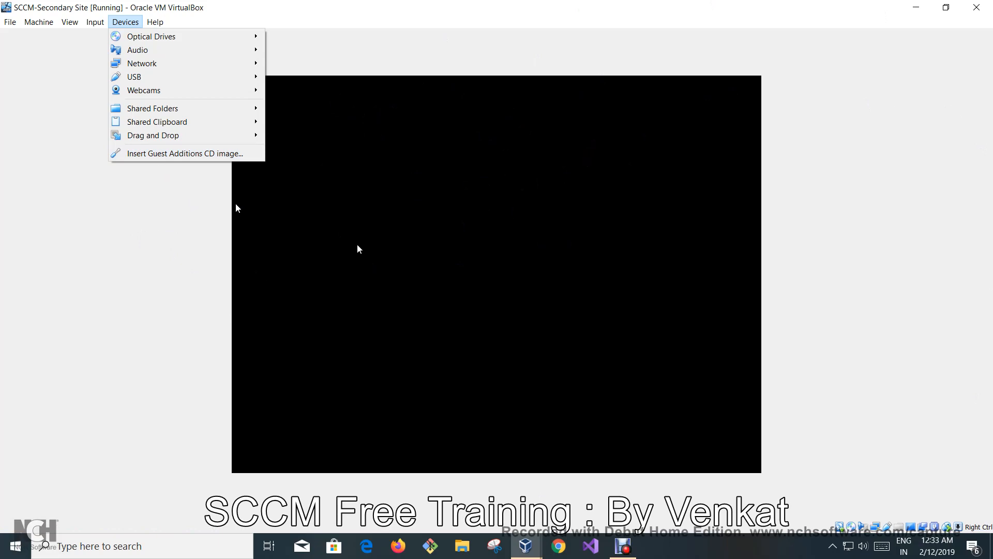
mouse_move(446, 197)
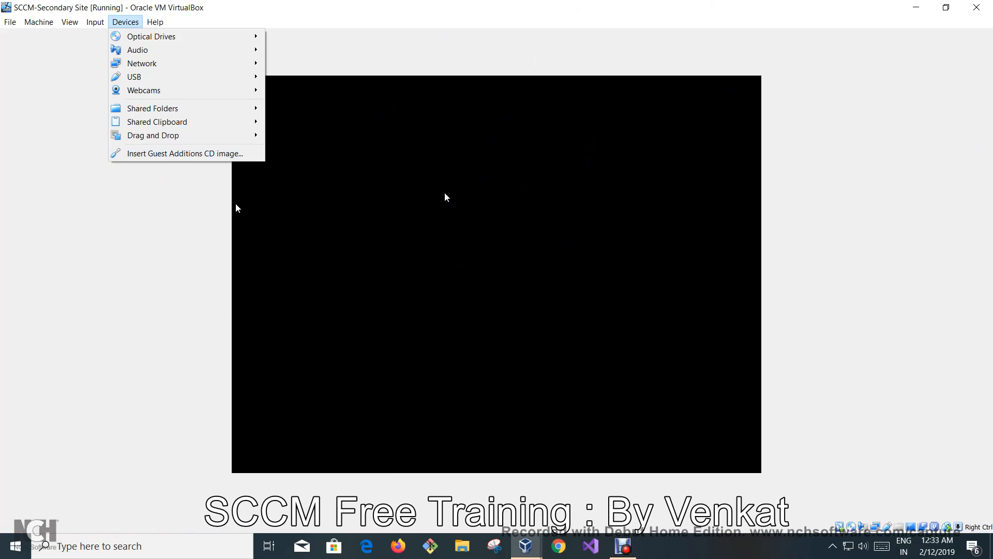
mouse_move(885, 219)
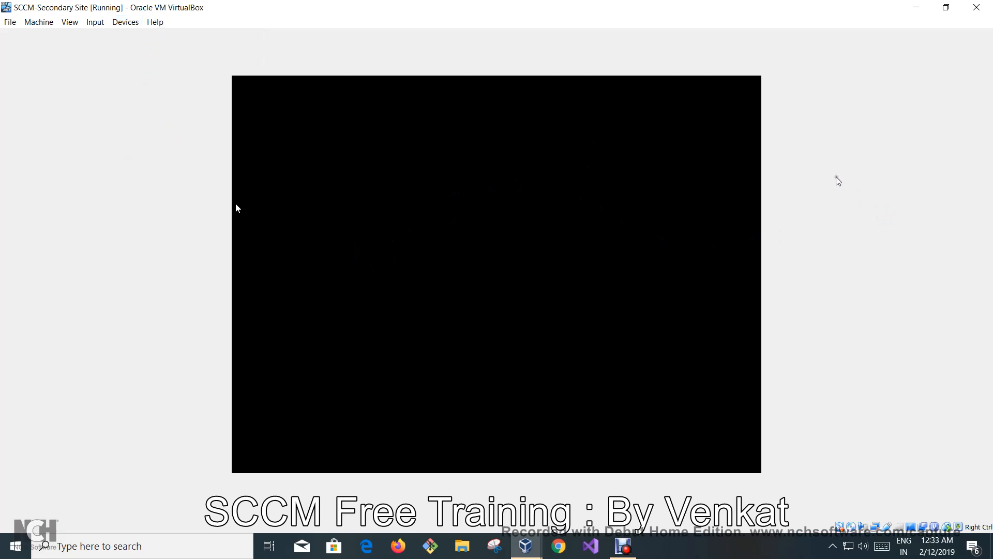
mouse_move(166, 104)
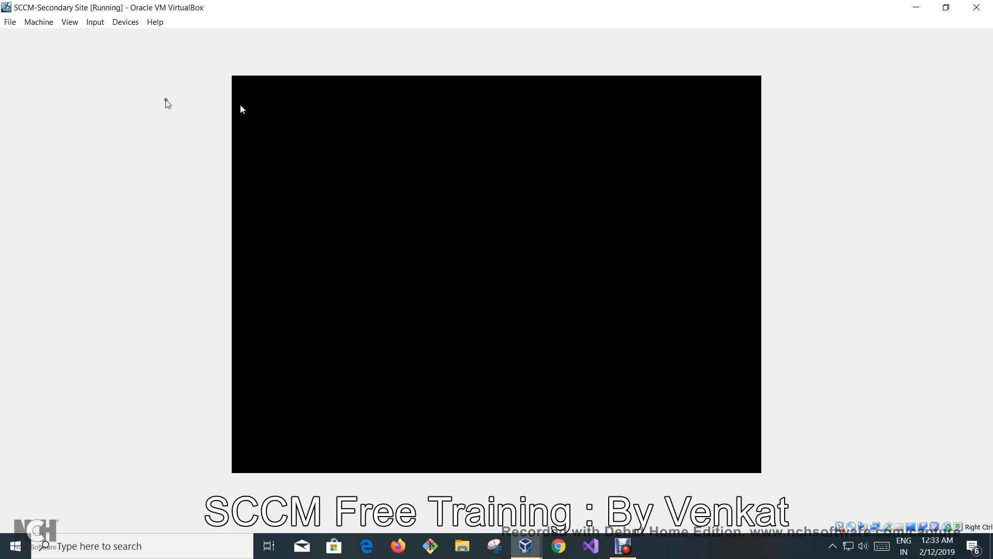
mouse_move(123, 34)
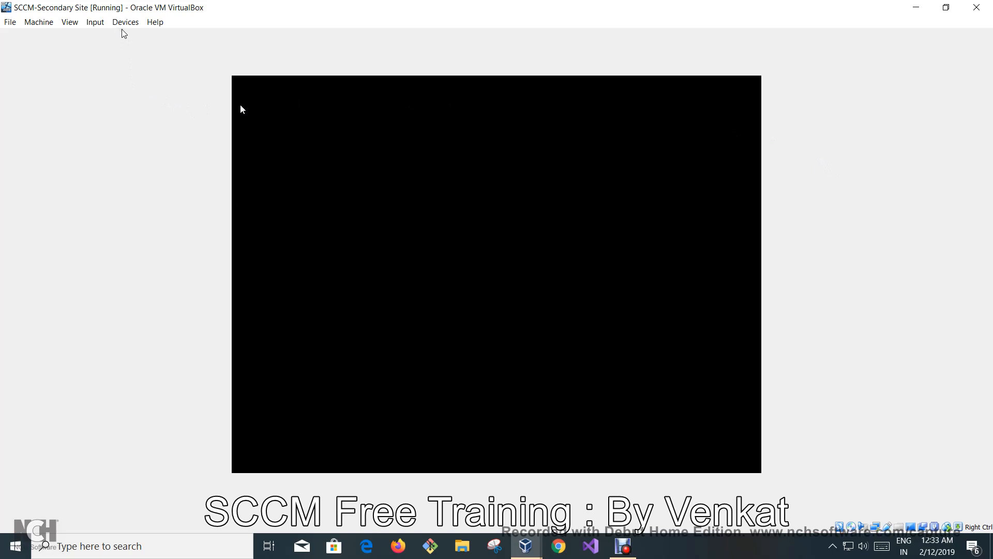
mouse_move(346, 308)
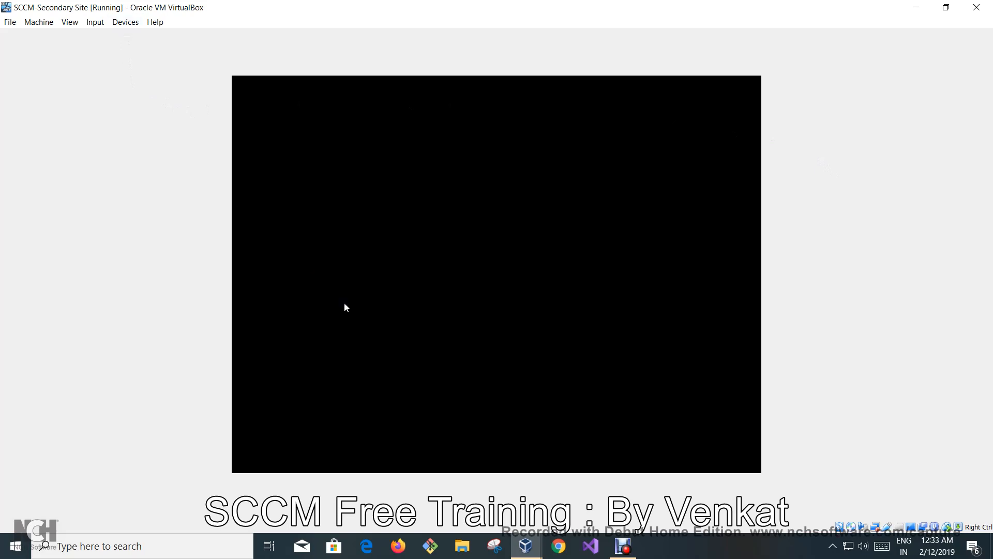
mouse_move(352, 307)
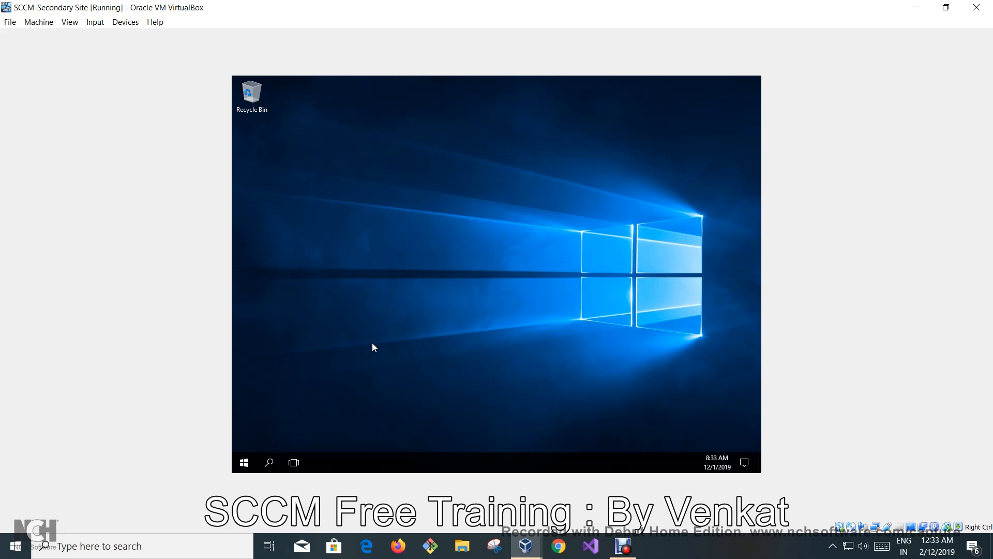
mouse_move(717, 462)
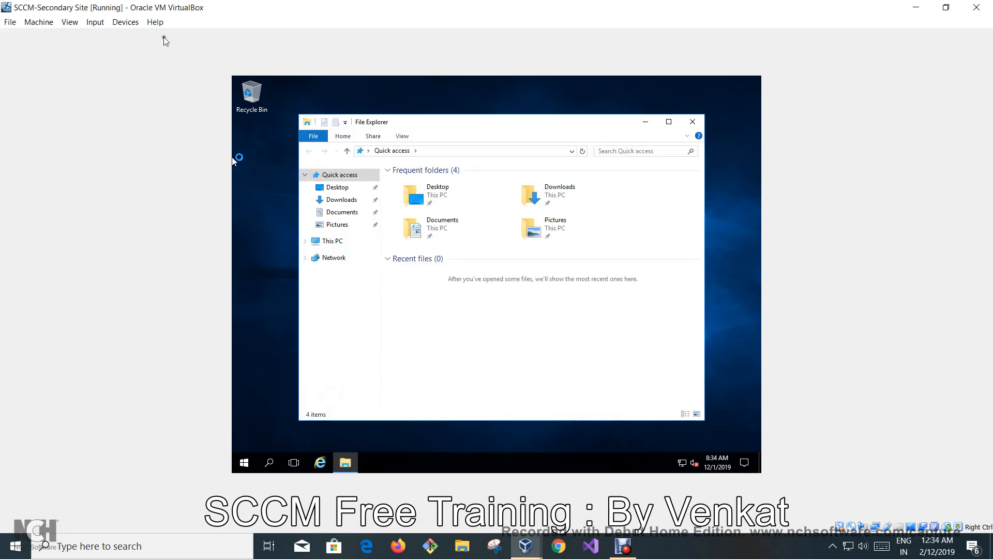
left_click(125, 21)
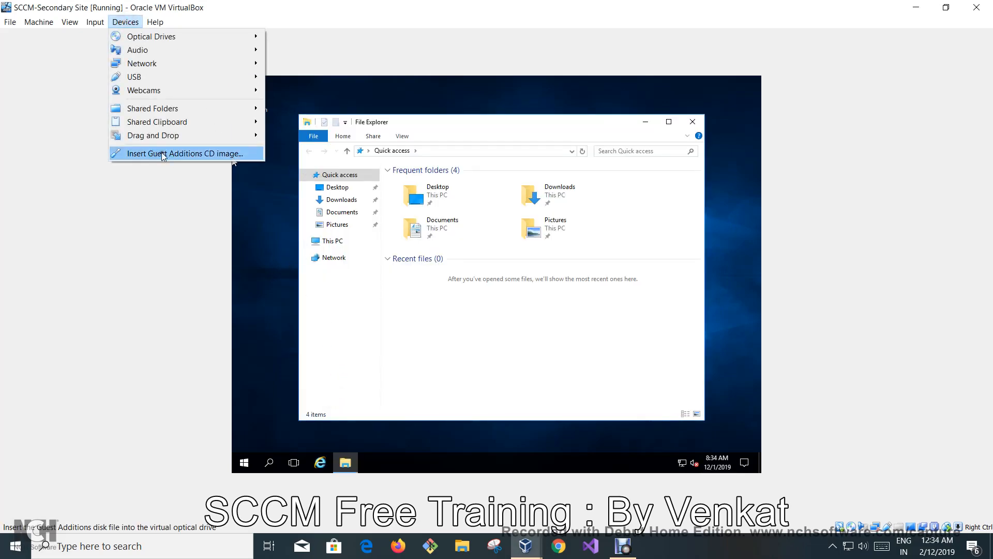
left_click(183, 153)
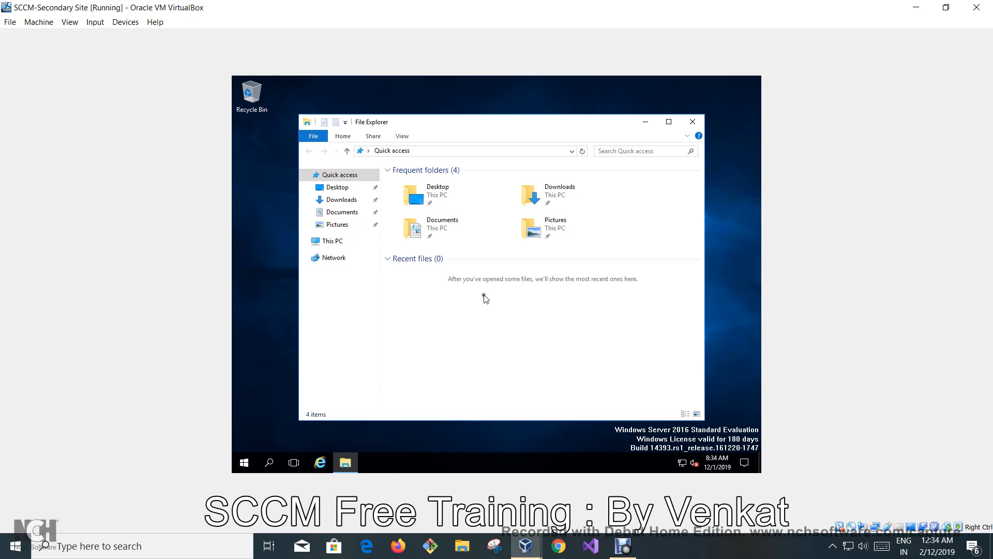
mouse_move(487, 296)
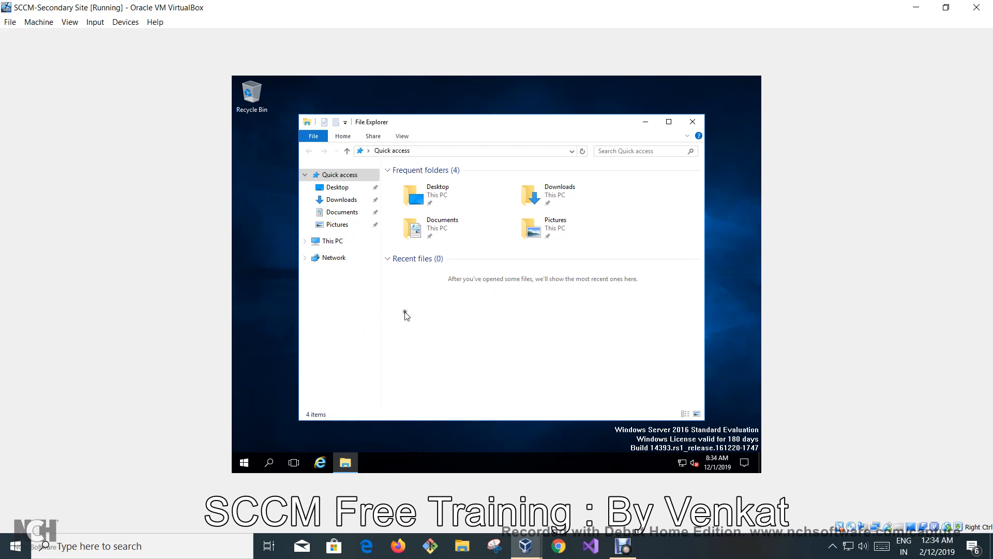
mouse_move(236, 151)
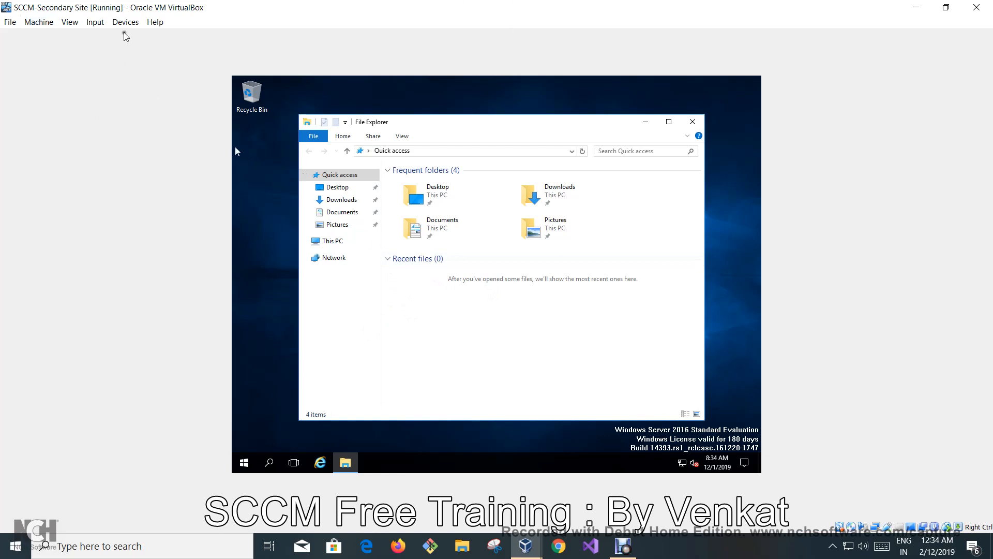
left_click(125, 22)
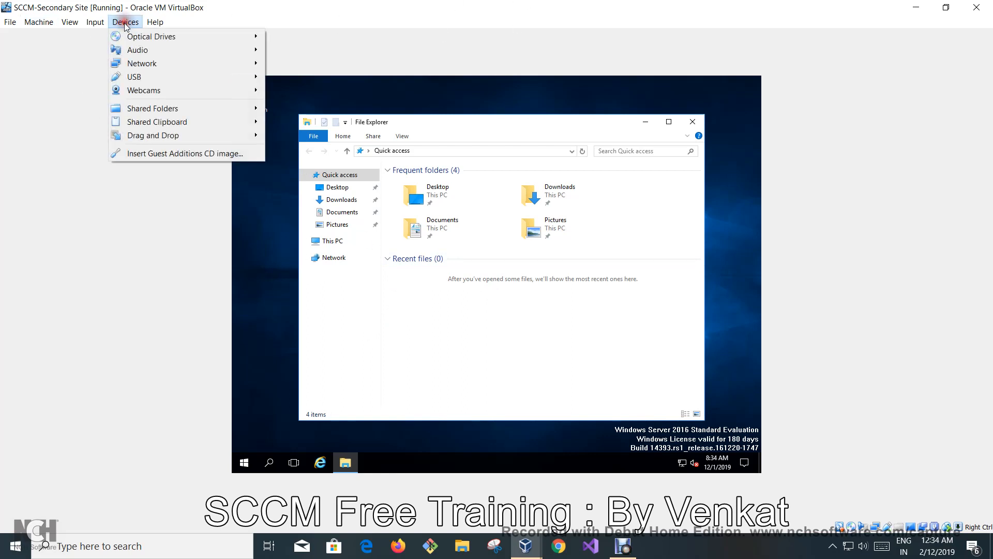
mouse_move(186, 153)
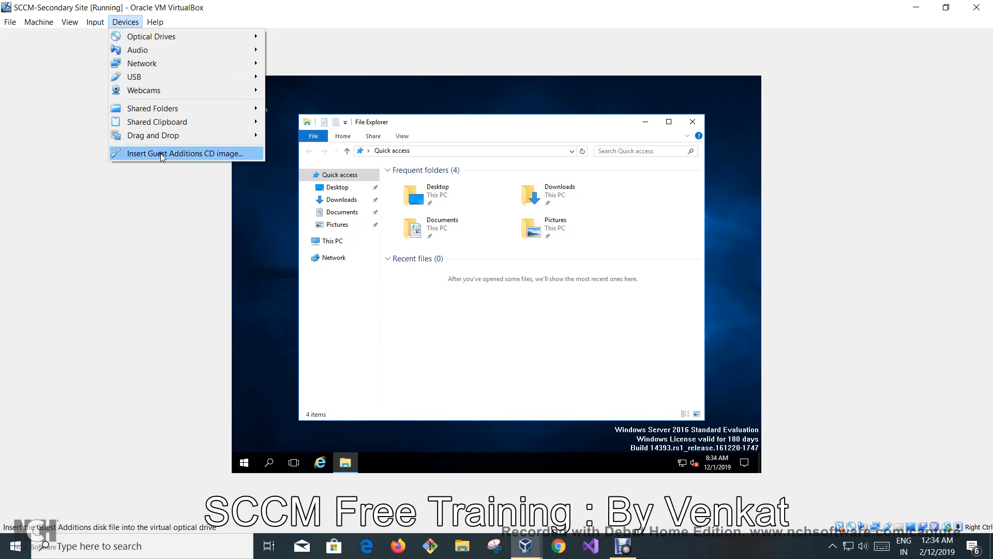
mouse_move(184, 14)
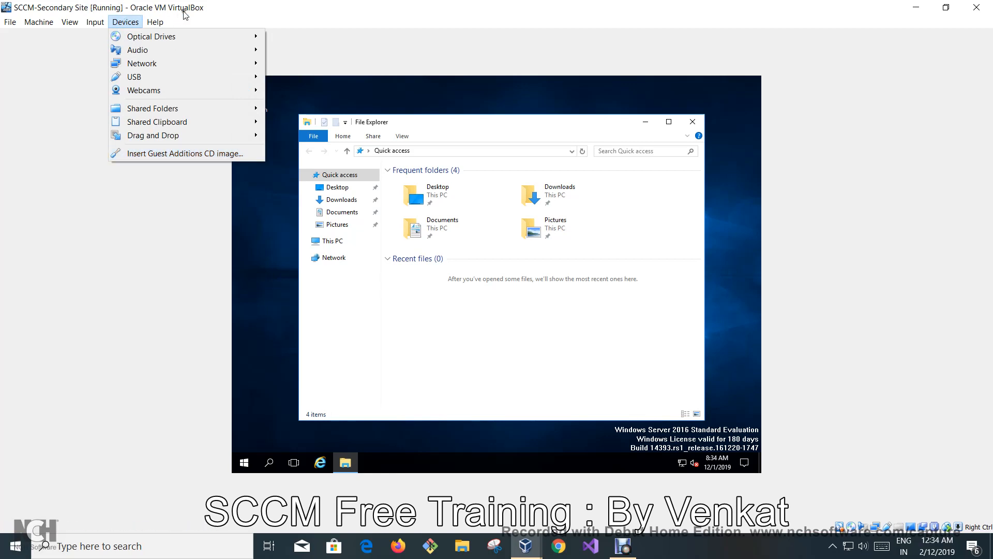
left_click(156, 22)
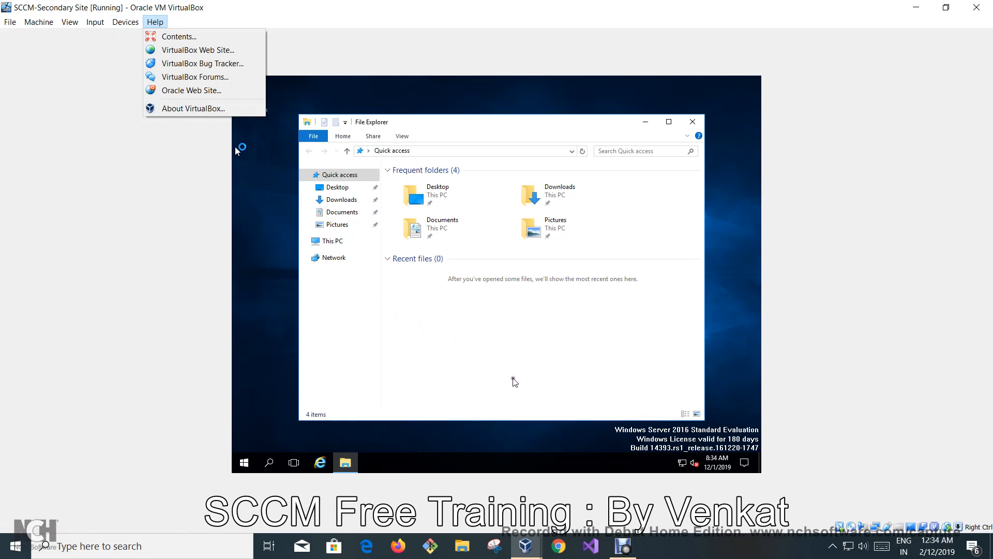
left_click(333, 240)
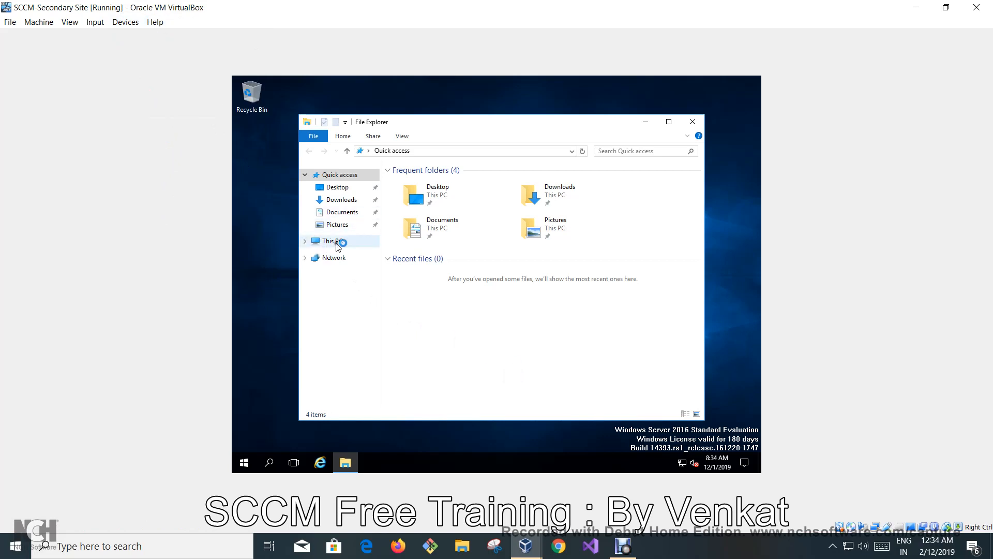
Open CD Drive (D:) VirtualBox Guest Additions from This PC and select VBoxWindowsAdditions.
left_click(329, 240)
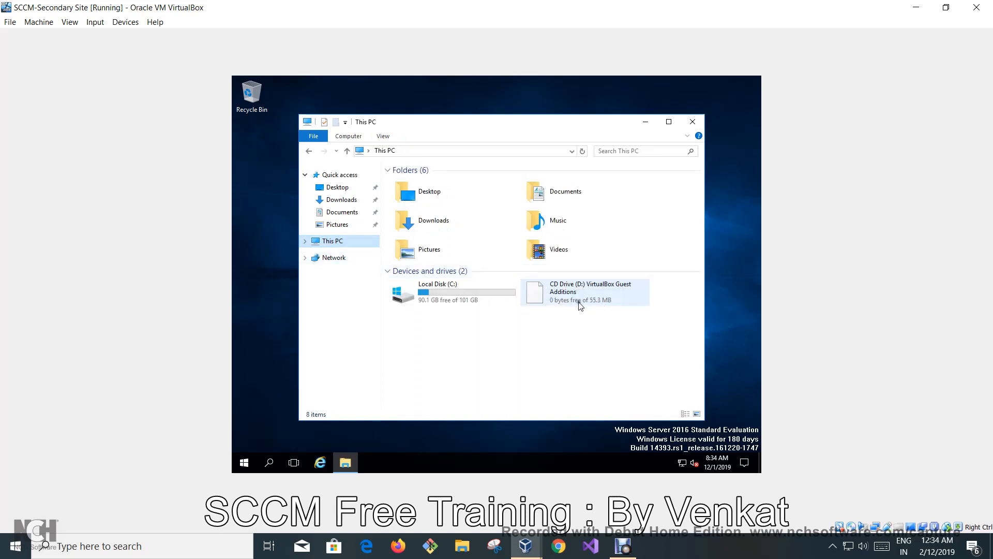
mouse_move(619, 305)
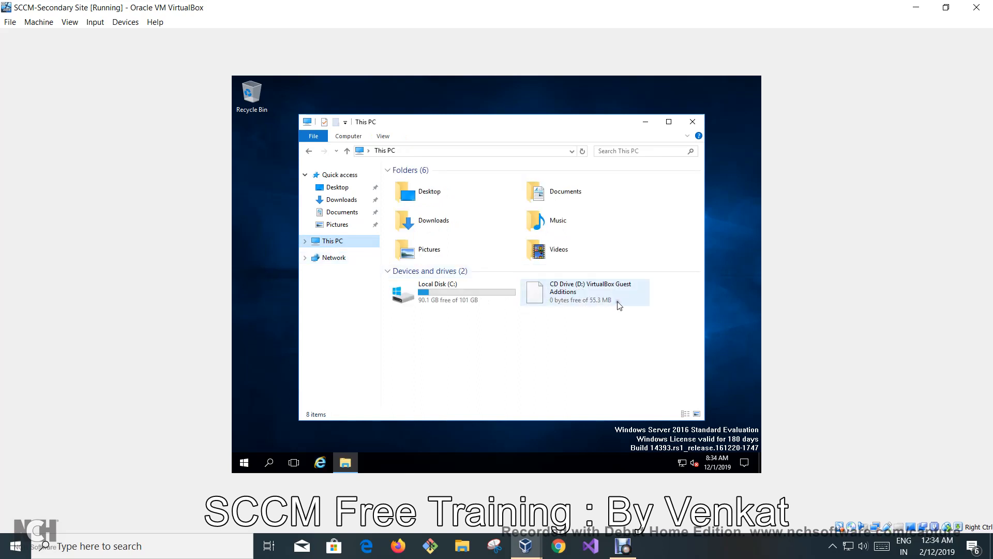
mouse_move(618, 304)
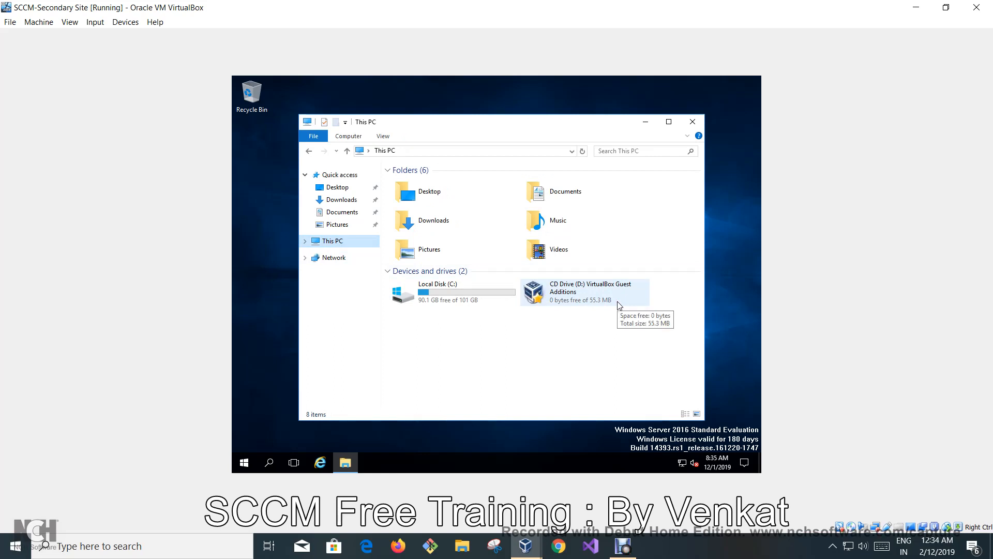
double_click(534, 291)
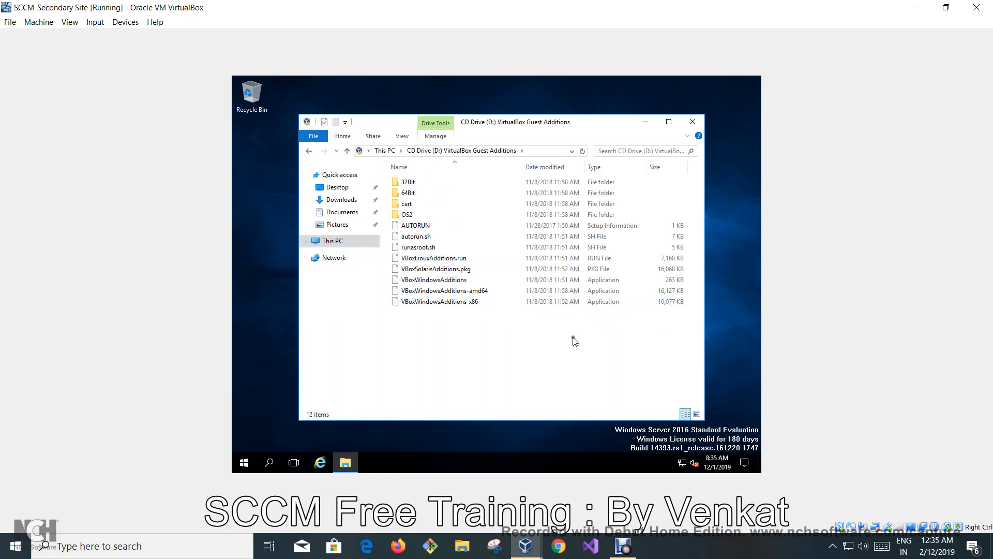
left_click(443, 290)
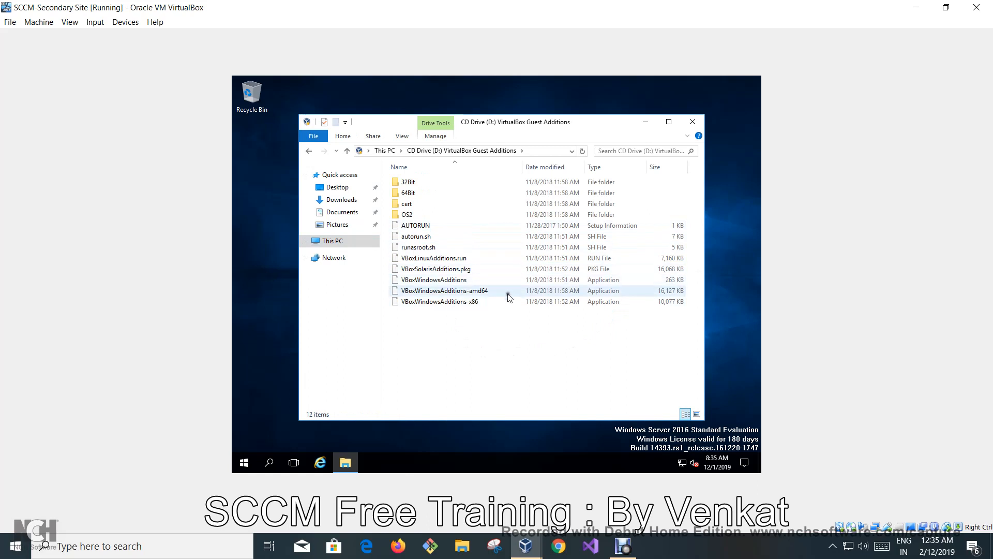
left_click(434, 280)
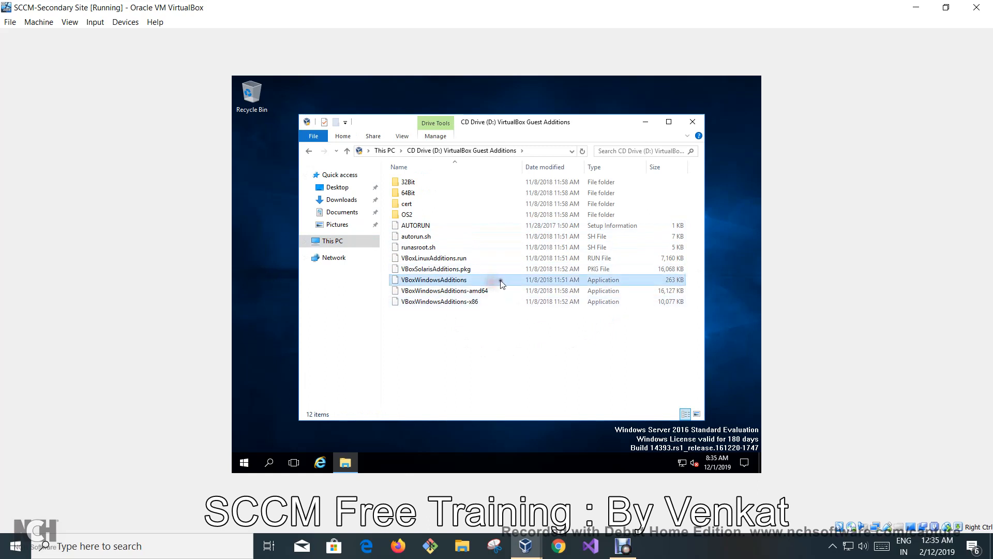
left_click(434, 280)
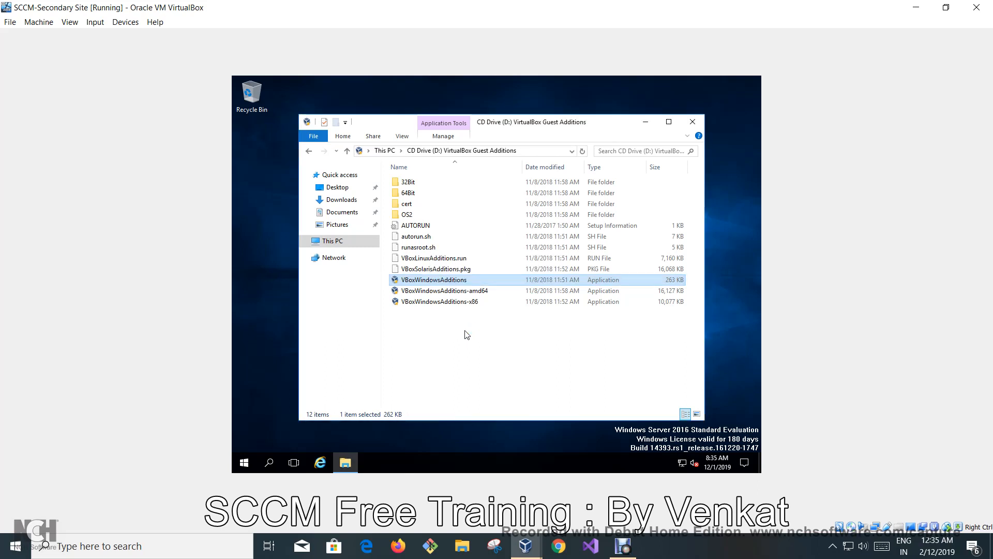
Launch VBoxWindowsAdditions and pass the welcome page and default install location.
double_click(434, 279)
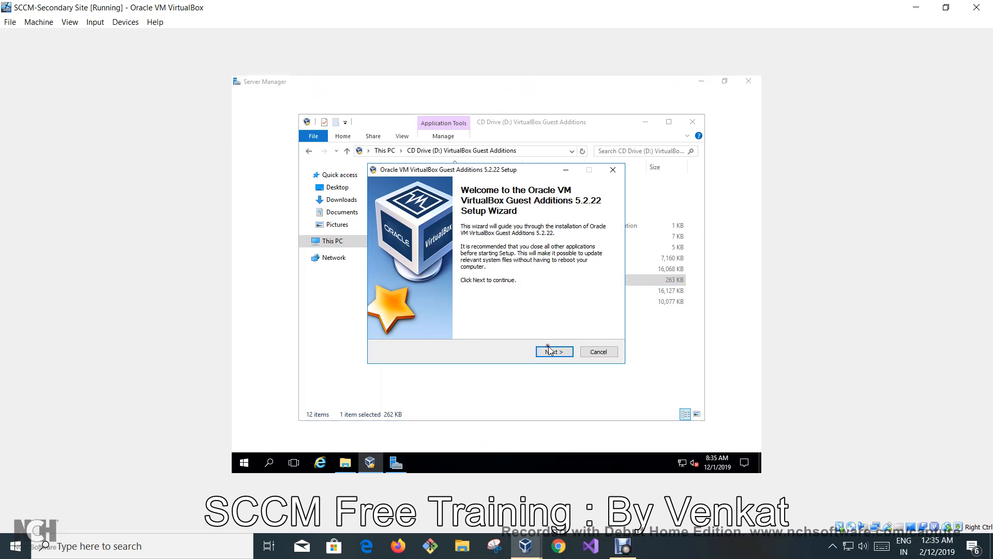
left_click(553, 352)
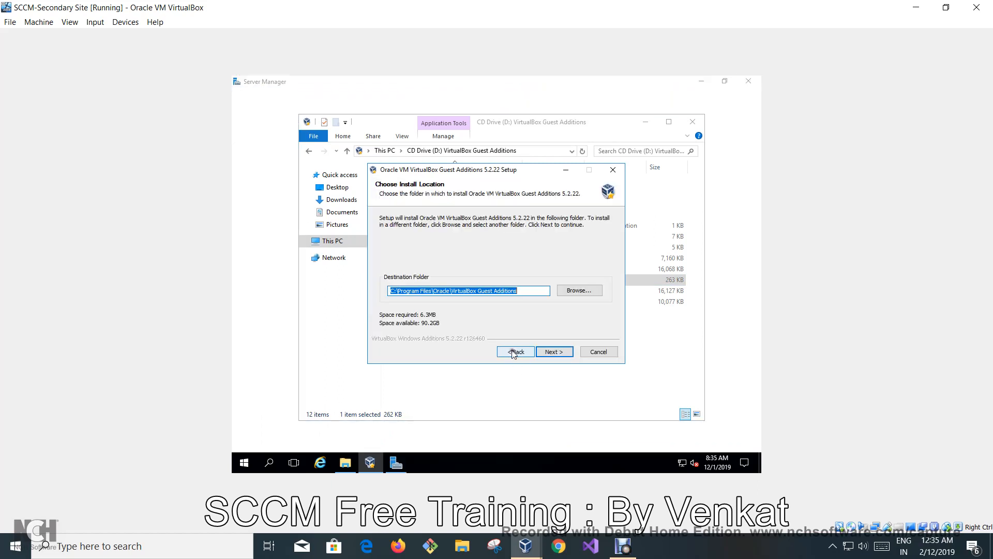
left_click(552, 351)
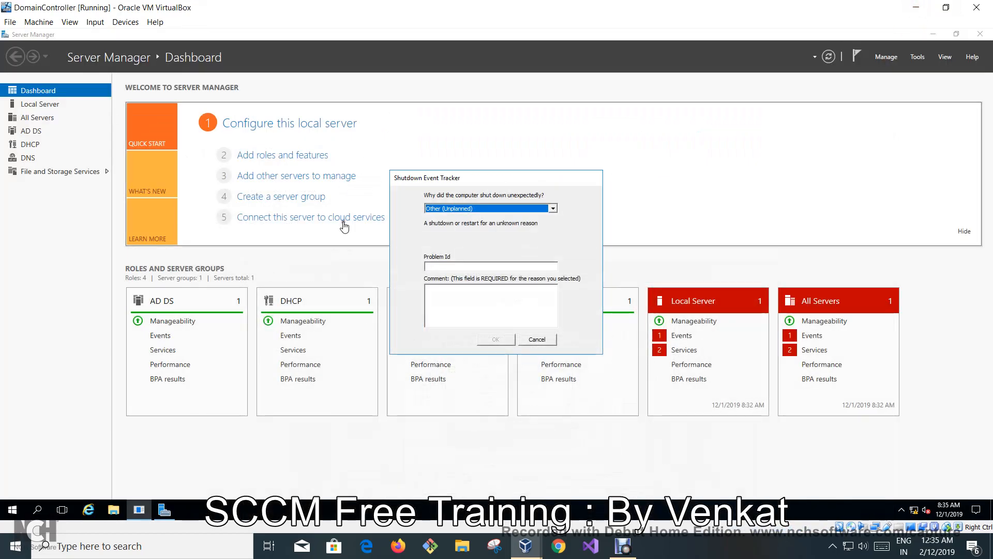
mouse_move(523, 334)
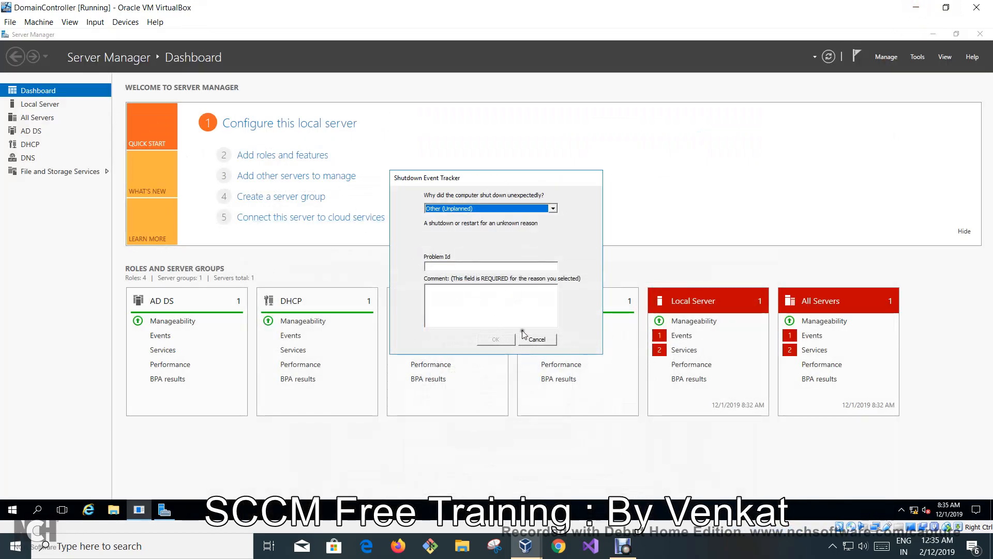
mouse_move(597, 130)
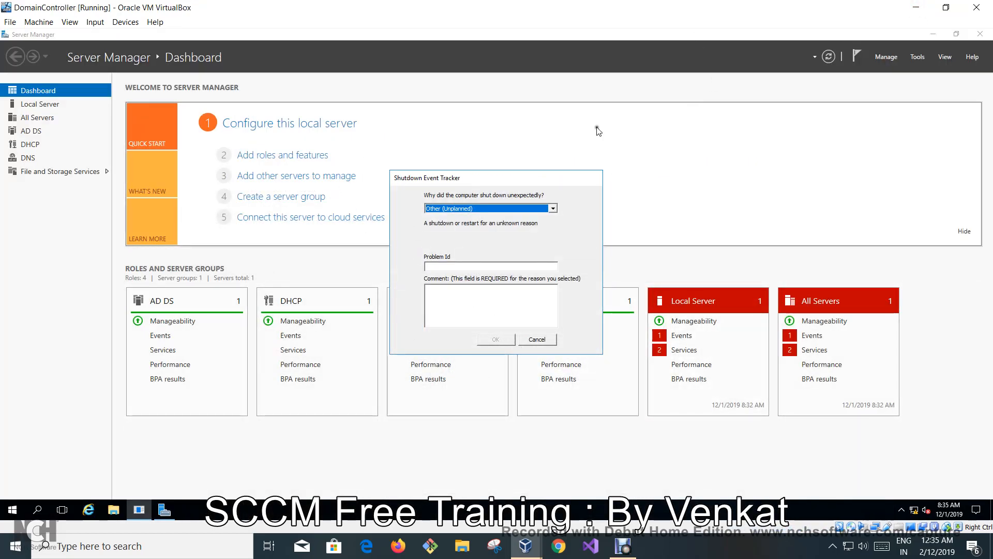
mouse_move(226, 180)
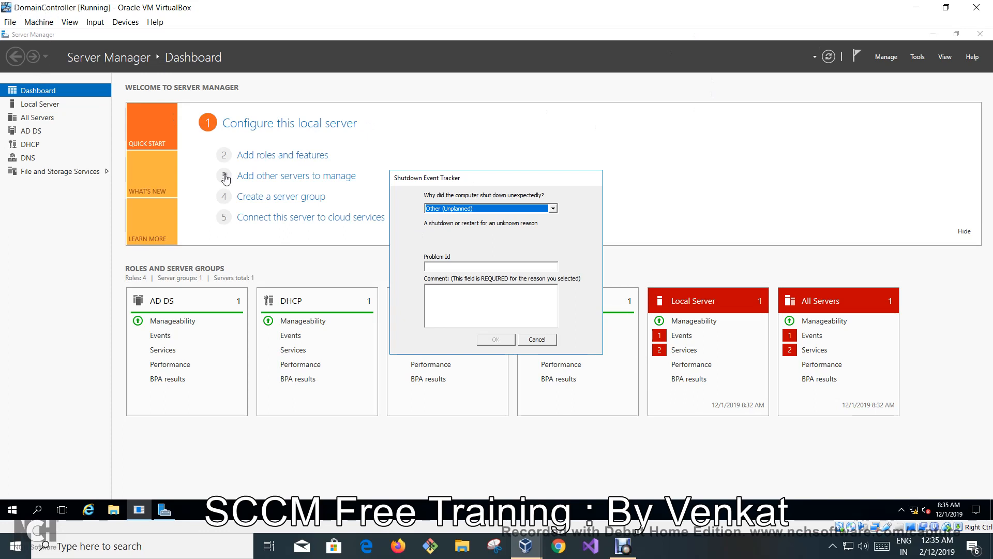
mouse_move(336, 76)
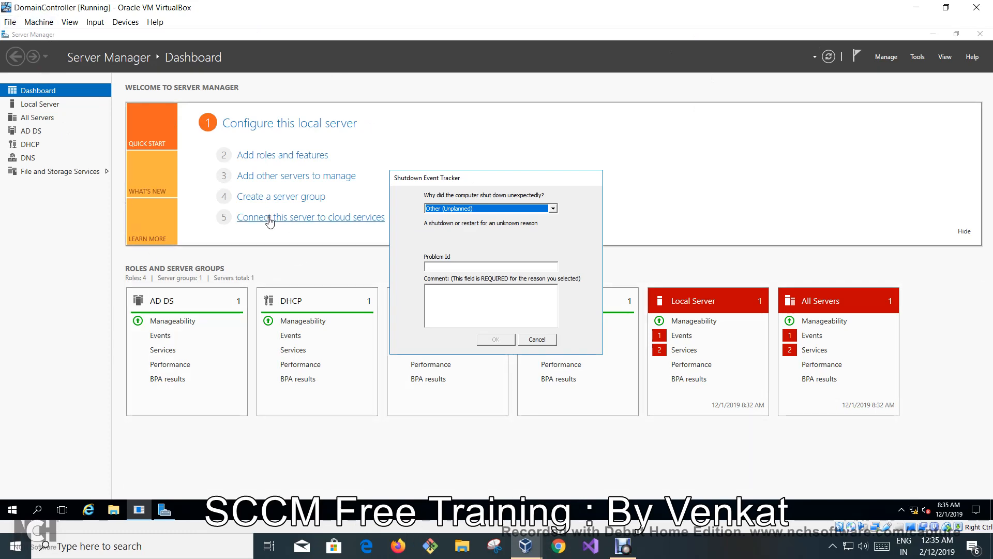
mouse_move(505, 433)
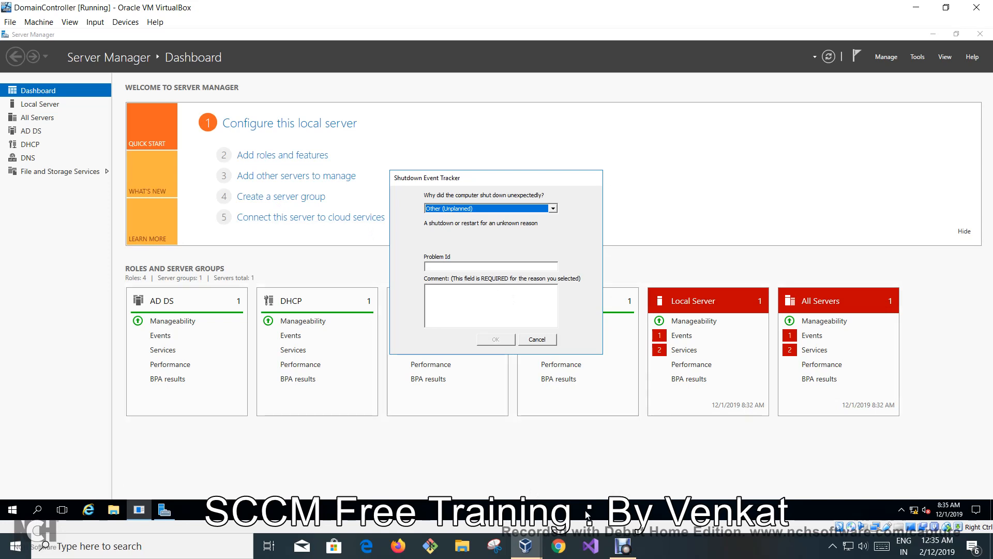
mouse_move(577, 462)
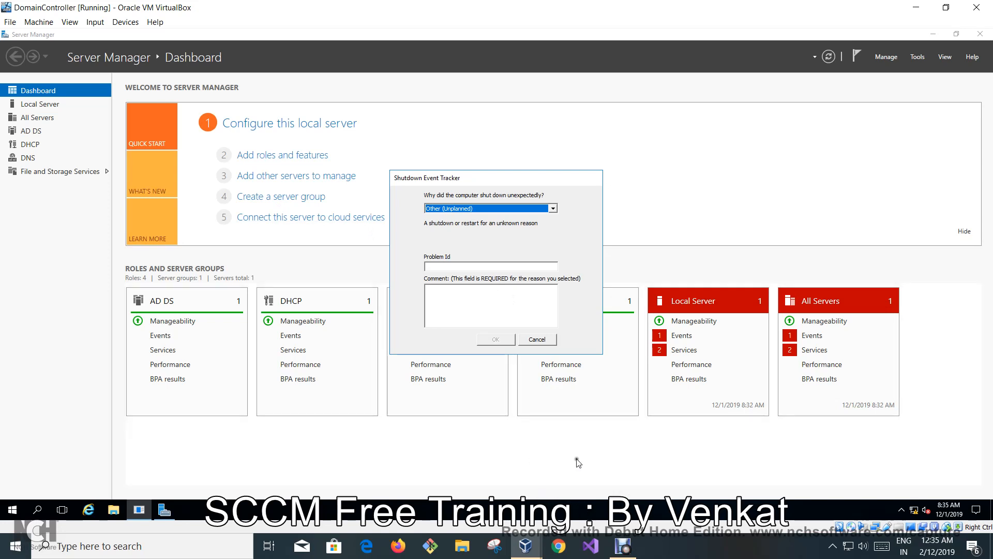
mouse_move(578, 454)
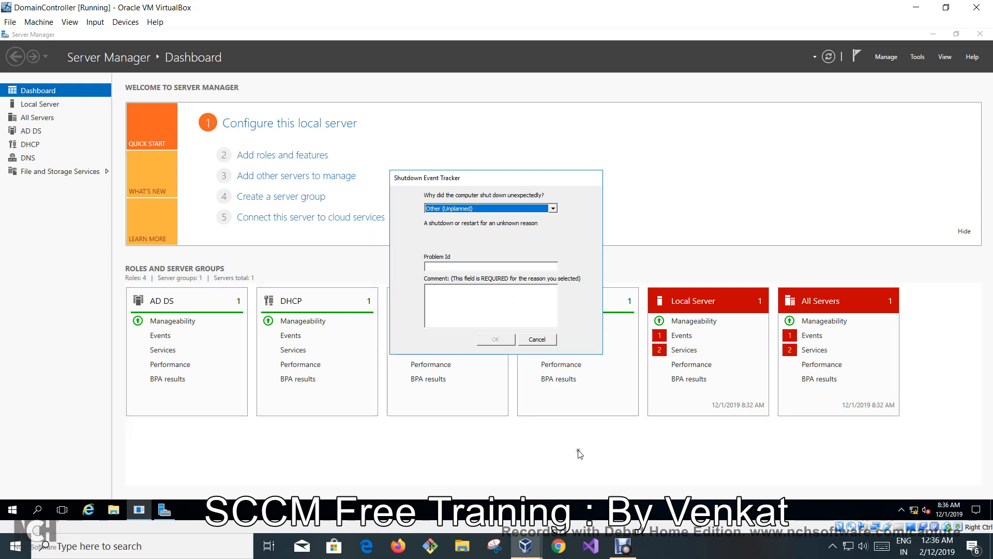
mouse_move(483, 423)
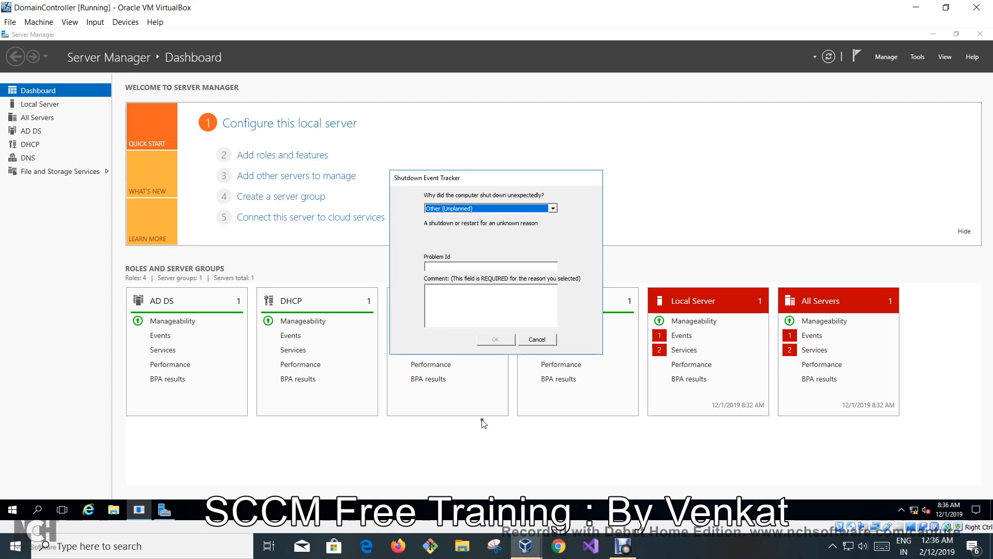
mouse_move(321, 481)
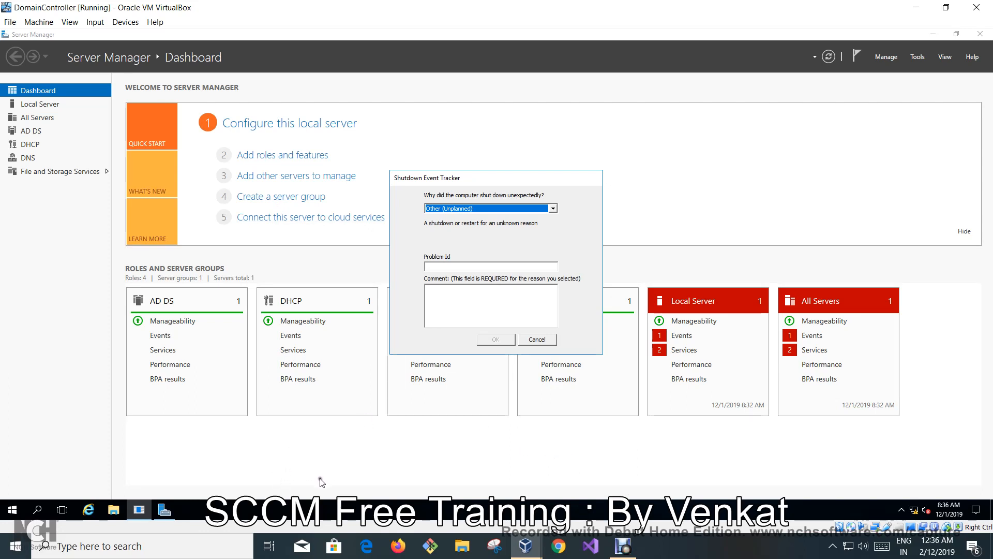
mouse_move(623, 478)
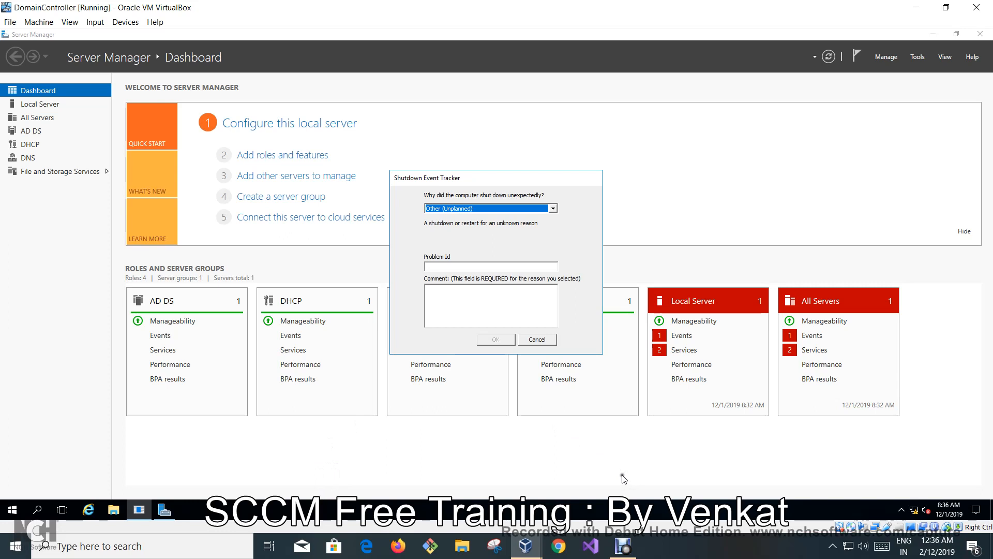
mouse_move(548, 460)
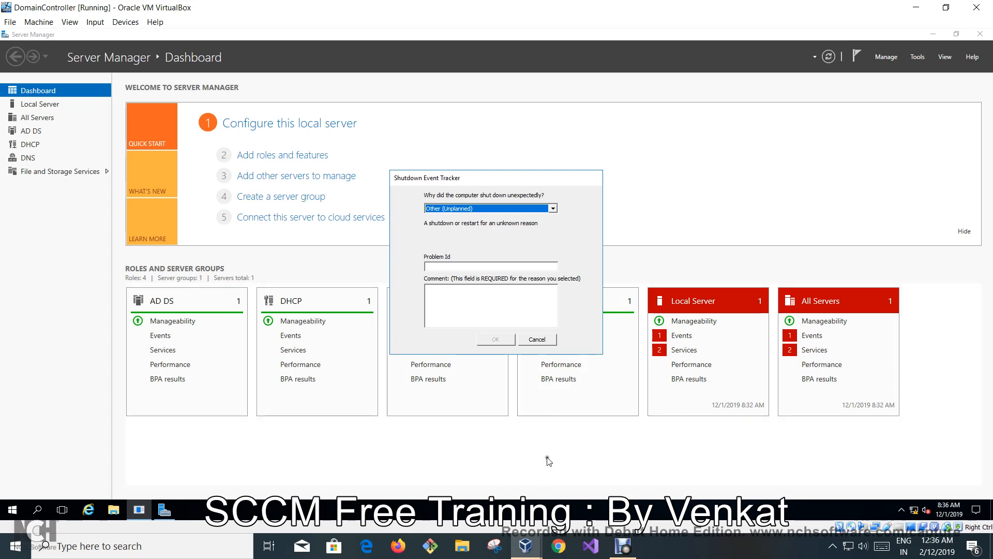
mouse_move(499, 286)
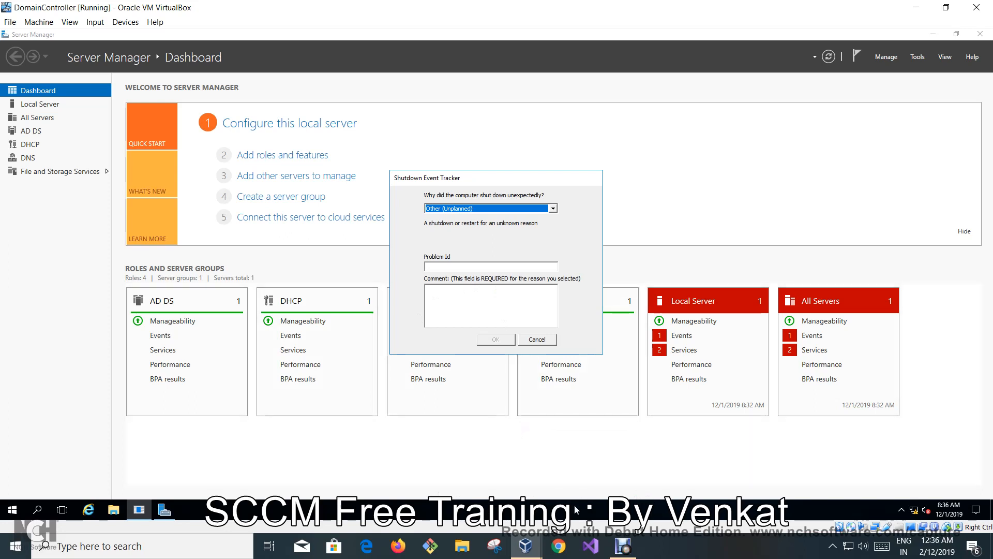
mouse_move(624, 545)
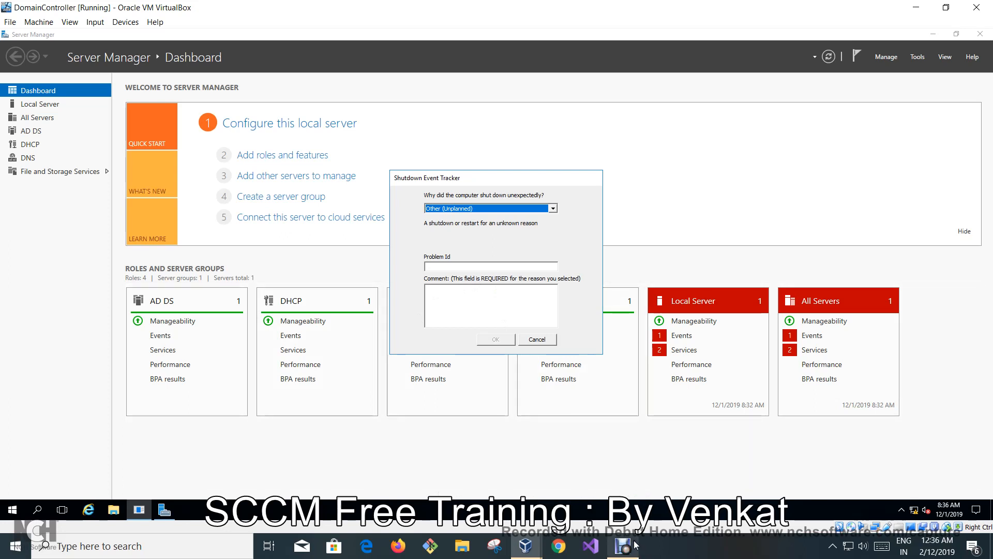
mouse_move(622, 545)
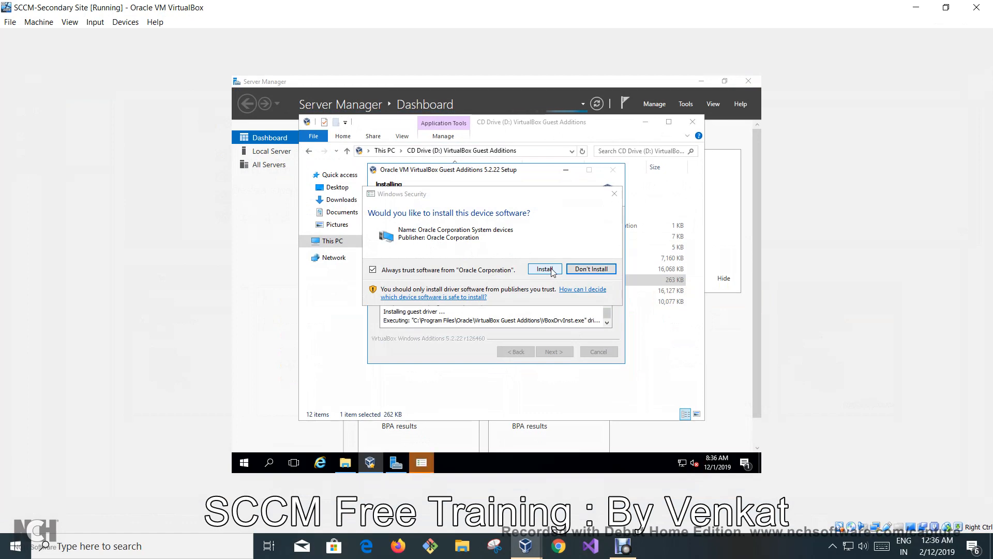
Approve installing the Oracle Corporation device software in the Windows Security prompt.
left_click(543, 268)
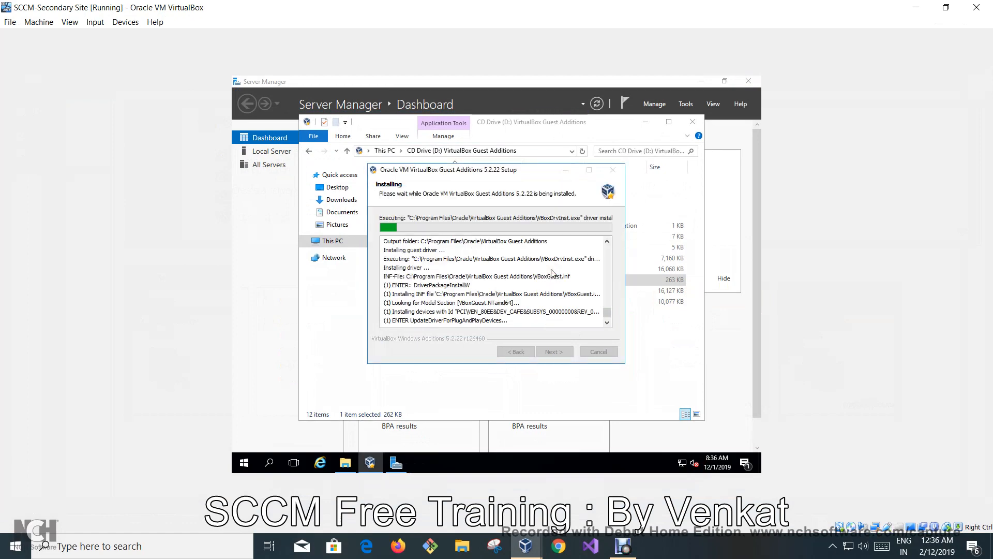